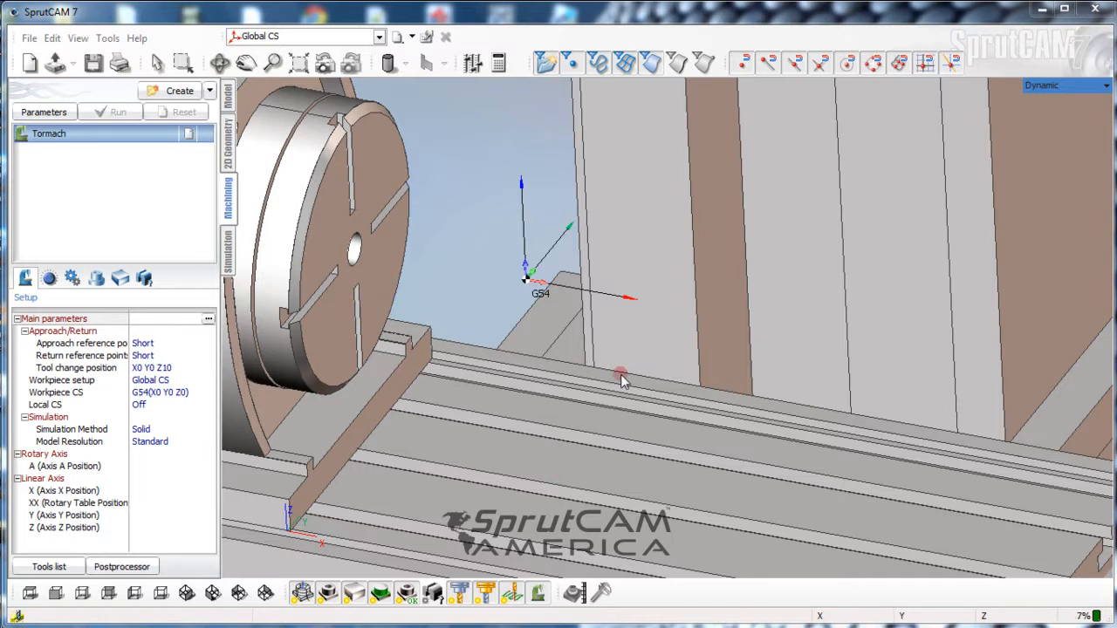
{"action": "mouse_move", "coordinate": [632, 352]}
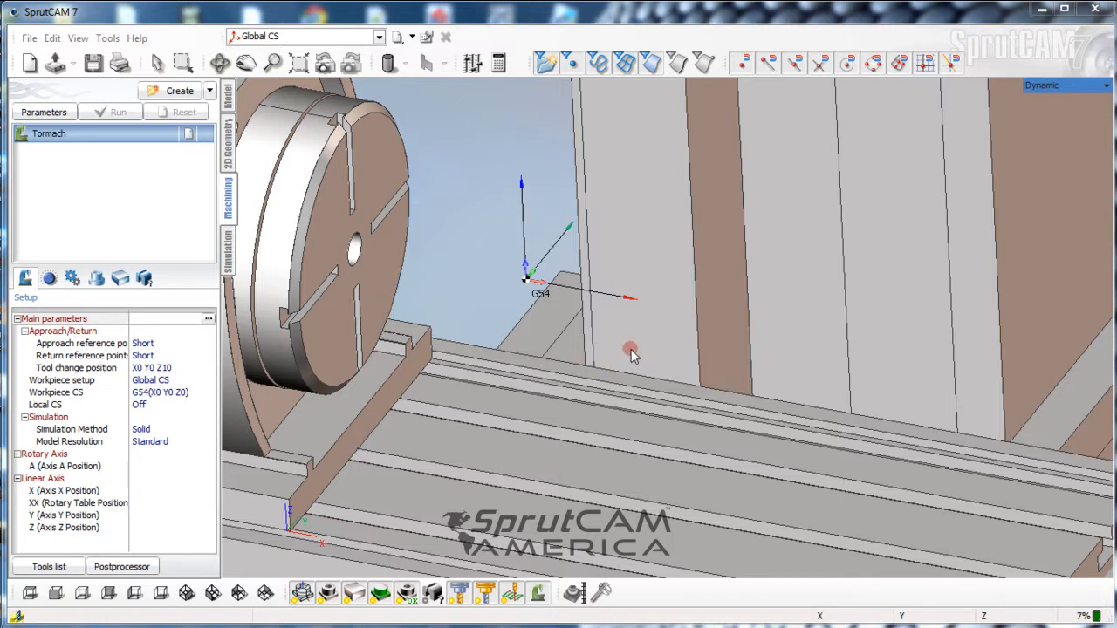
Zoom out and switch to the Model tab showing the Tormach machine with rotary table
{"action": "scroll", "scroll_direction": "down", "scroll_amount": 3}
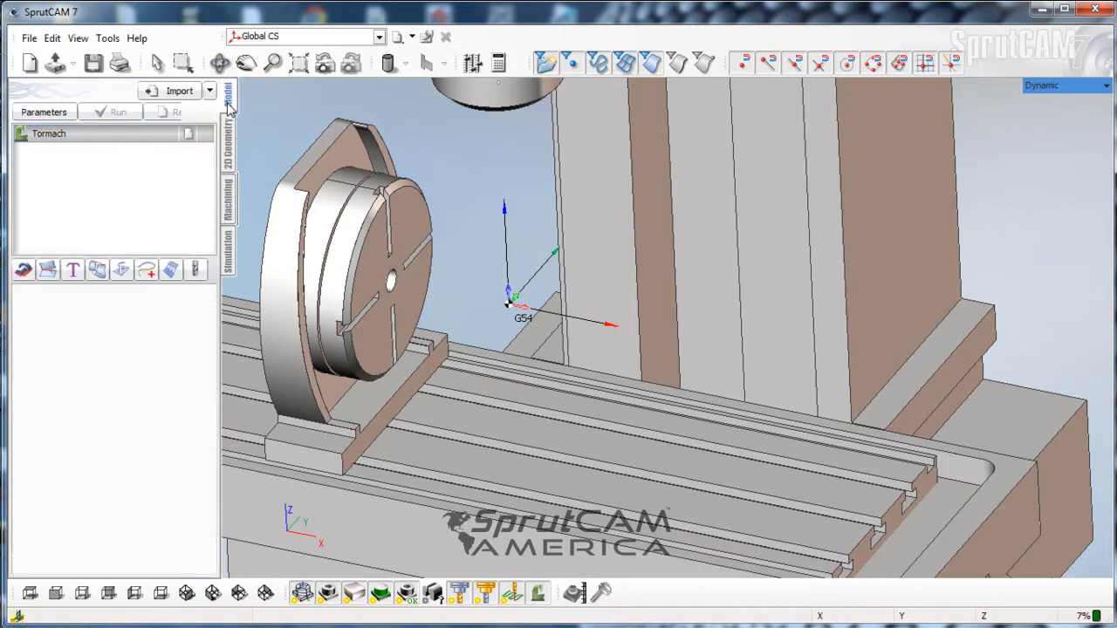
Import New_Tutorial_Part.IGS into the Part group and dismiss the sewing summary
{"action": "left_click", "coordinate": [227, 94]}
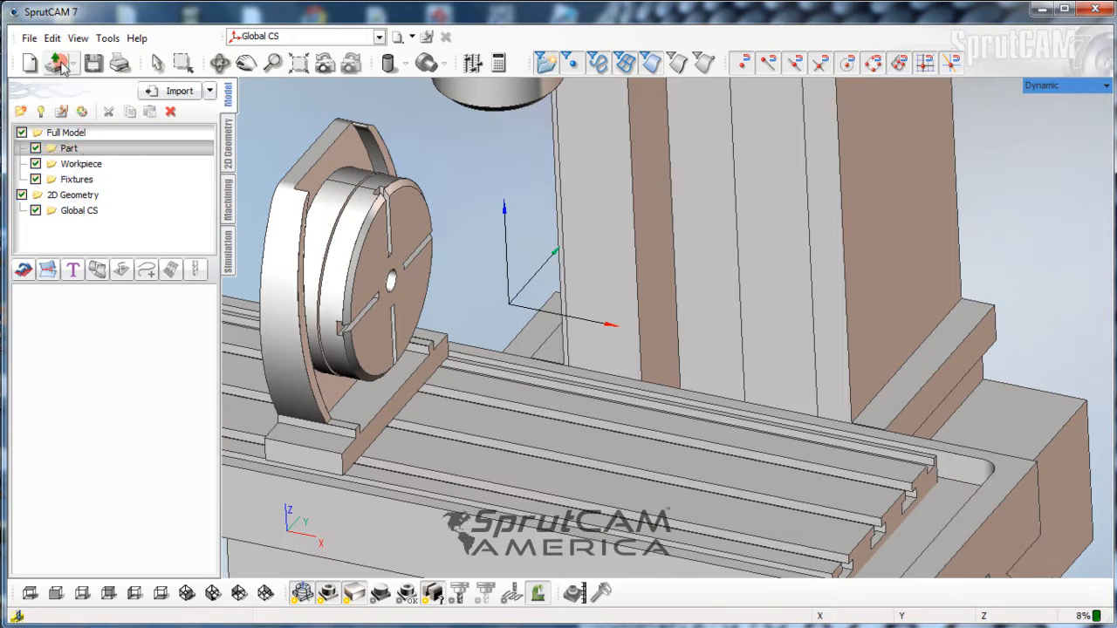
{"action": "left_click", "coordinate": [28, 38]}
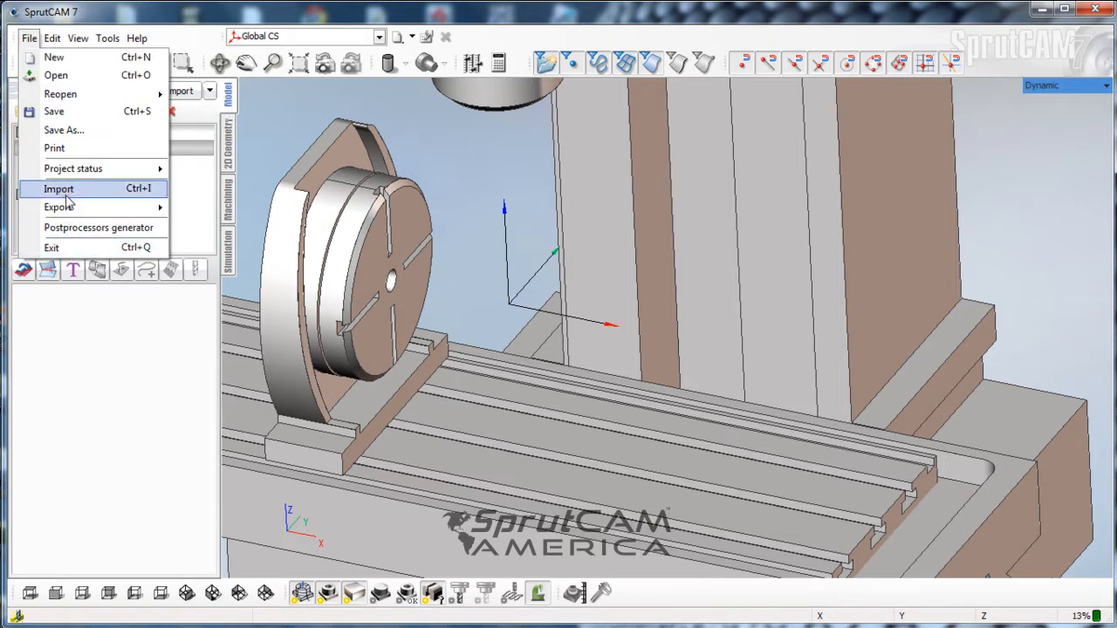
{"action": "left_click", "coordinate": [59, 189]}
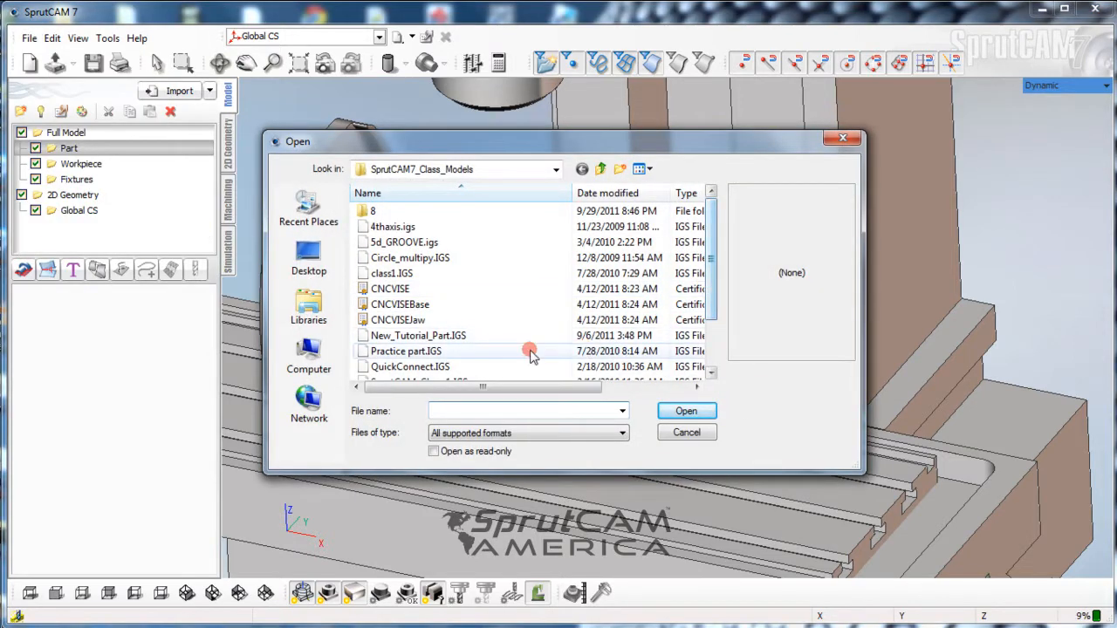
{"action": "mouse_move", "coordinate": [418, 335]}
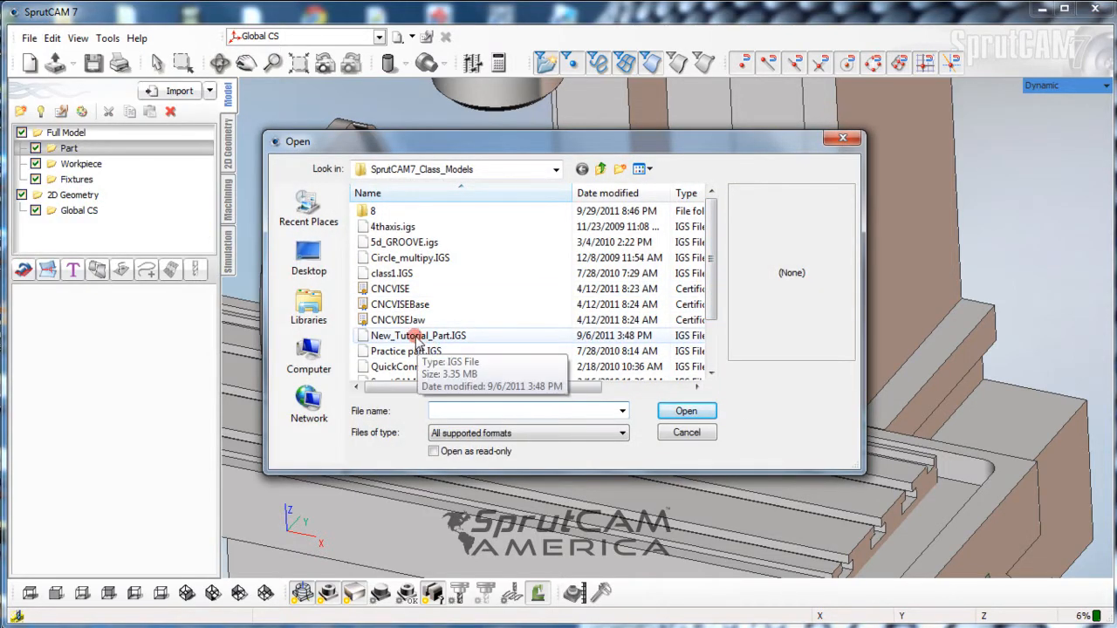
{"action": "left_click", "coordinate": [418, 335]}
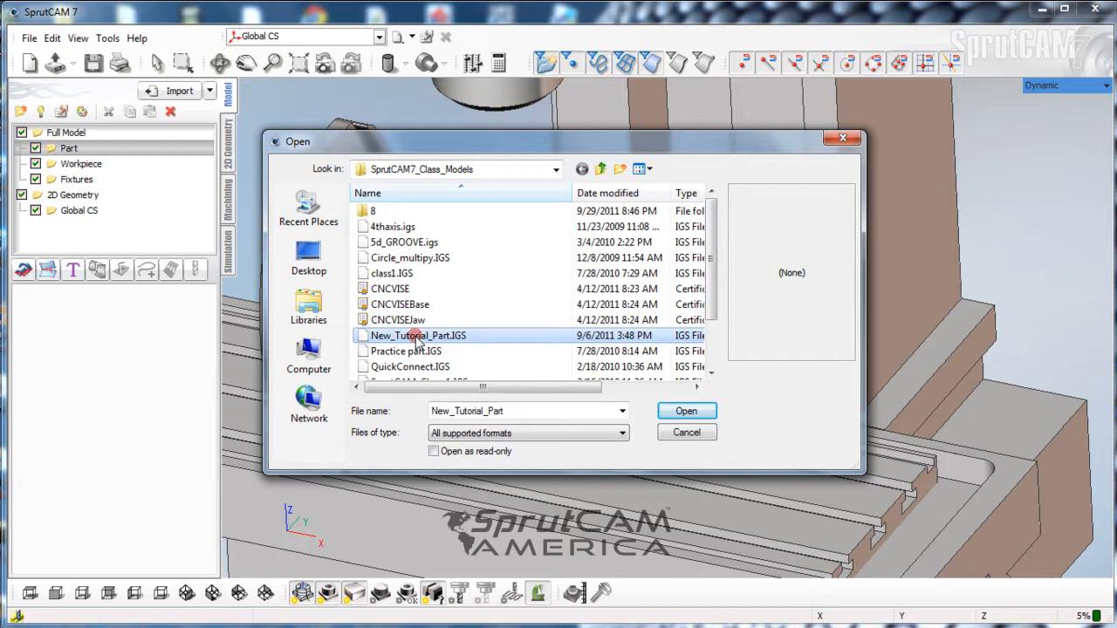
{"action": "left_click", "coordinate": [685, 412]}
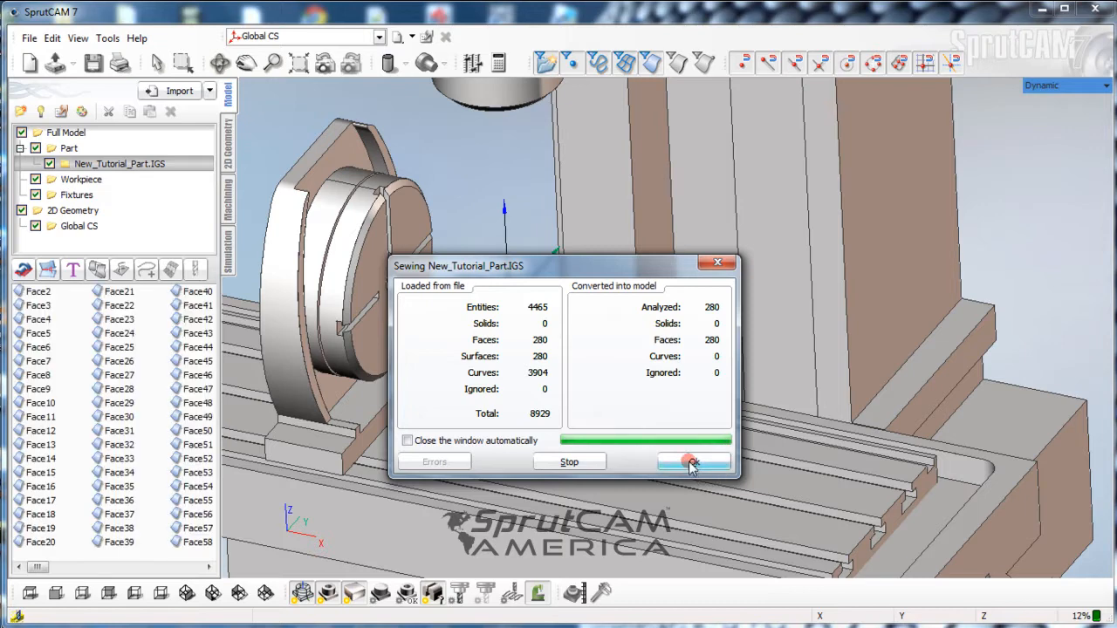
{"action": "left_click", "coordinate": [691, 460]}
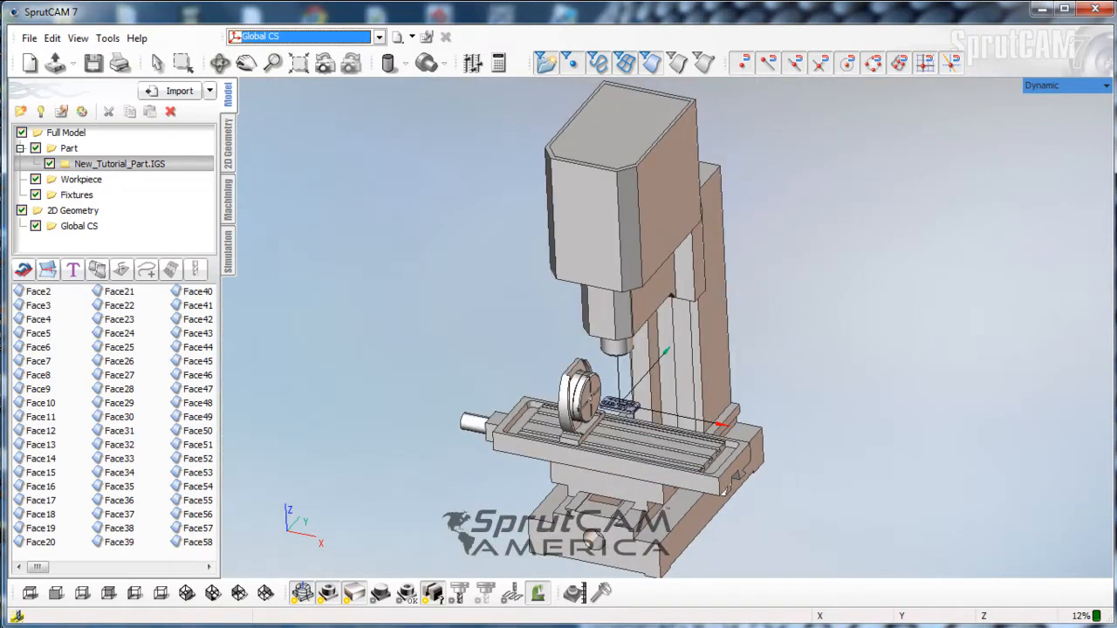
Orbit and zoom to inspect the imported part floating above the mill table
{"action": "scroll", "scroll_direction": "down", "scroll_amount": 3}
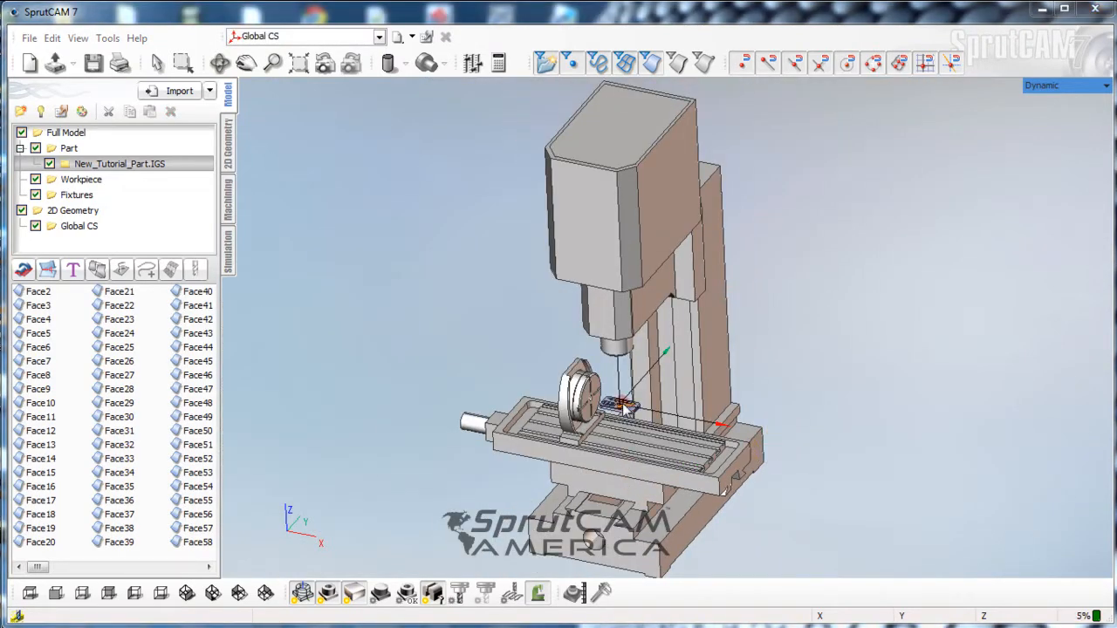
{"action": "scroll", "scroll_direction": "up", "scroll_amount": 3}
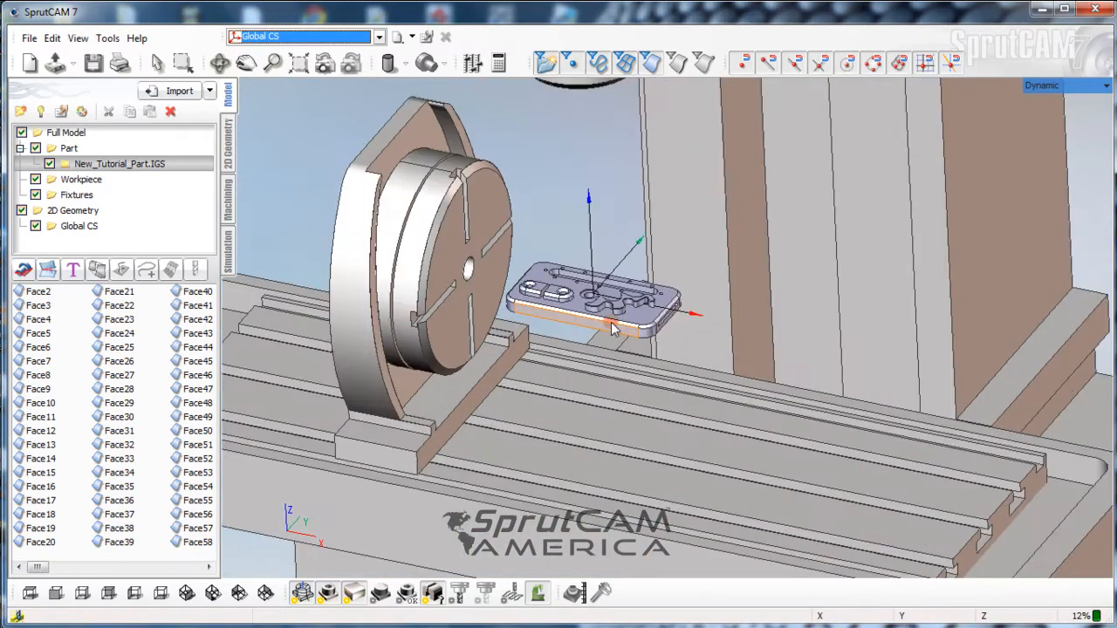
{"action": "left_click_drag", "start_coordinate": [614, 328], "coordinate": [558, 375]}
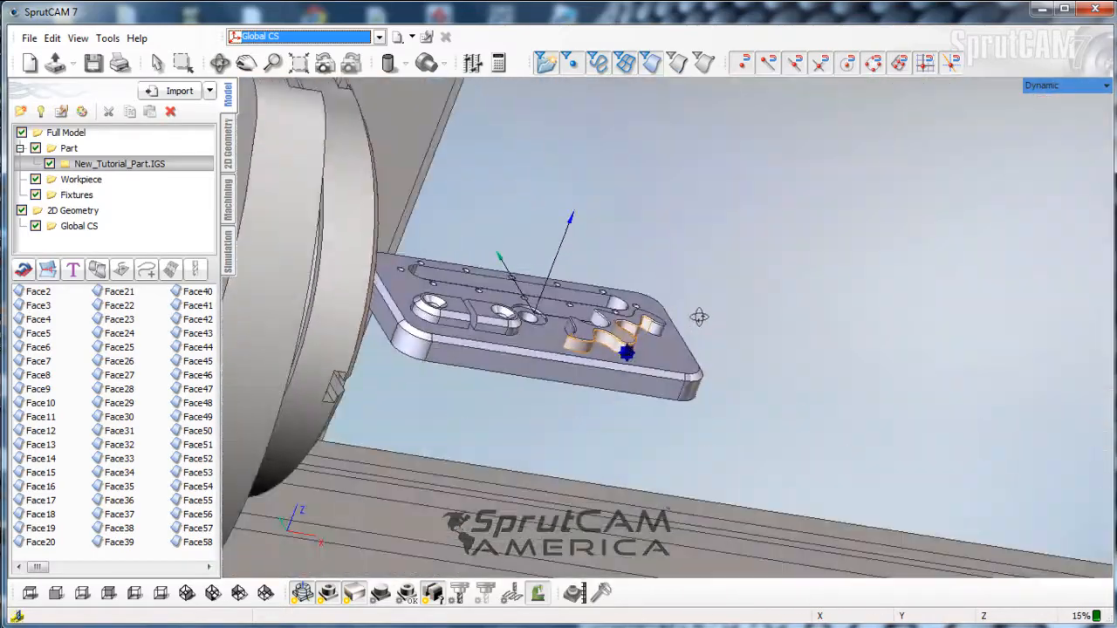
{"action": "left_click_drag", "start_coordinate": [625, 352], "coordinate": [702, 311]}
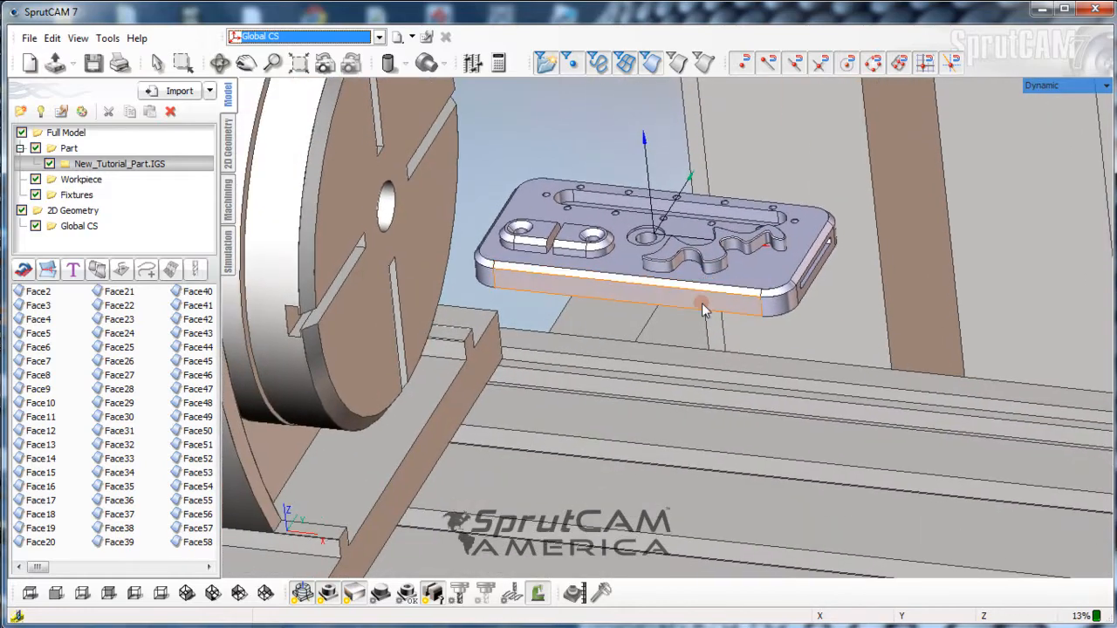
{"action": "scroll", "scroll_direction": "up", "scroll_amount": 3}
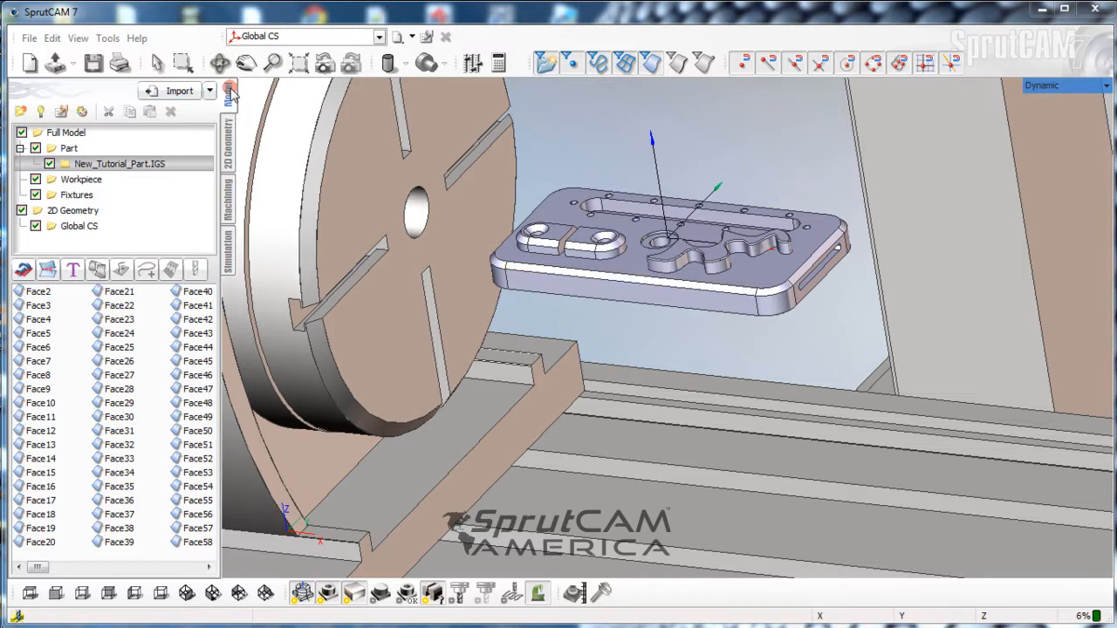
Import the CNCVISE model into the Fixtures group and dismiss the sewing summary
{"action": "left_click", "coordinate": [77, 195]}
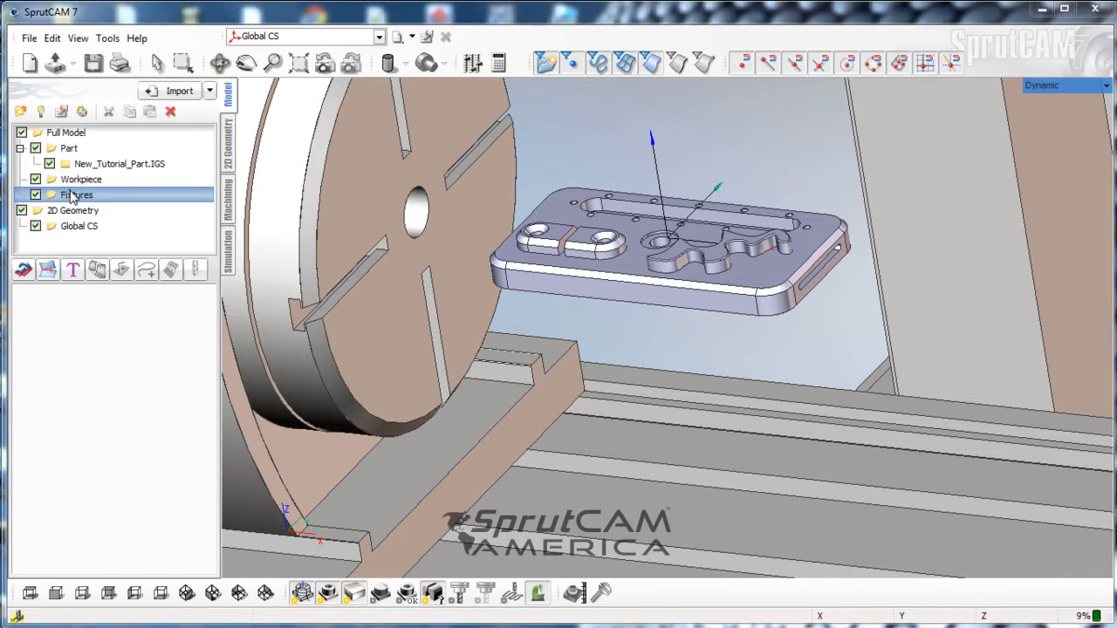
{"action": "left_click", "coordinate": [178, 91]}
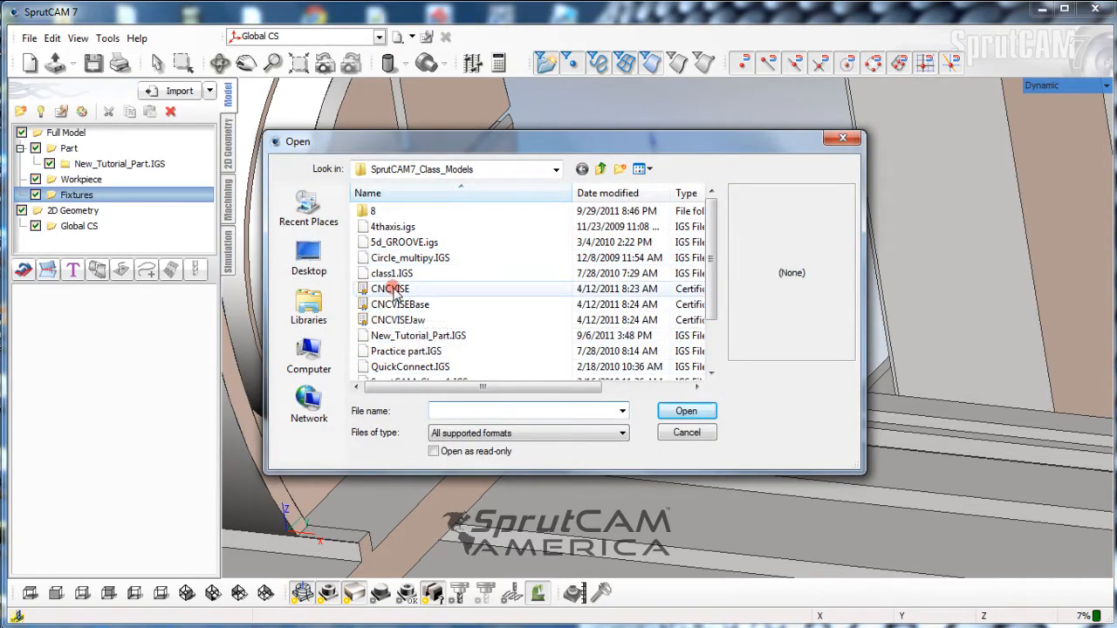
{"action": "left_click", "coordinate": [391, 288]}
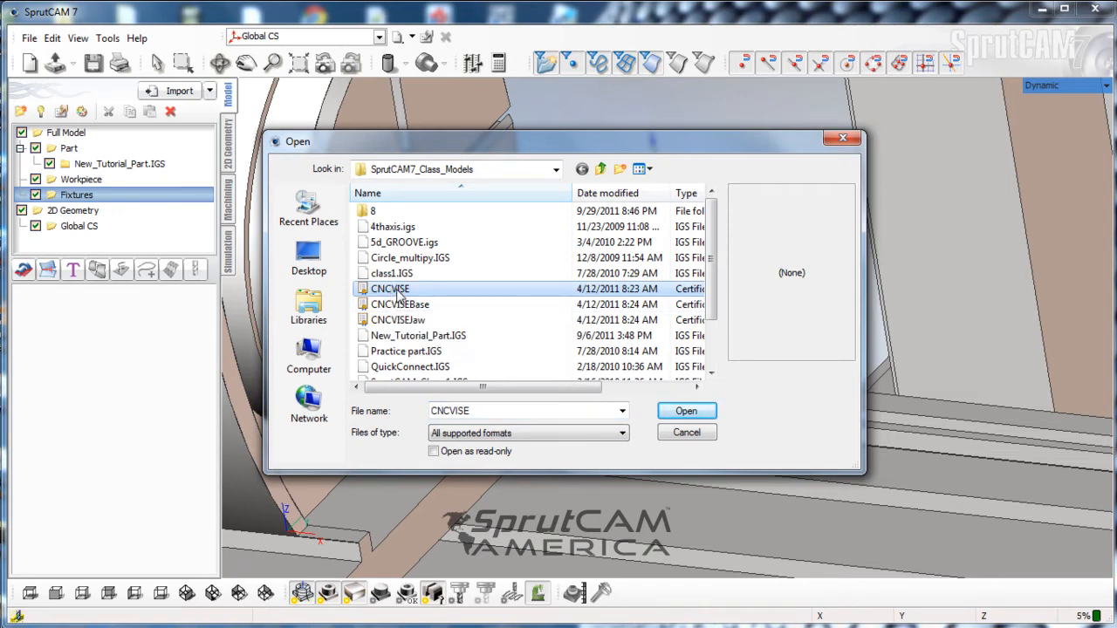
{"action": "left_click", "coordinate": [686, 410]}
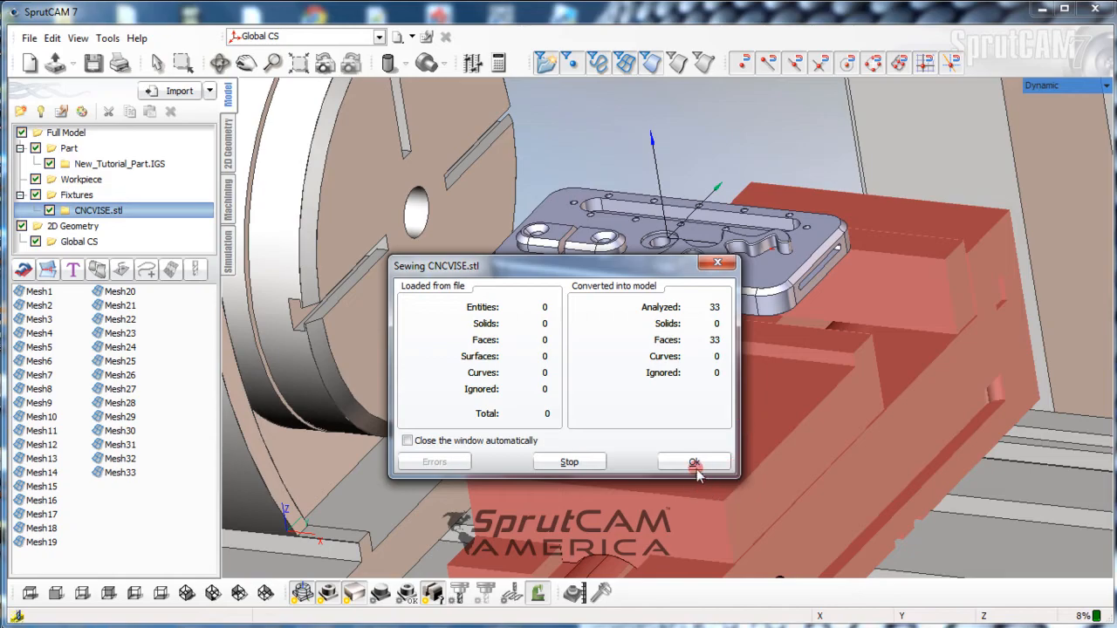
{"action": "left_click", "coordinate": [693, 461]}
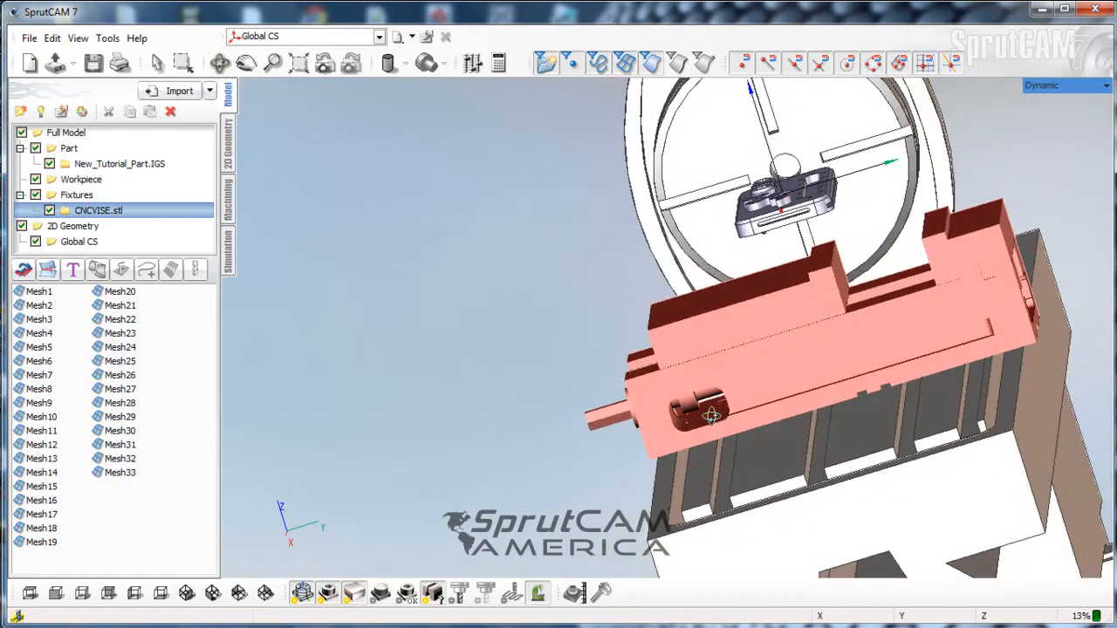
Orbit the view to inspect the vise on the table beneath the part
{"action": "left_click_drag", "start_coordinate": [712, 415], "coordinate": [672, 424]}
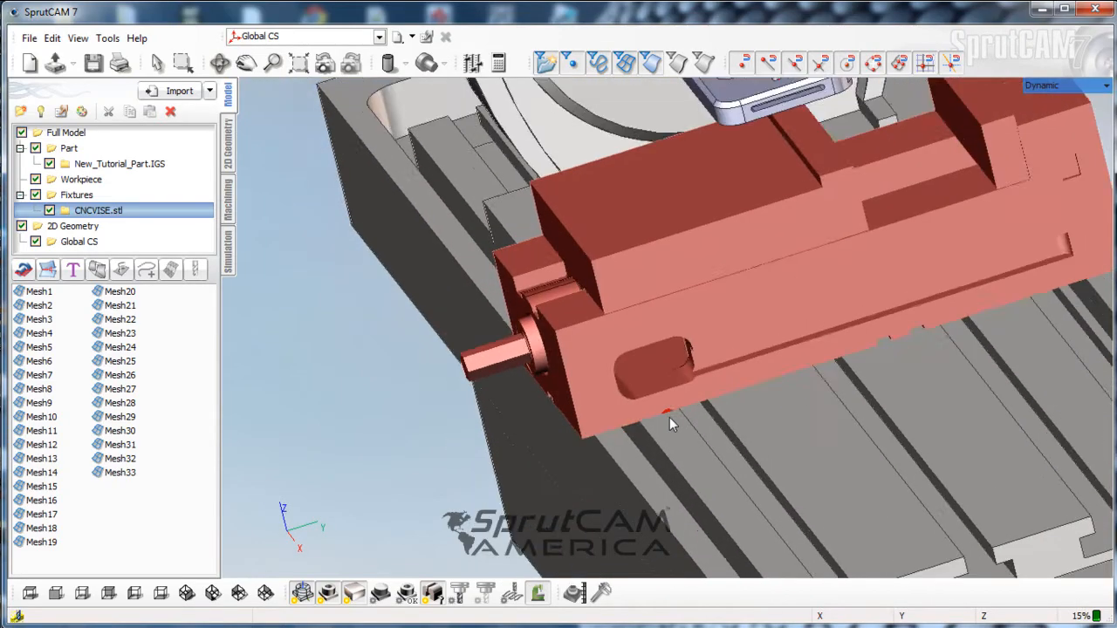
{"action": "left_click_drag", "start_coordinate": [671, 424], "coordinate": [856, 314]}
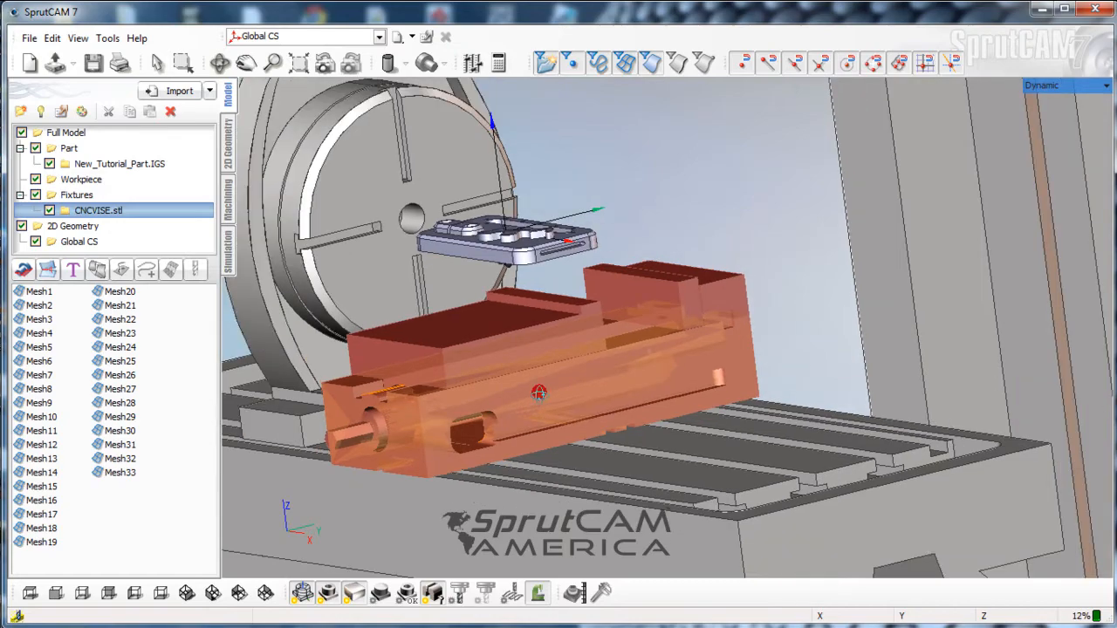
{"action": "left_click_drag", "start_coordinate": [538, 392], "coordinate": [584, 405]}
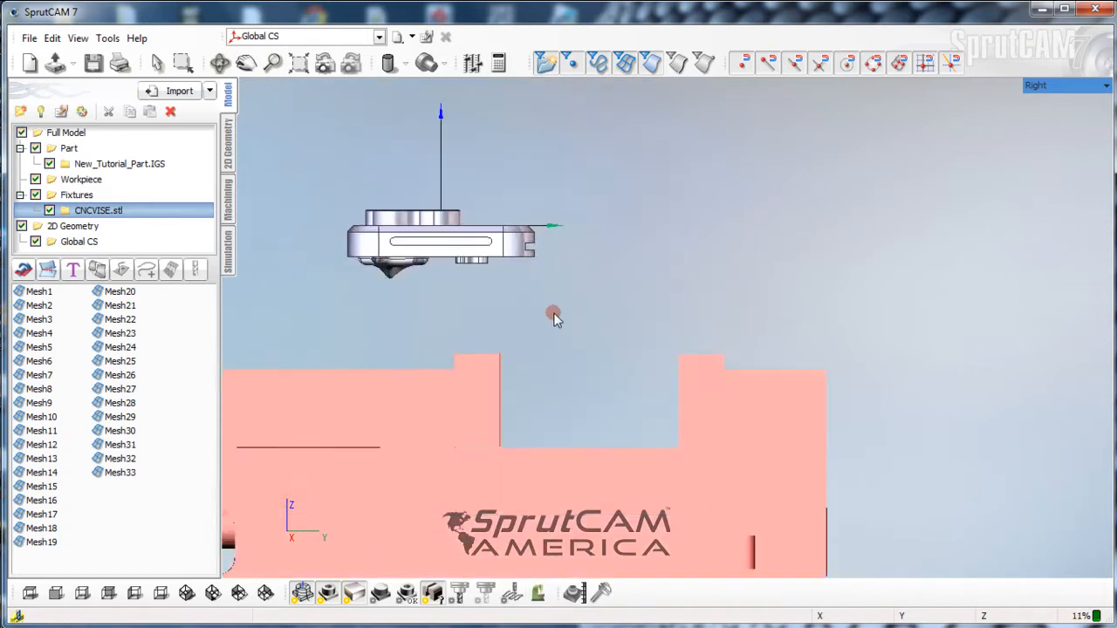
Zoom in on the Right view to show the gap between the part and the vise jaws
{"action": "scroll", "scroll_direction": "up", "scroll_amount": 3}
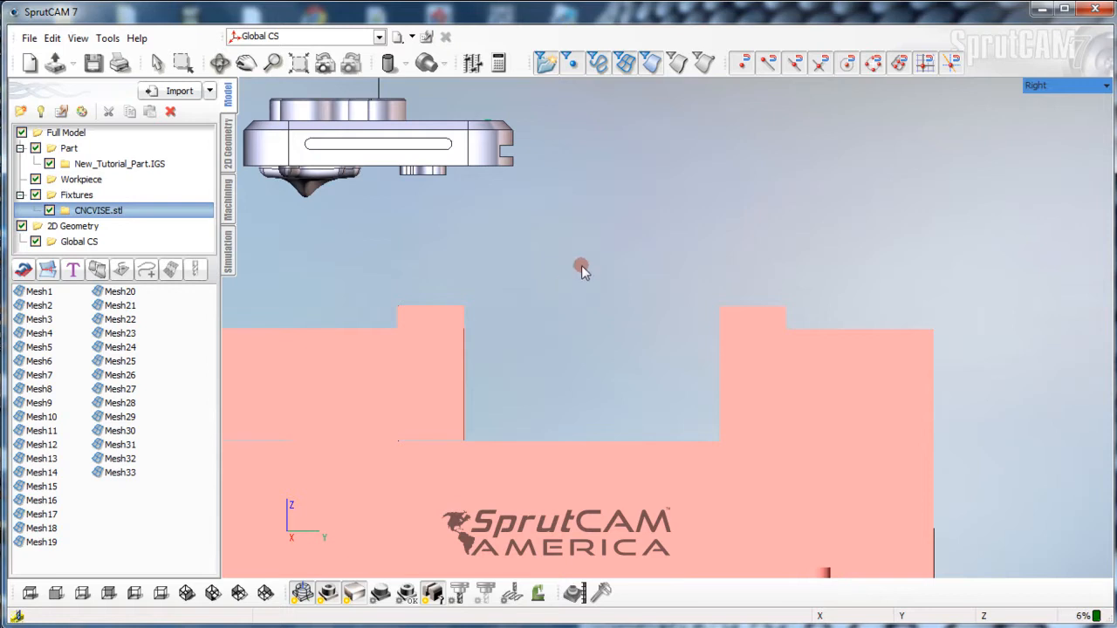
{"action": "mouse_move", "coordinate": [153, 347]}
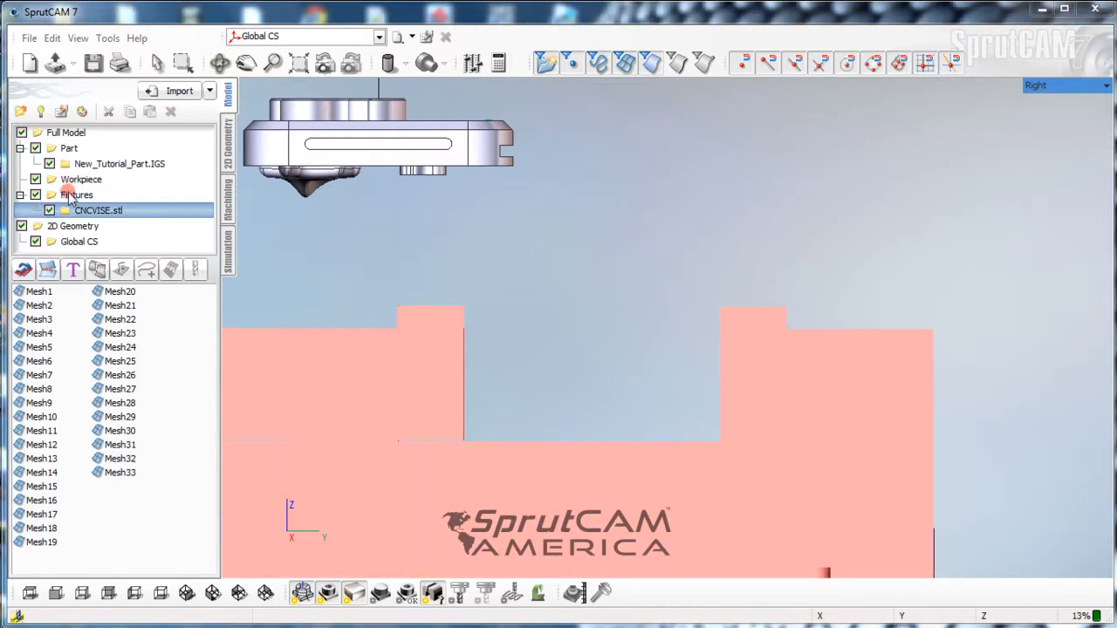
Select CNCVISE.stl under Fixtures and bring up its Spatial transformations
{"action": "left_click", "coordinate": [77, 195]}
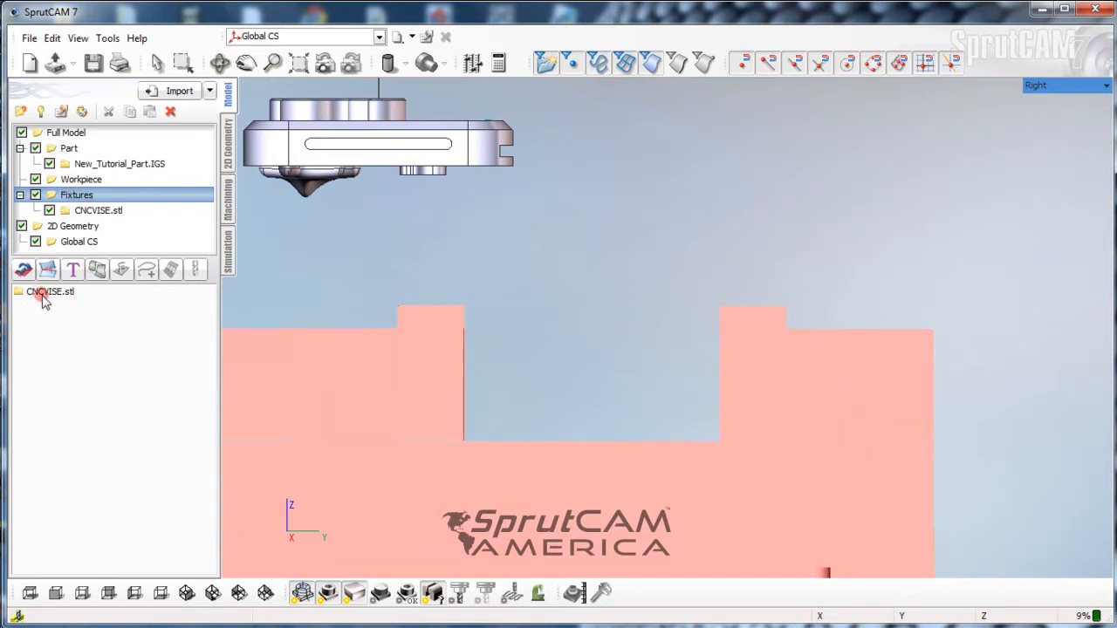
{"action": "left_click", "coordinate": [49, 289]}
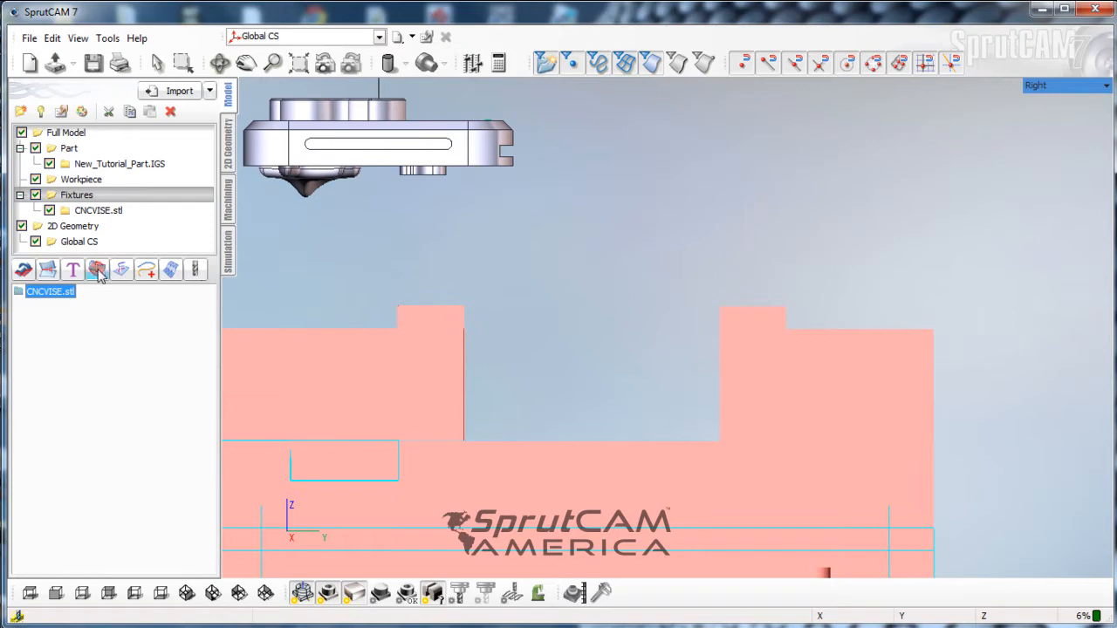
{"action": "left_click", "coordinate": [98, 269]}
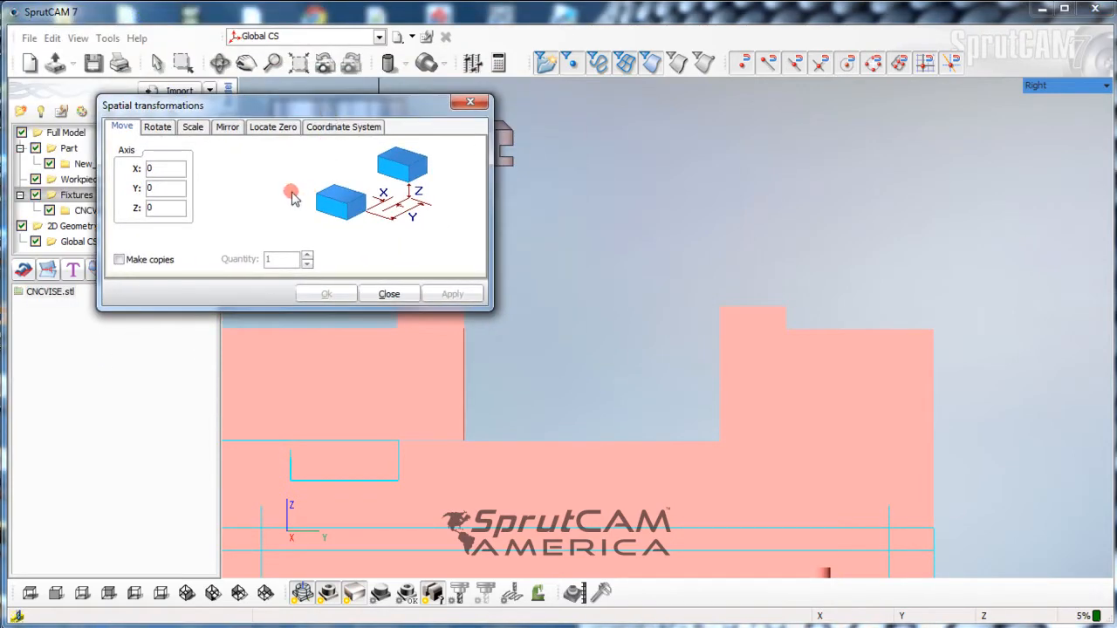
{"action": "left_click_drag", "start_coordinate": [153, 105], "coordinate": [705, 80]}
{"action": "type", "text": "2"}
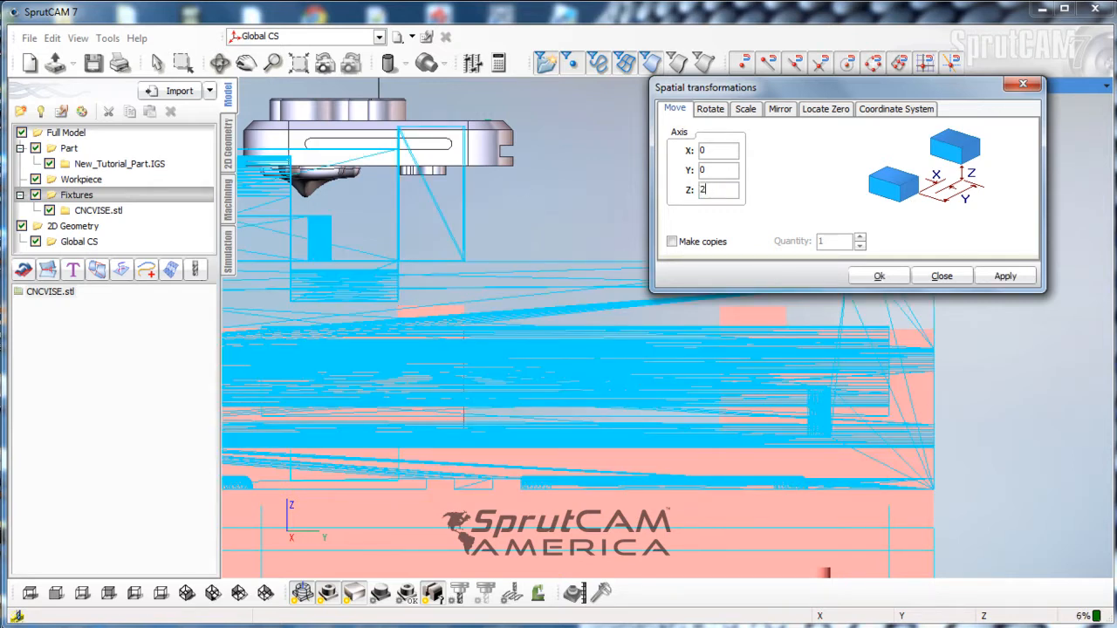
Apply a Z offset moving the vise up to the part, then close the transformation settings
{"action": "left_click", "coordinate": [1005, 276]}
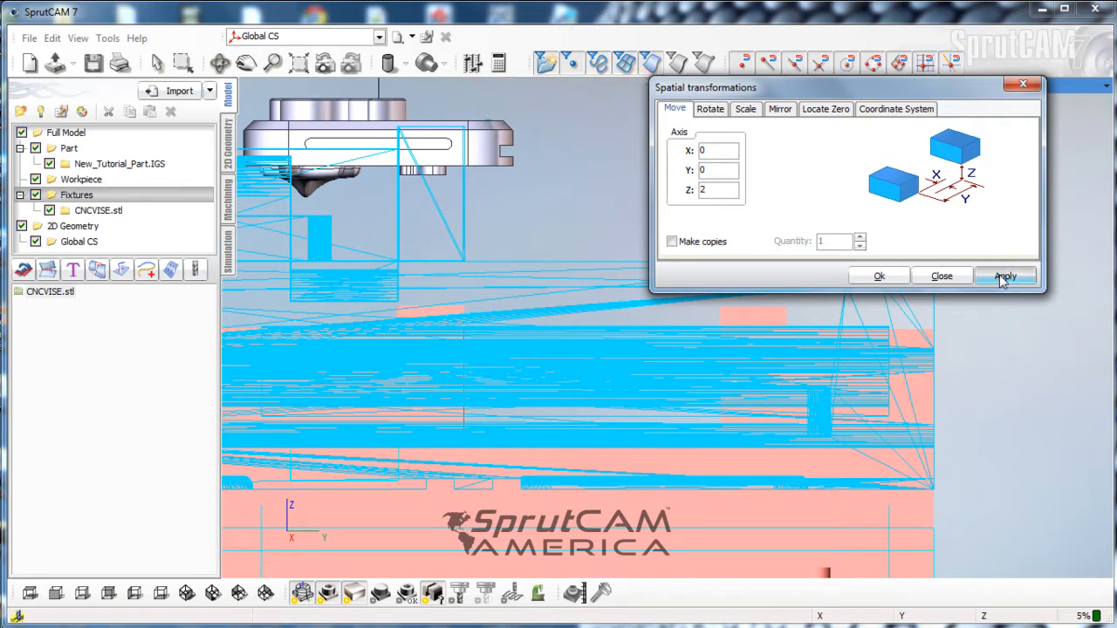
{"action": "left_click", "coordinate": [1005, 276]}
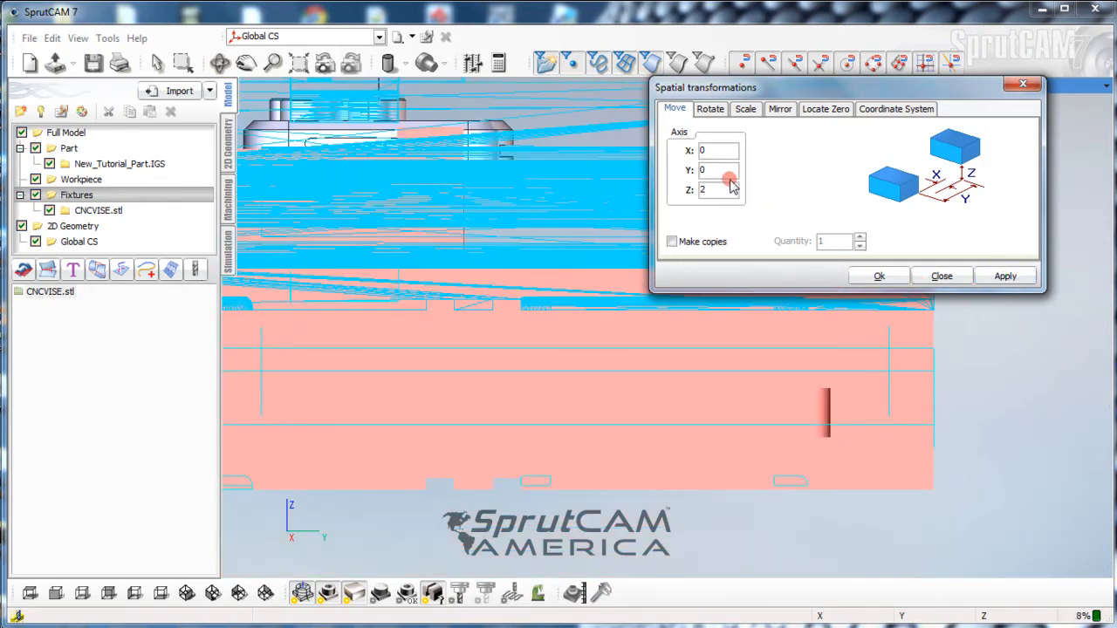
{"action": "left_click", "coordinate": [879, 276]}
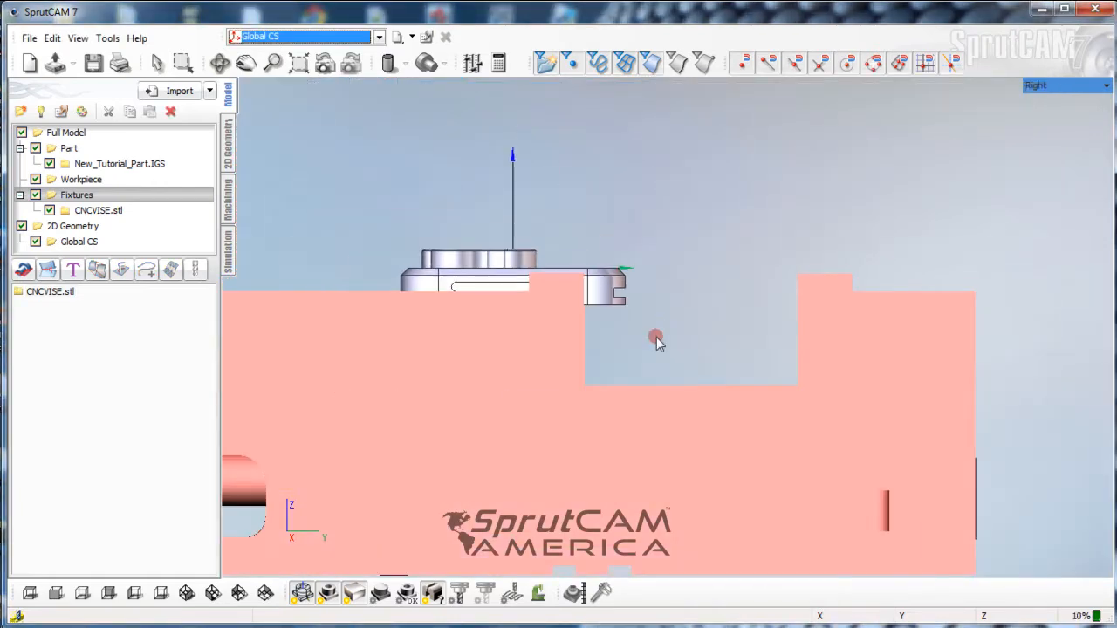
{"action": "left_click_drag", "start_coordinate": [656, 339], "coordinate": [649, 351]}
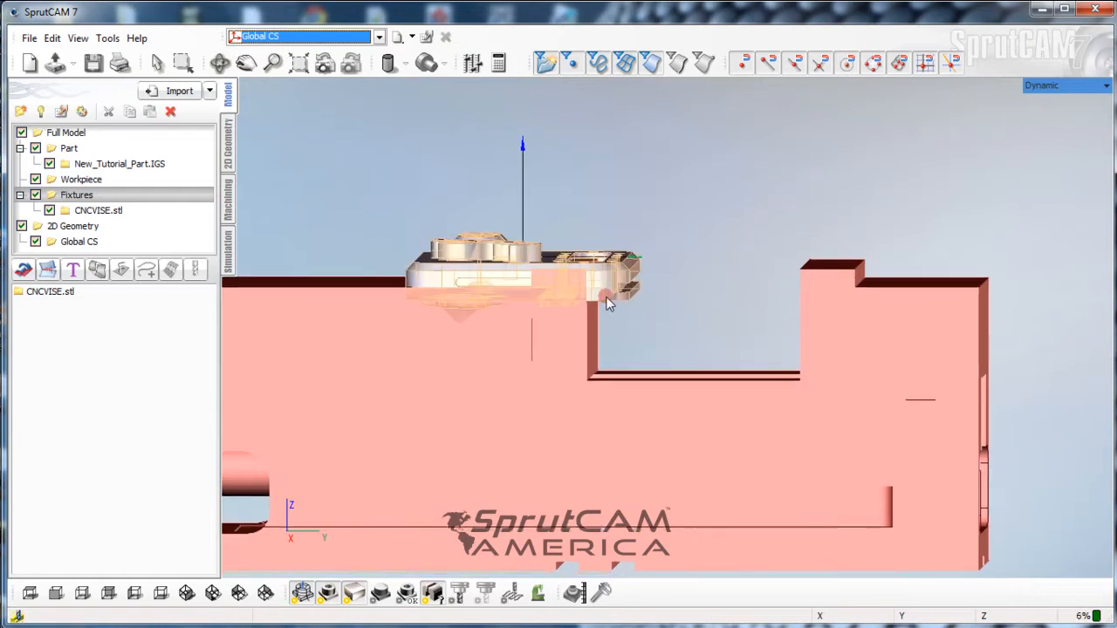
In Right view, select CNCVISE.stl and move its transformation settings aside
{"action": "scroll", "scroll_direction": "up", "scroll_amount": 3}
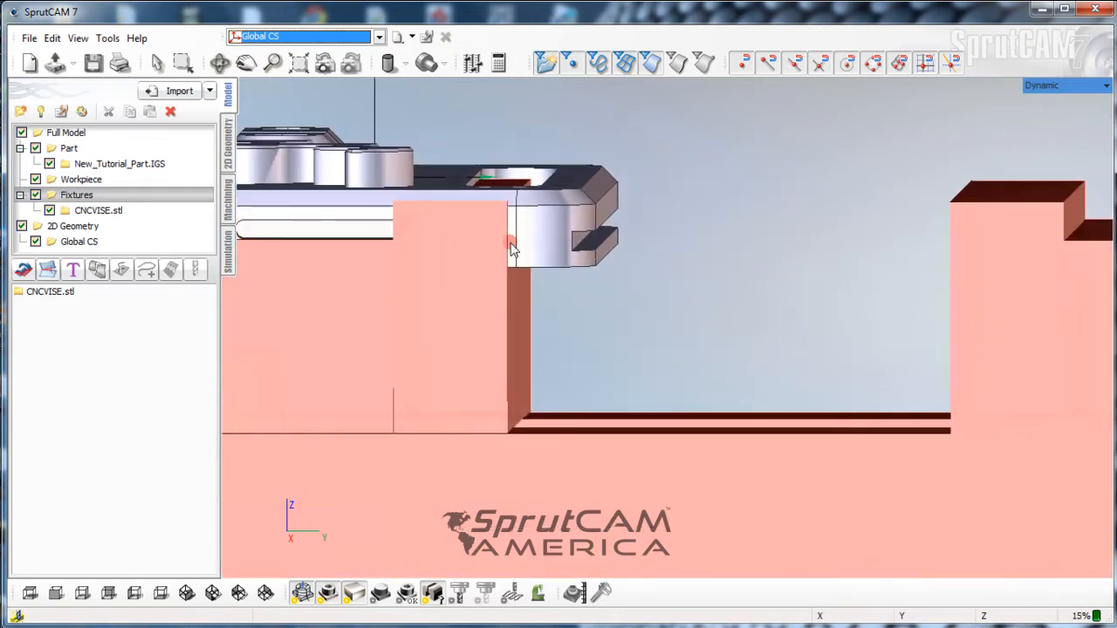
{"action": "left_click", "coordinate": [80, 593]}
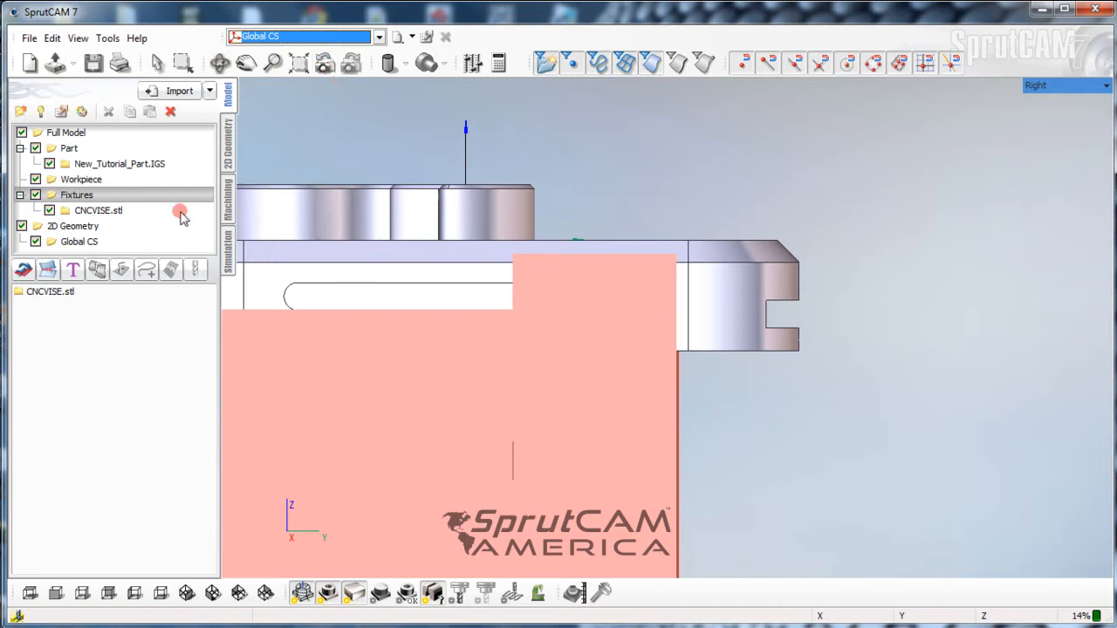
{"action": "left_click", "coordinate": [49, 292]}
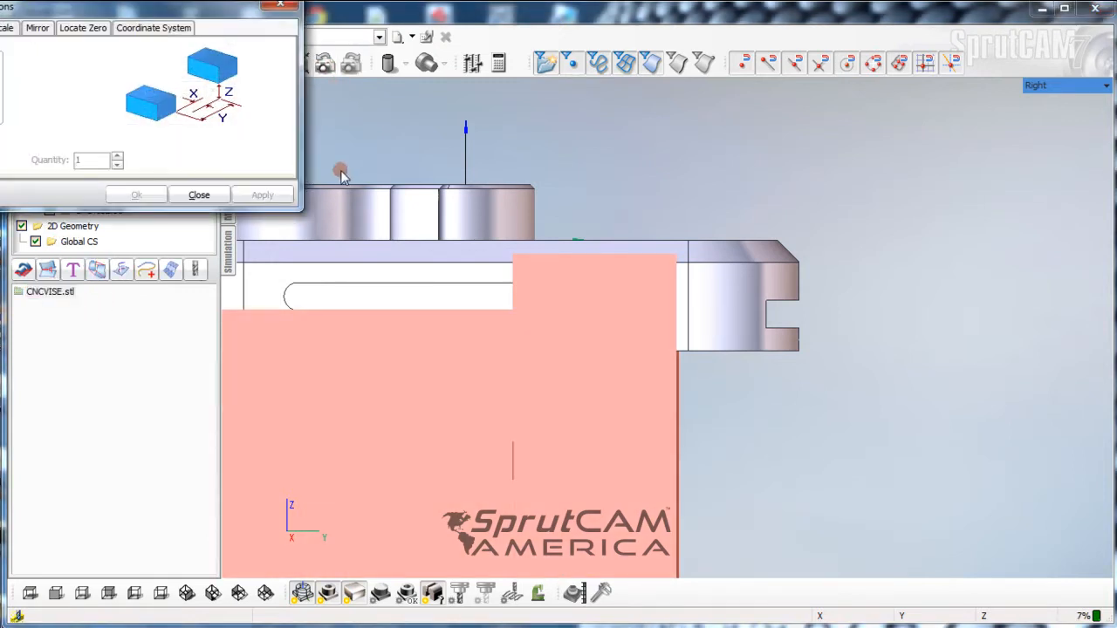
{"action": "left_click_drag", "start_coordinate": [148, 8], "coordinate": [851, 46]}
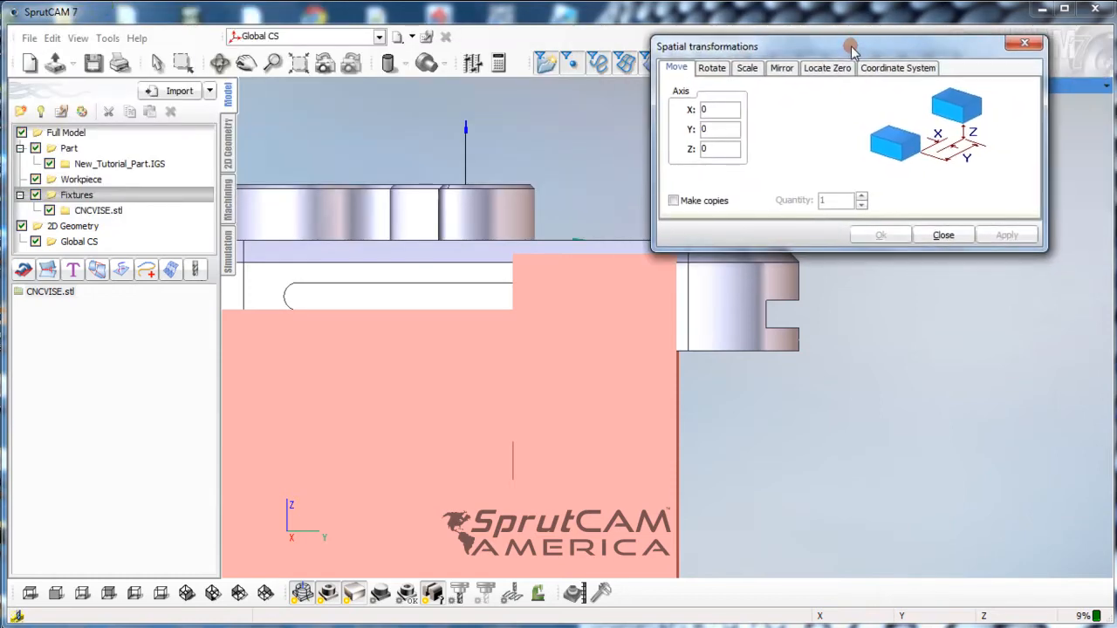
{"action": "left_click_drag", "start_coordinate": [852, 46], "coordinate": [873, 24]}
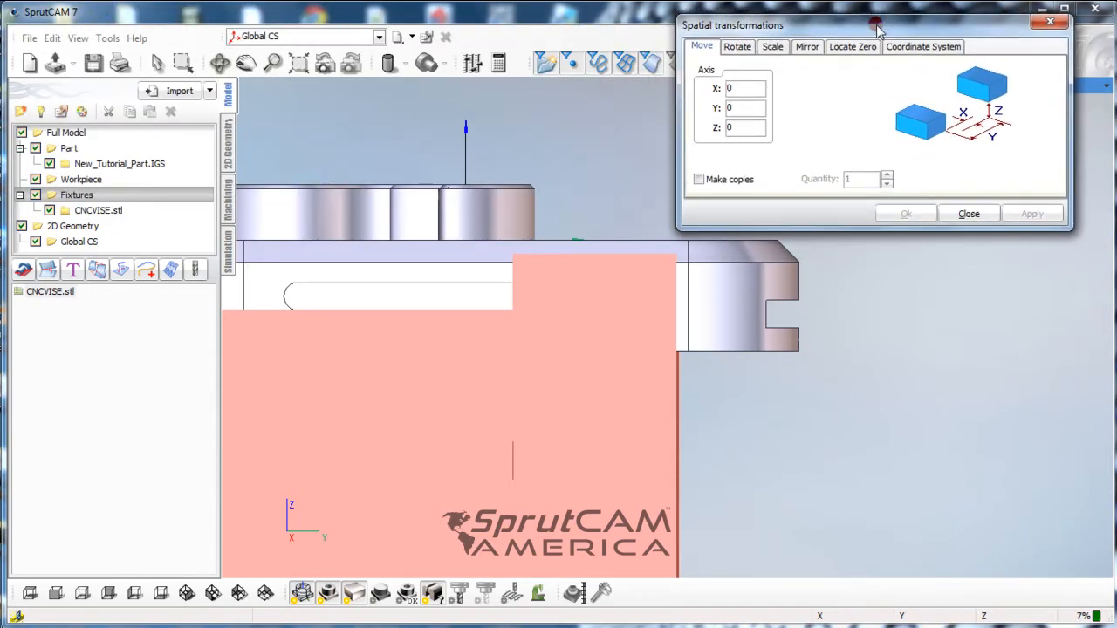
{"action": "mouse_move", "coordinate": [747, 255]}
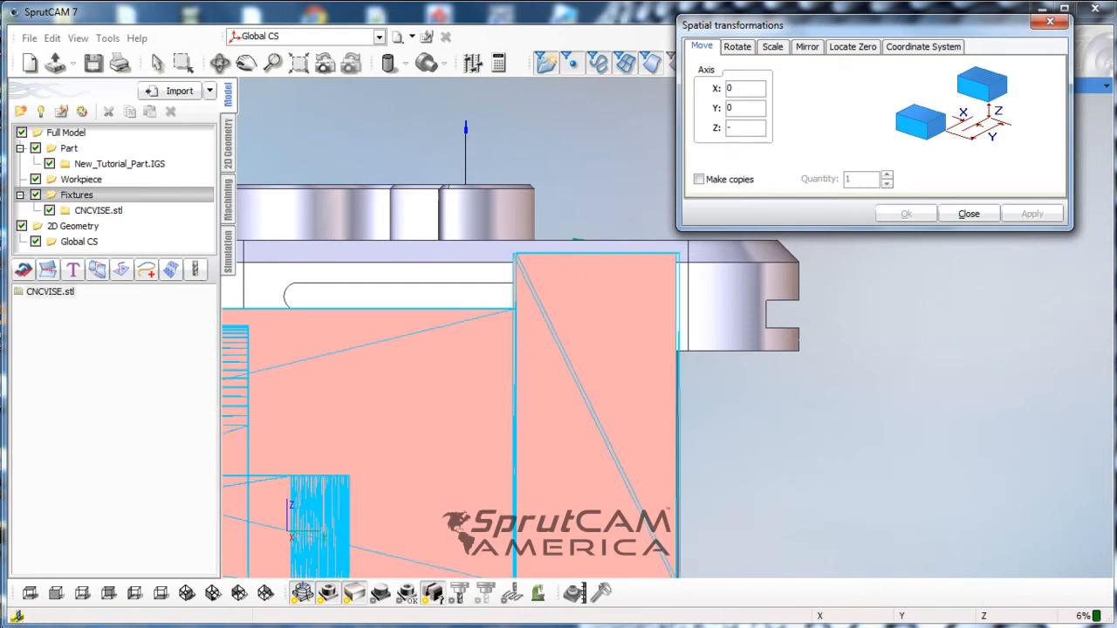
Apply a Z offset of -.05 repeatedly to lower the vise jaw top onto the part's underside
{"action": "type", "text": "-.05"}
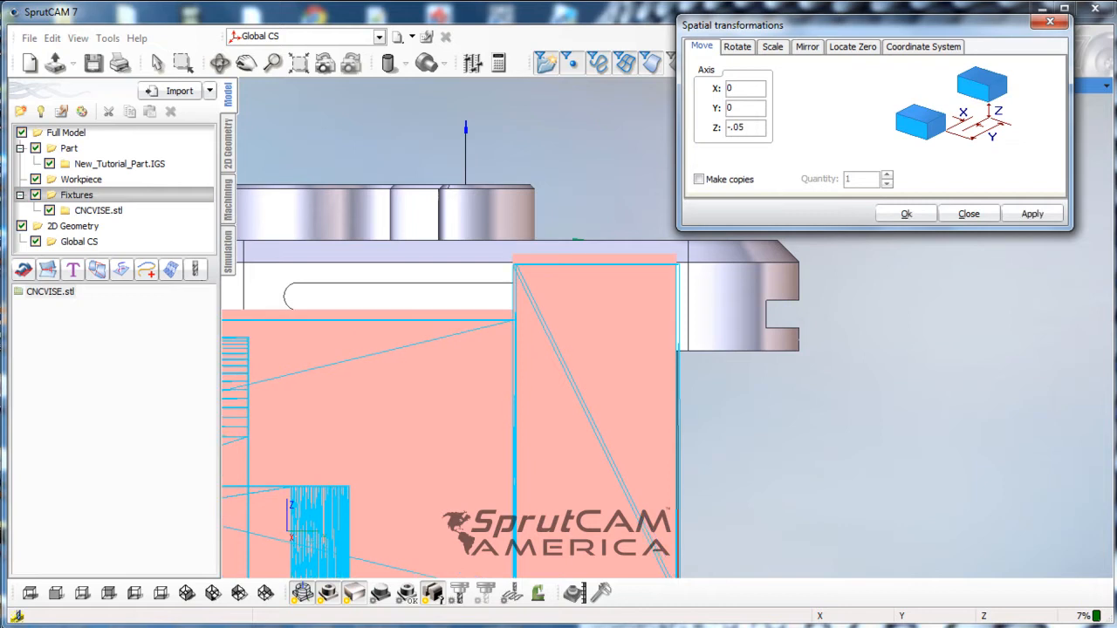
{"action": "left_click", "coordinate": [1033, 213]}
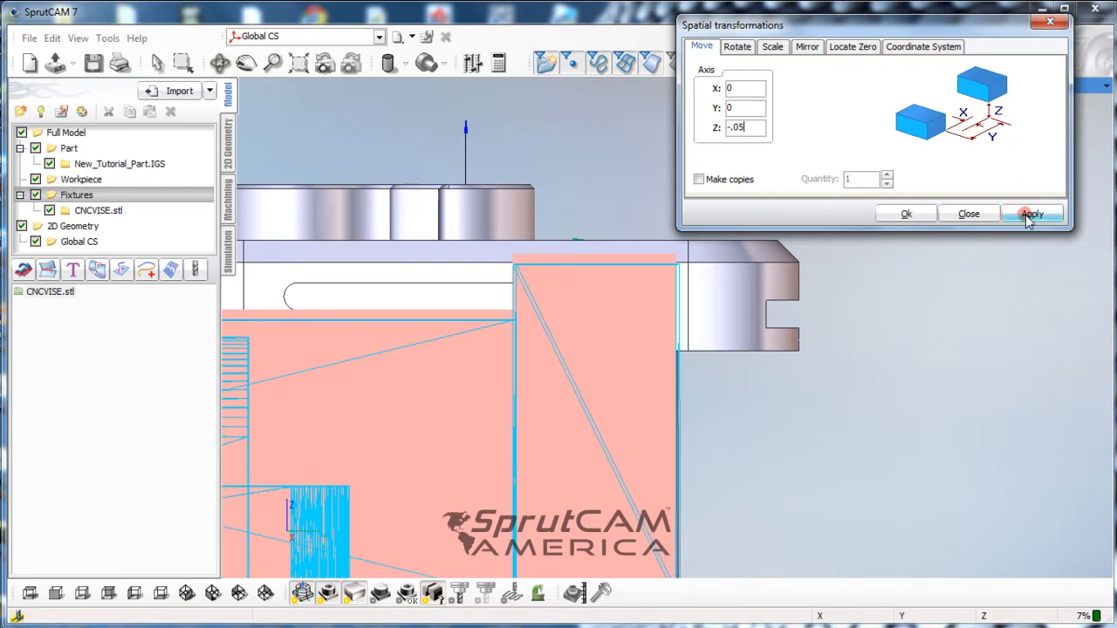
{"action": "left_click", "coordinate": [1031, 213]}
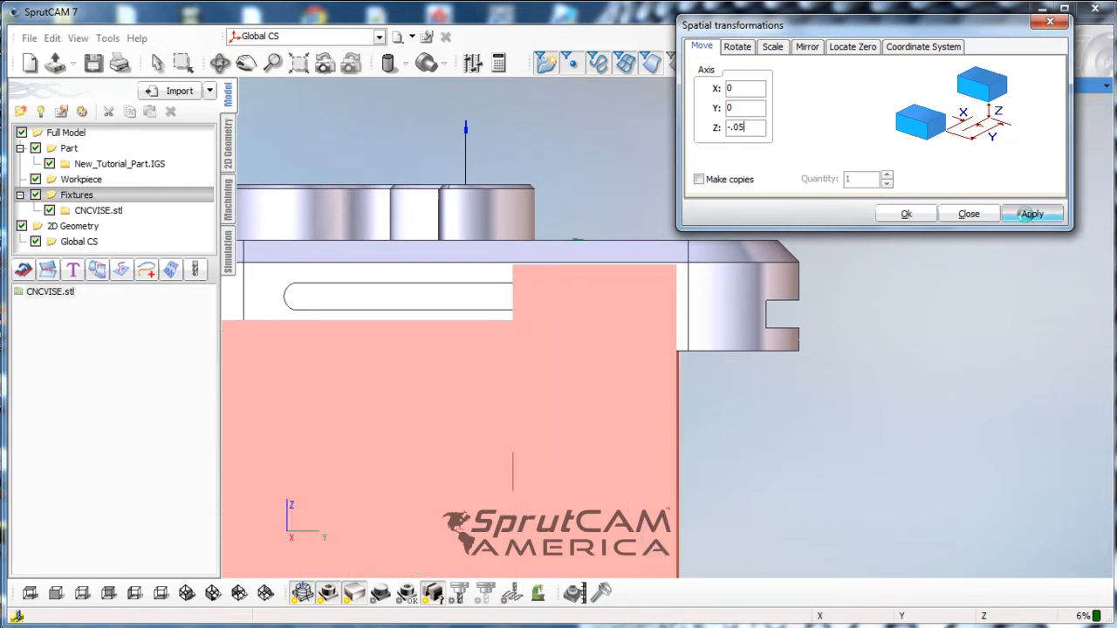
{"action": "left_click", "coordinate": [1031, 213]}
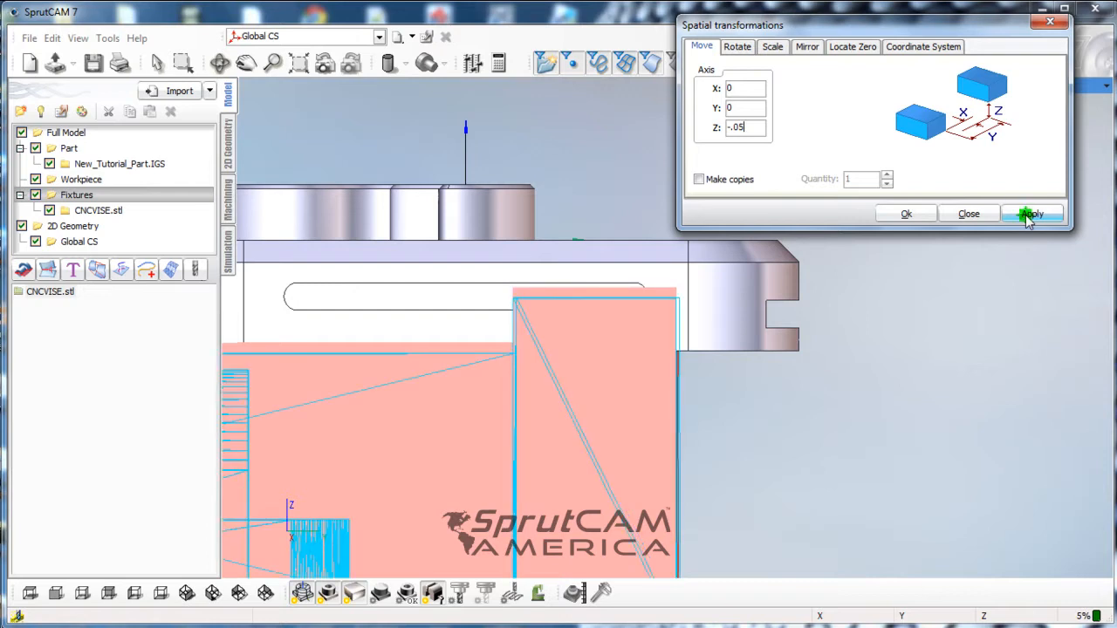
{"action": "left_click", "coordinate": [1032, 213]}
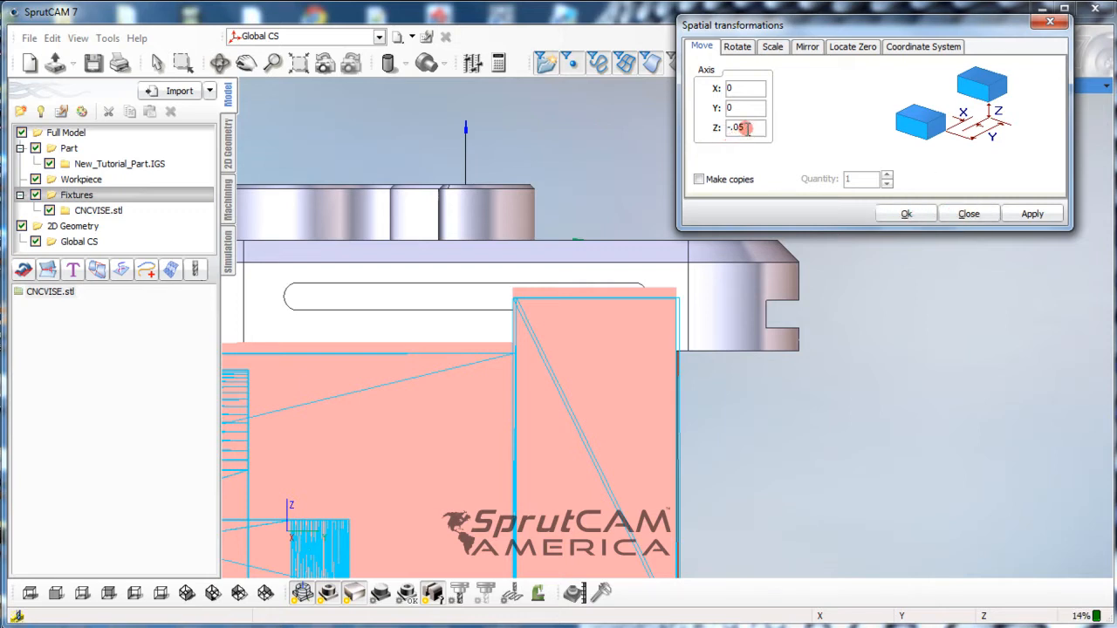
{"action": "triple_click", "coordinate": [746, 127]}
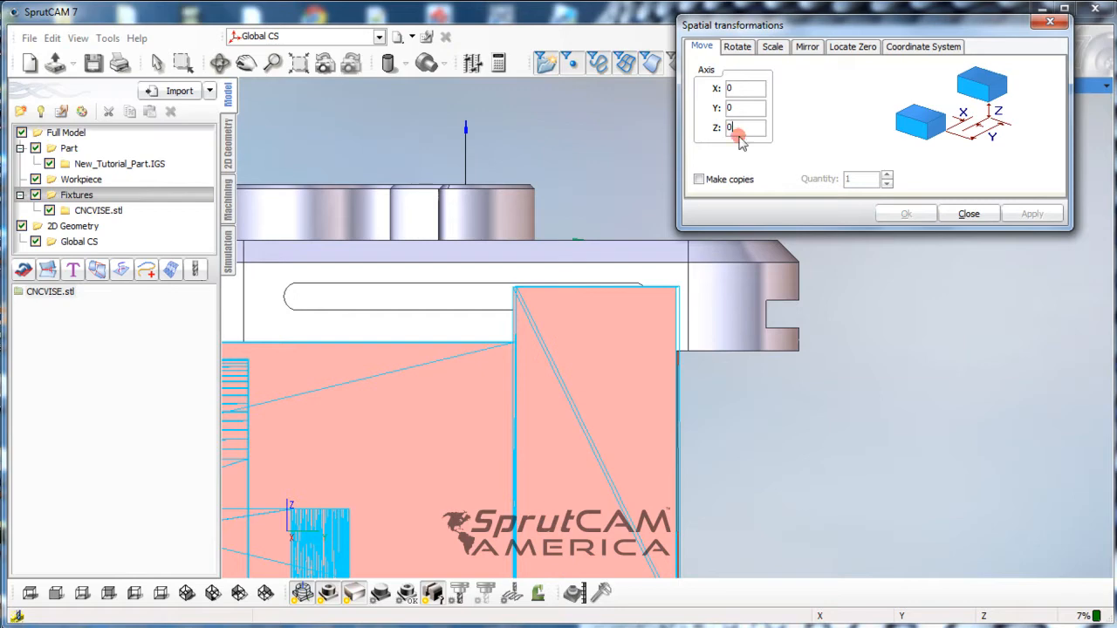
{"action": "mouse_move", "coordinate": [852, 410]}
{"action": "type", "text": "-.5"}
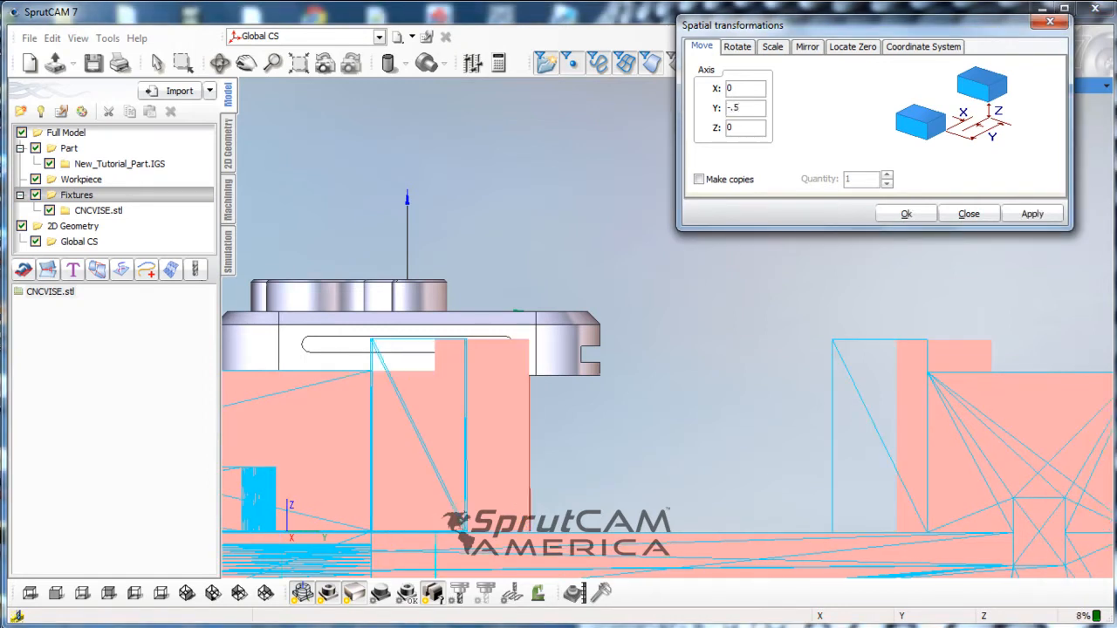
Apply Y offsets of -.5, .05 and -.001 to align the vise jaw with the part edge, then confirm with Ok
{"action": "left_click", "coordinate": [1033, 213]}
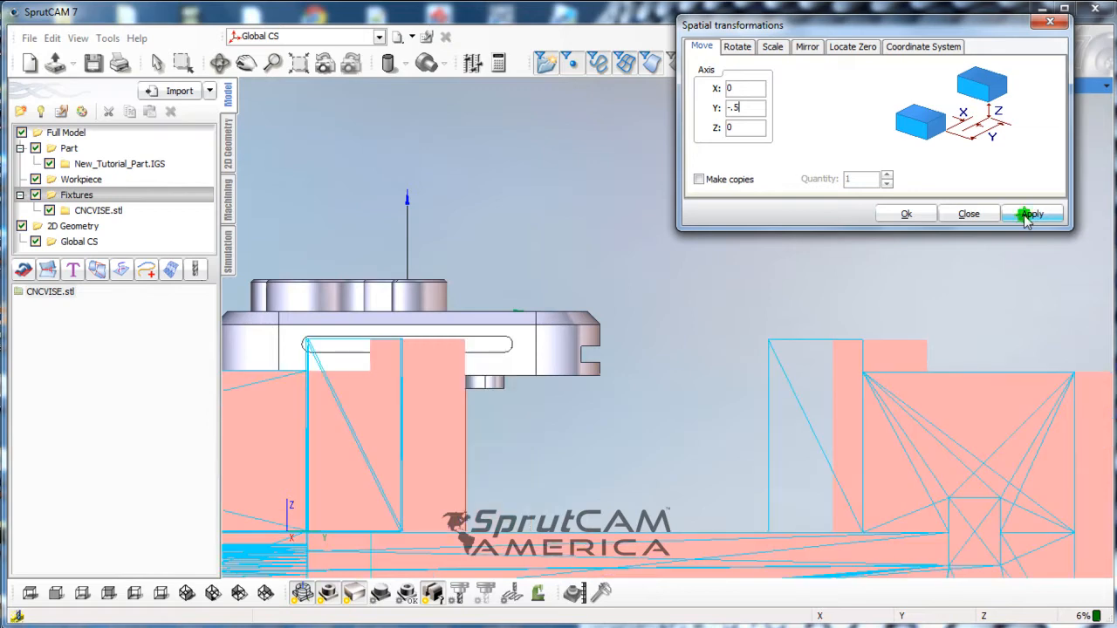
{"action": "left_click", "coordinate": [1033, 213]}
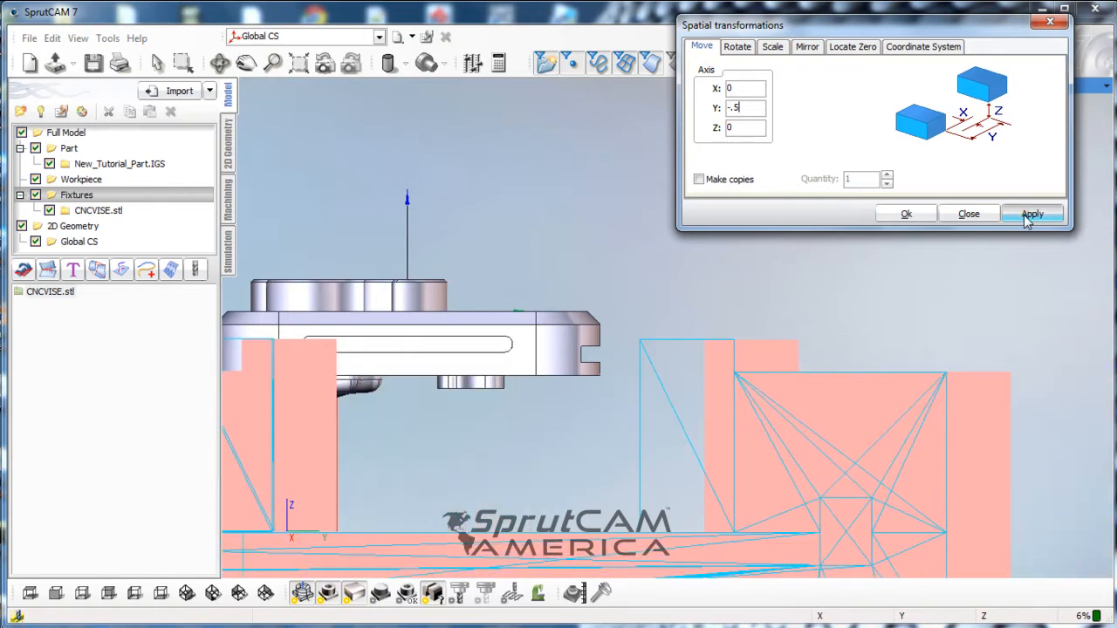
{"action": "left_click", "coordinate": [1033, 213]}
{"action": "type", "text": ".05"}
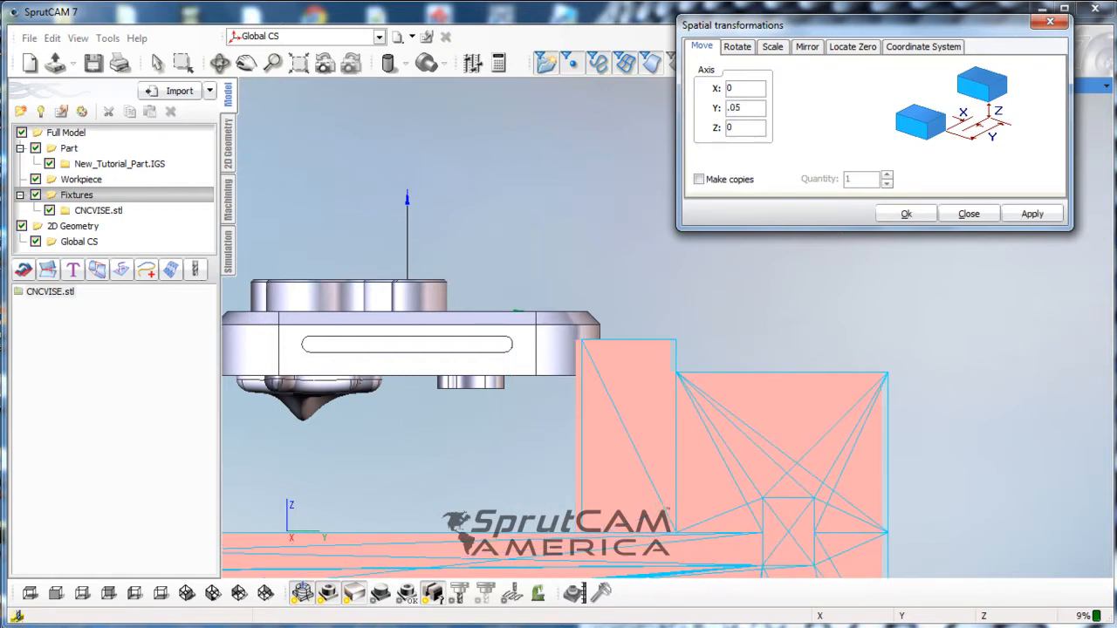
{"action": "left_click", "coordinate": [1033, 213]}
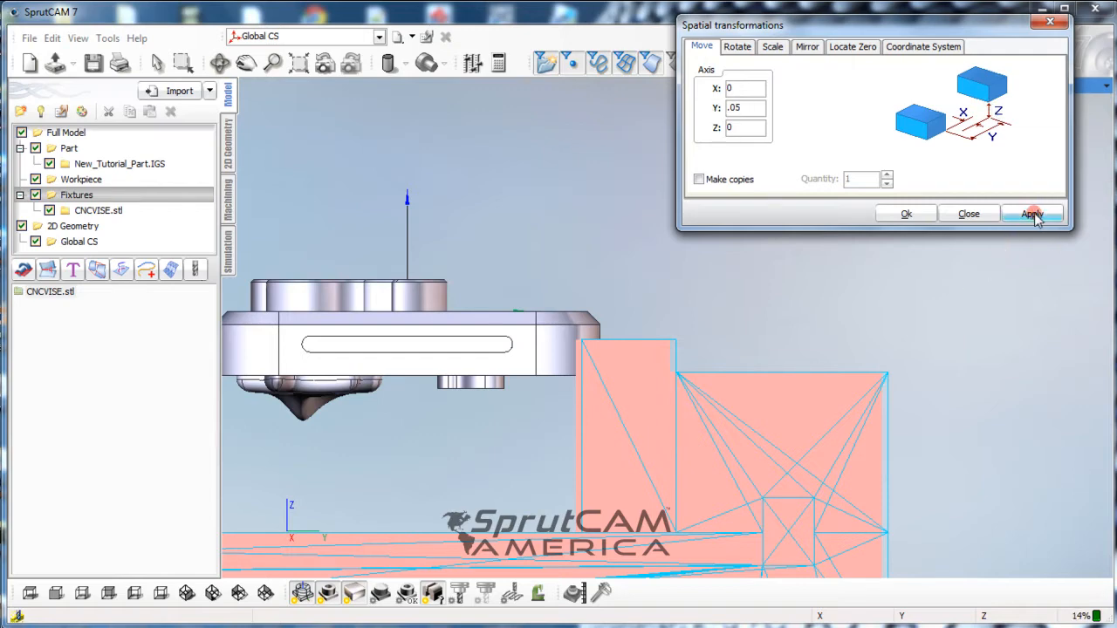
{"action": "left_click", "coordinate": [1031, 213]}
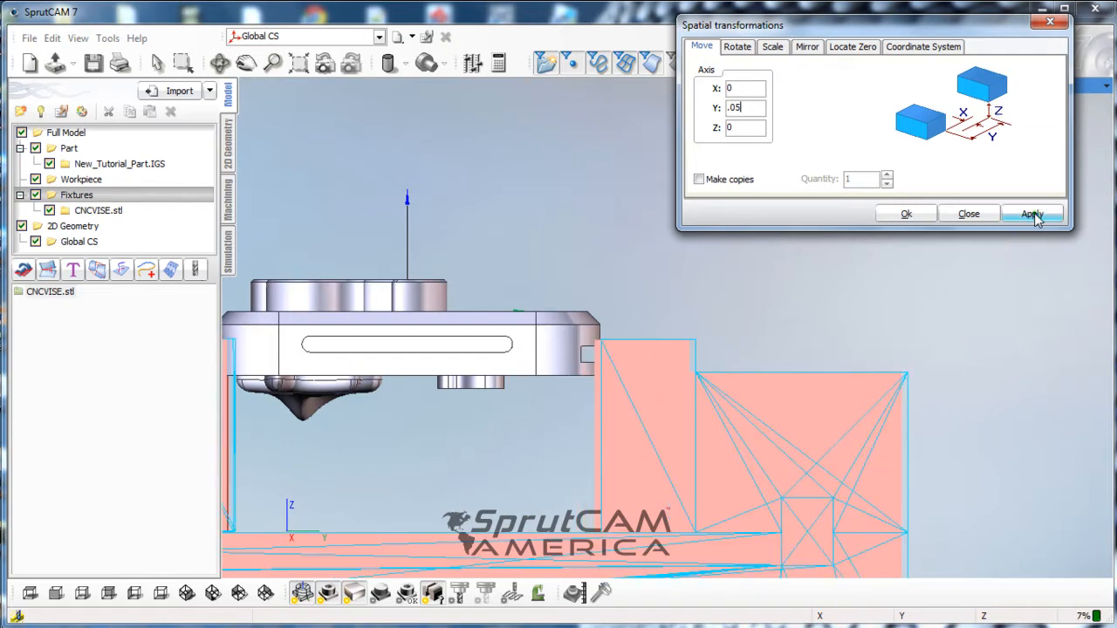
{"action": "left_click", "coordinate": [1032, 212]}
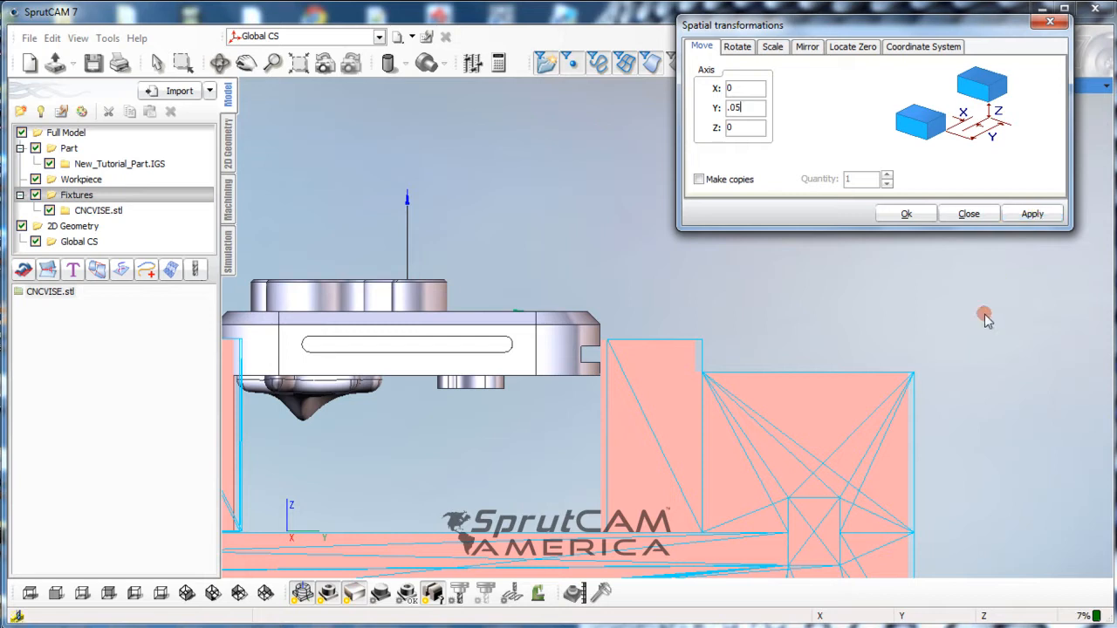
{"action": "mouse_move", "coordinate": [768, 242]}
{"action": "type", "text": "-.001"}
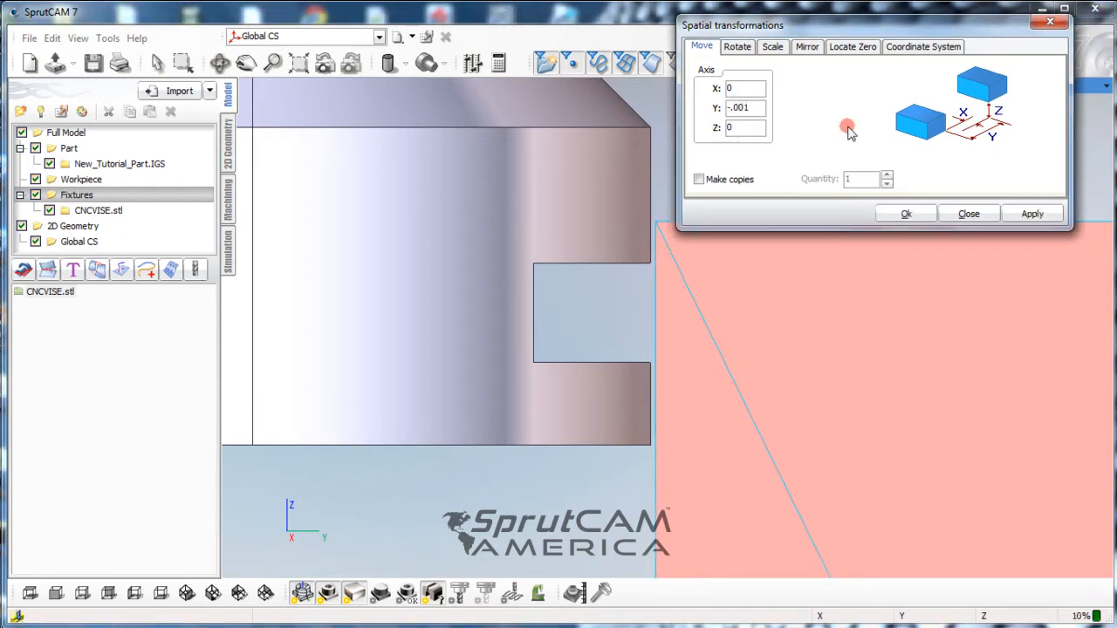
{"action": "left_click", "coordinate": [1031, 213]}
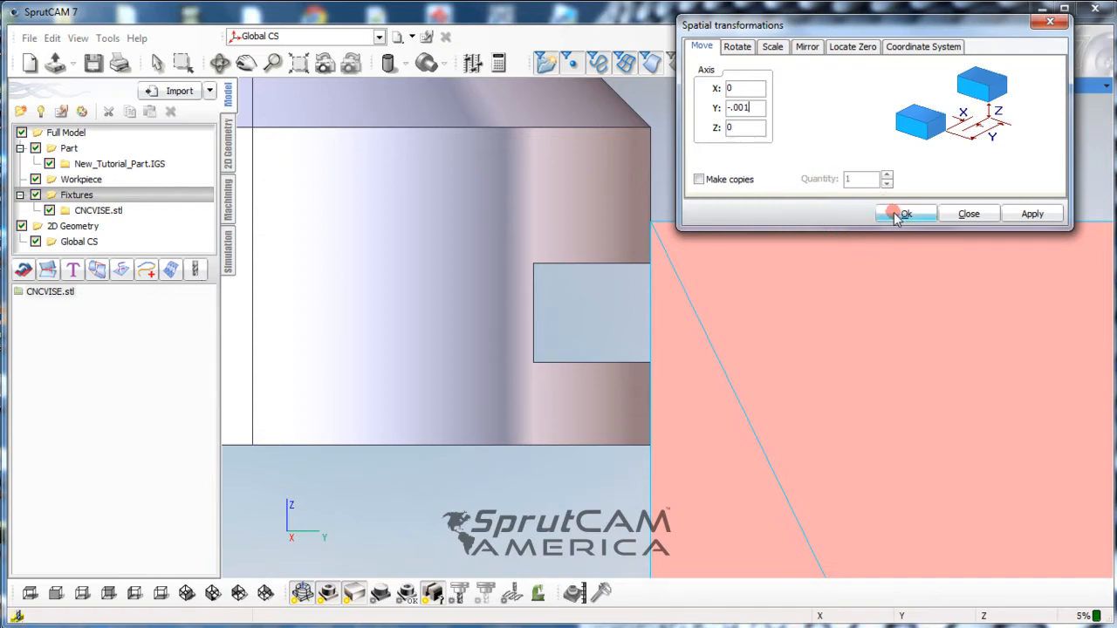
{"action": "left_click", "coordinate": [900, 213]}
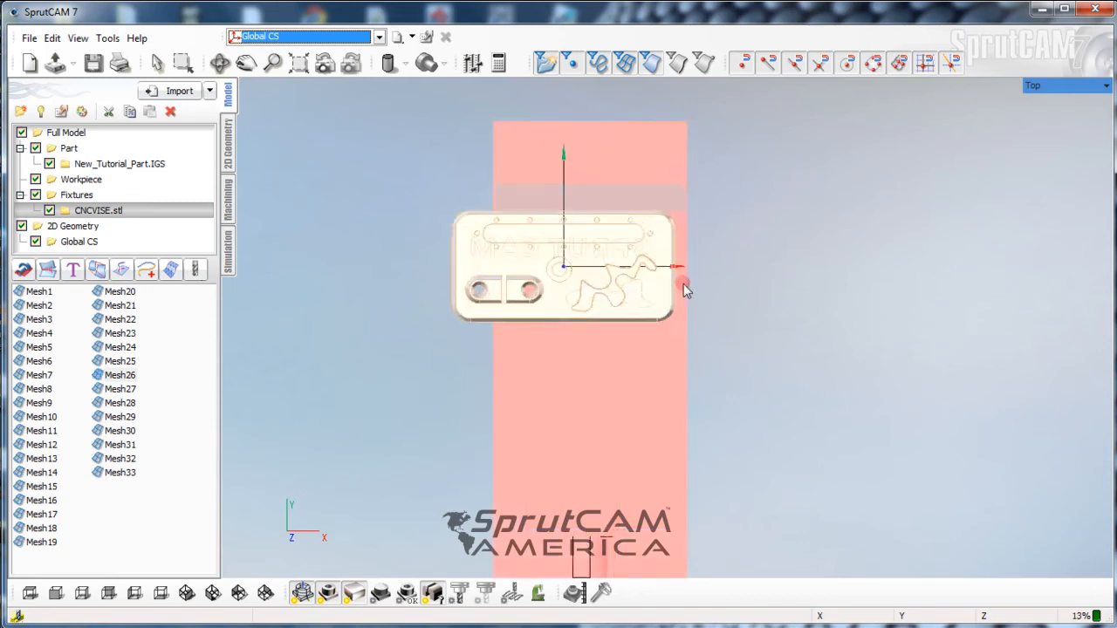
Select the CNCVISE fixture and bring up its Move transformation
{"action": "scroll", "scroll_direction": "down", "scroll_amount": 3}
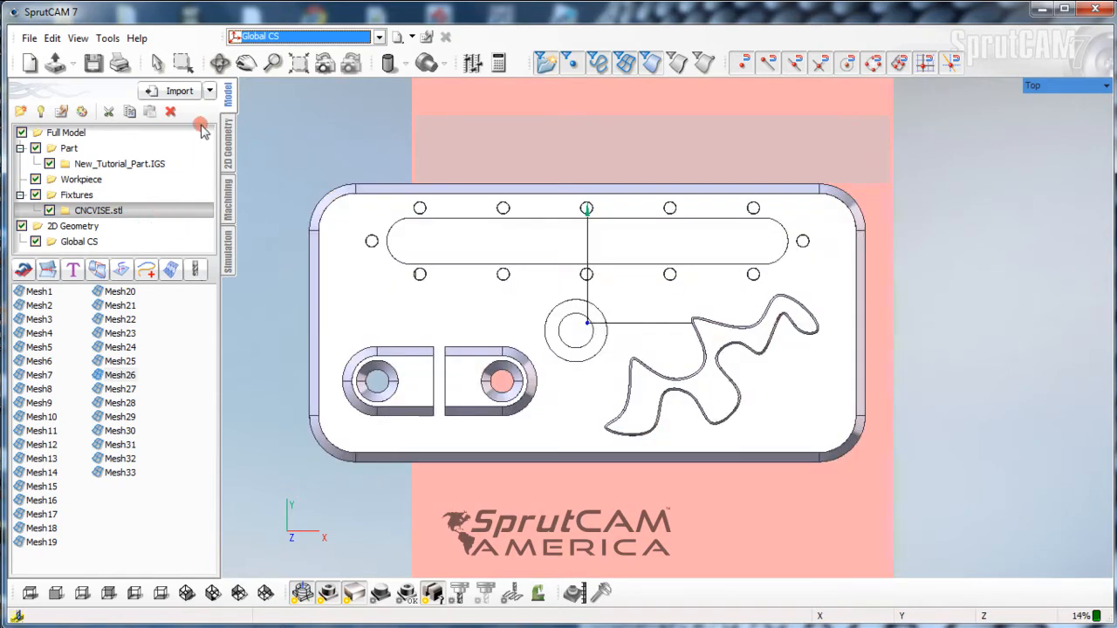
{"action": "left_click", "coordinate": [77, 196]}
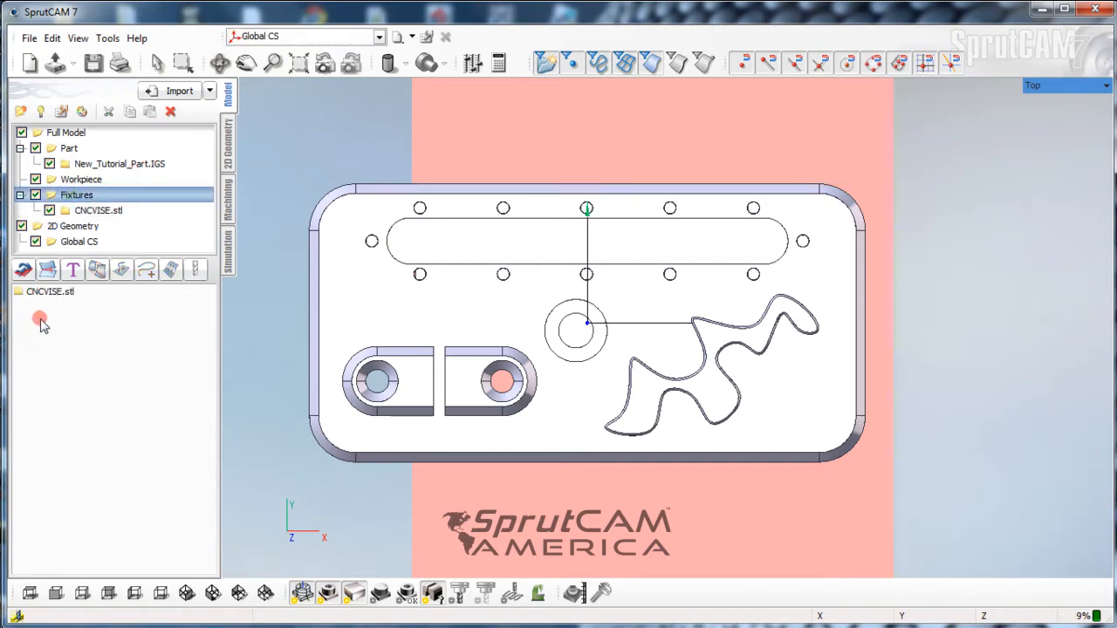
{"action": "left_click", "coordinate": [101, 269]}
{"action": "type", "text": "-.1"}
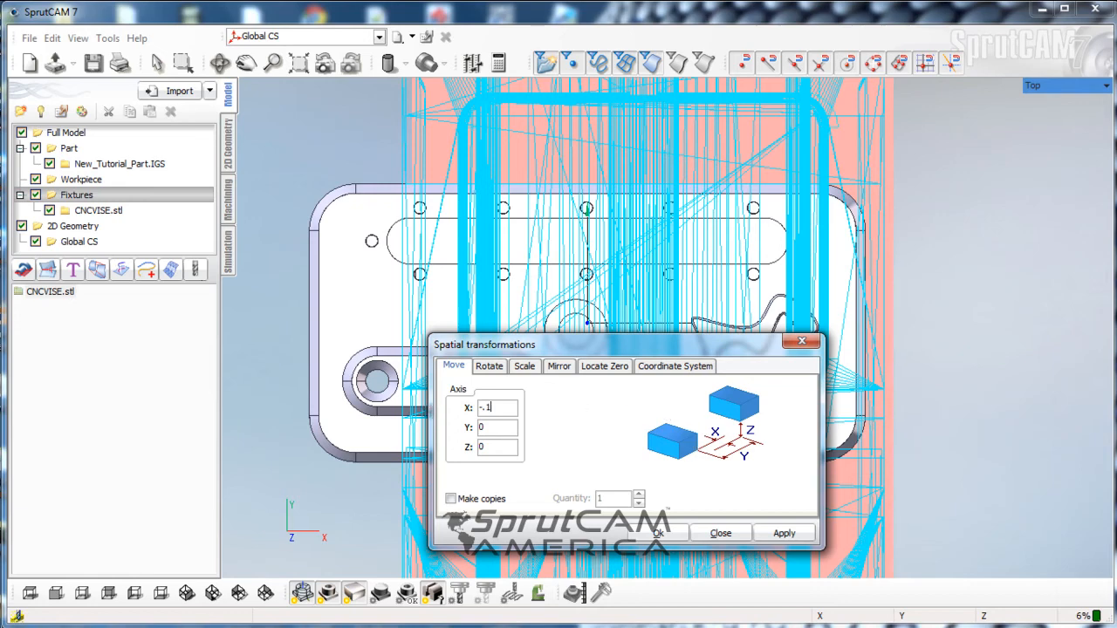
Apply the X offset four times shifting the vise along negative X, then close the settings
{"action": "left_click", "coordinate": [782, 534]}
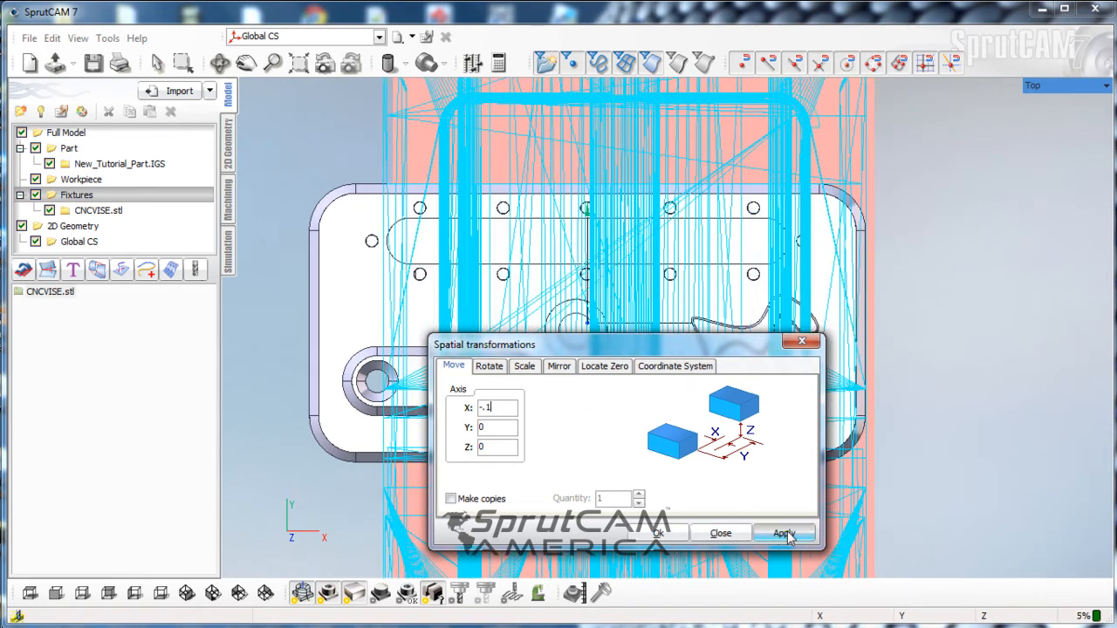
{"action": "left_click", "coordinate": [783, 534]}
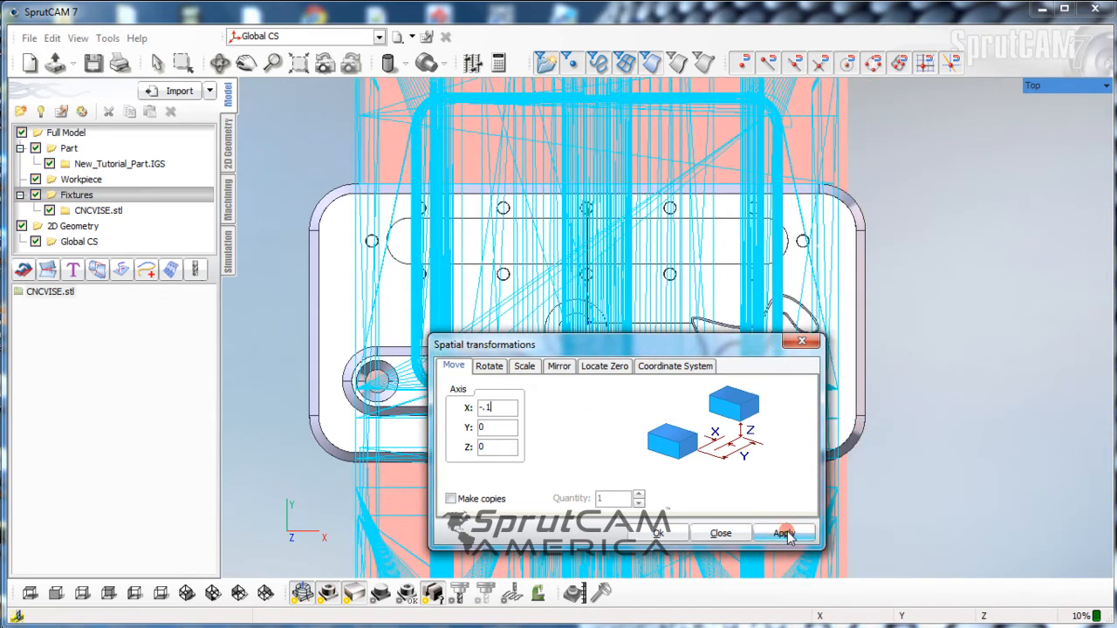
{"action": "left_click", "coordinate": [781, 534]}
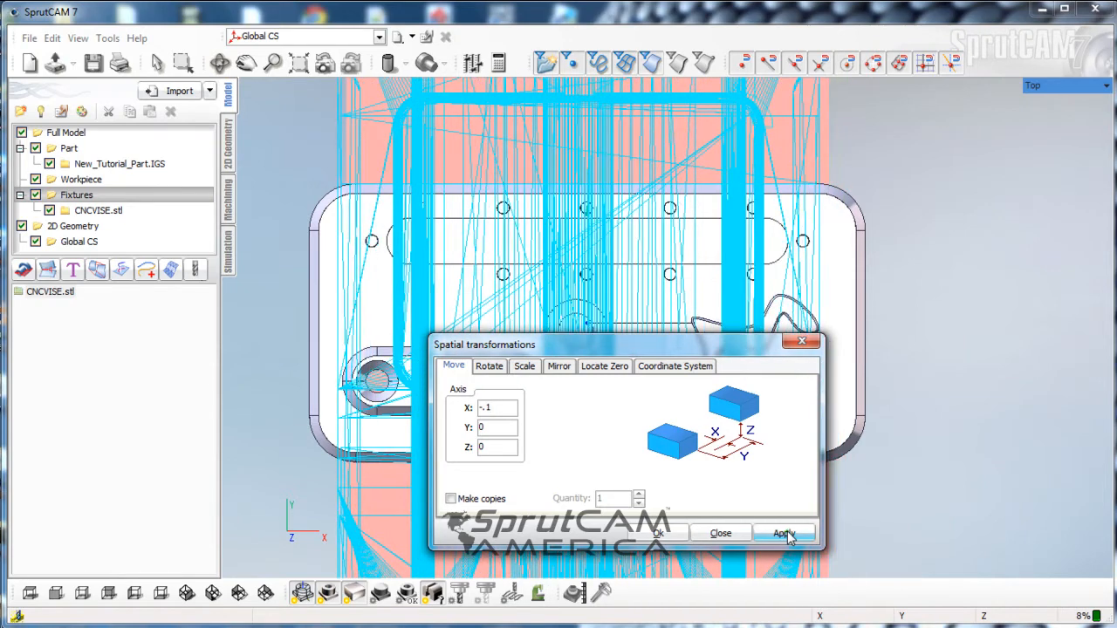
{"action": "left_click", "coordinate": [782, 534]}
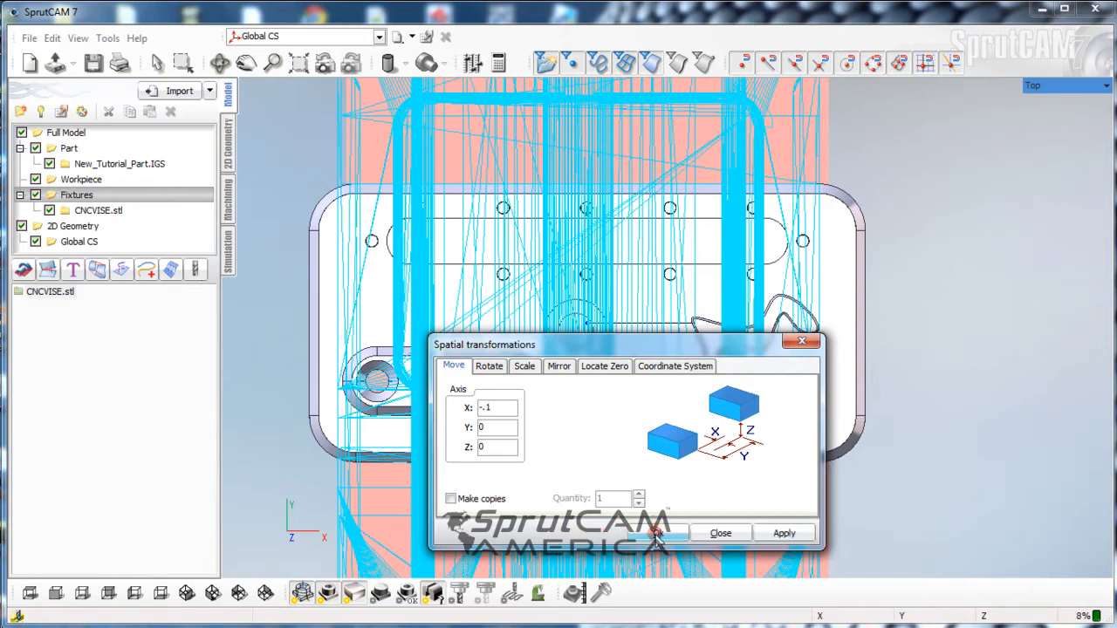
{"action": "left_click", "coordinate": [719, 534]}
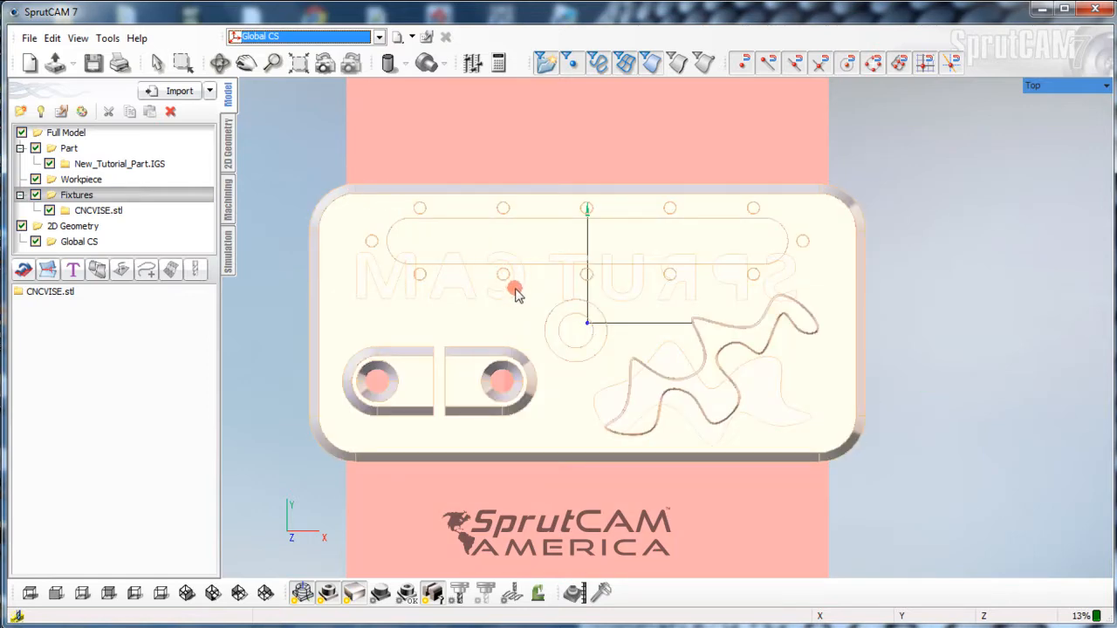
{"action": "scroll", "scroll_direction": "down", "scroll_amount": 3}
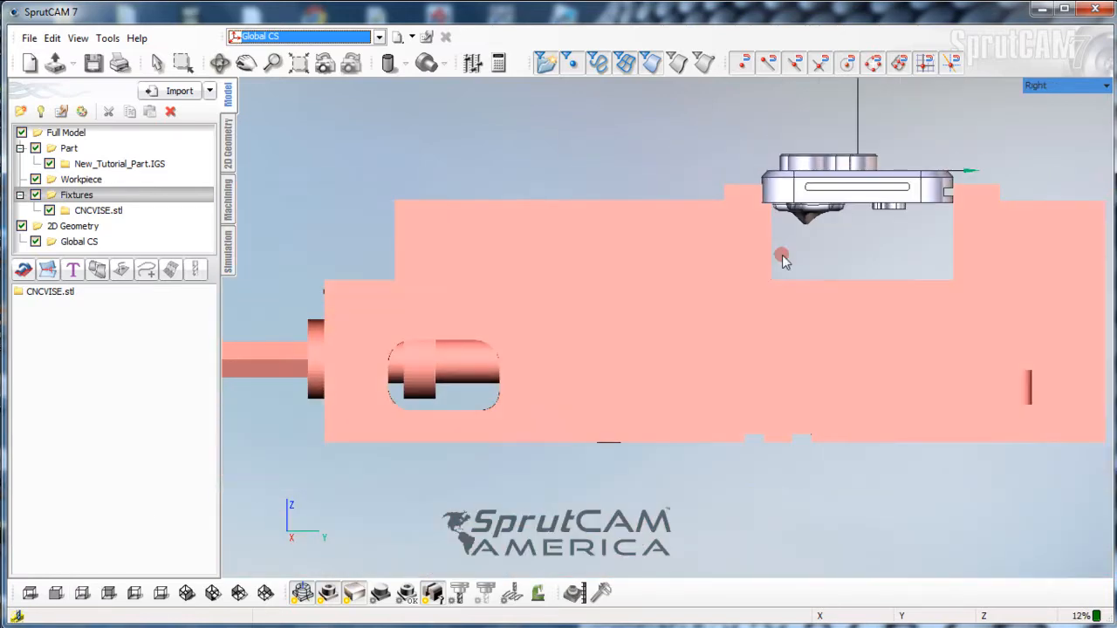
Expand CNCVISE.stl into its meshes and select the movable-jaw meshes Mesh27–Mesh33
{"action": "left_click_drag", "start_coordinate": [782, 258], "coordinate": [816, 237]}
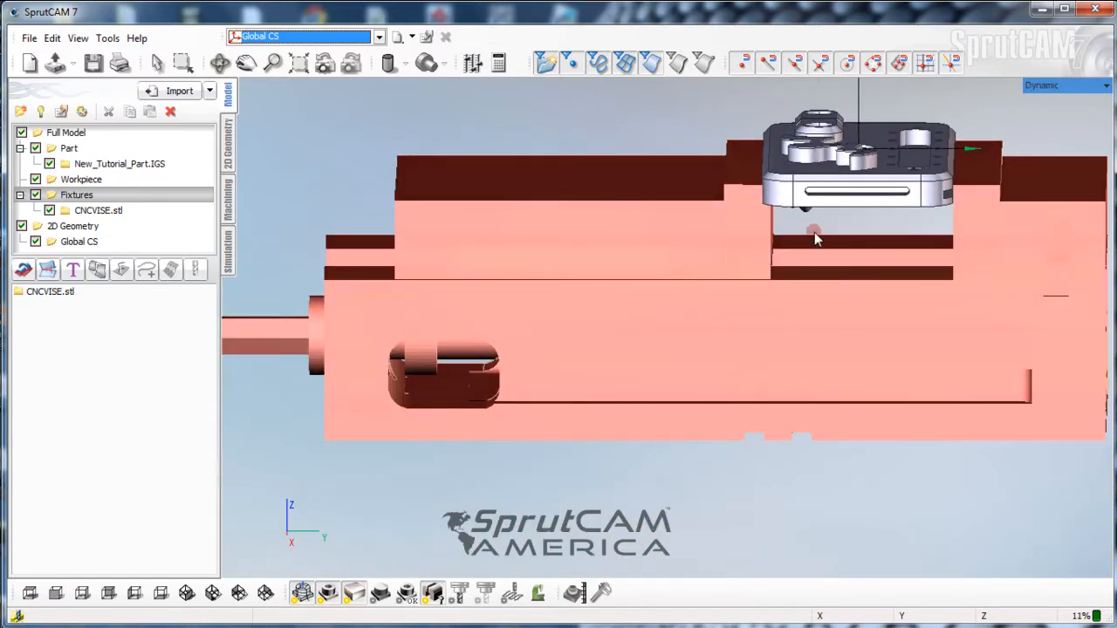
{"action": "scroll", "scroll_direction": "up", "scroll_amount": 3}
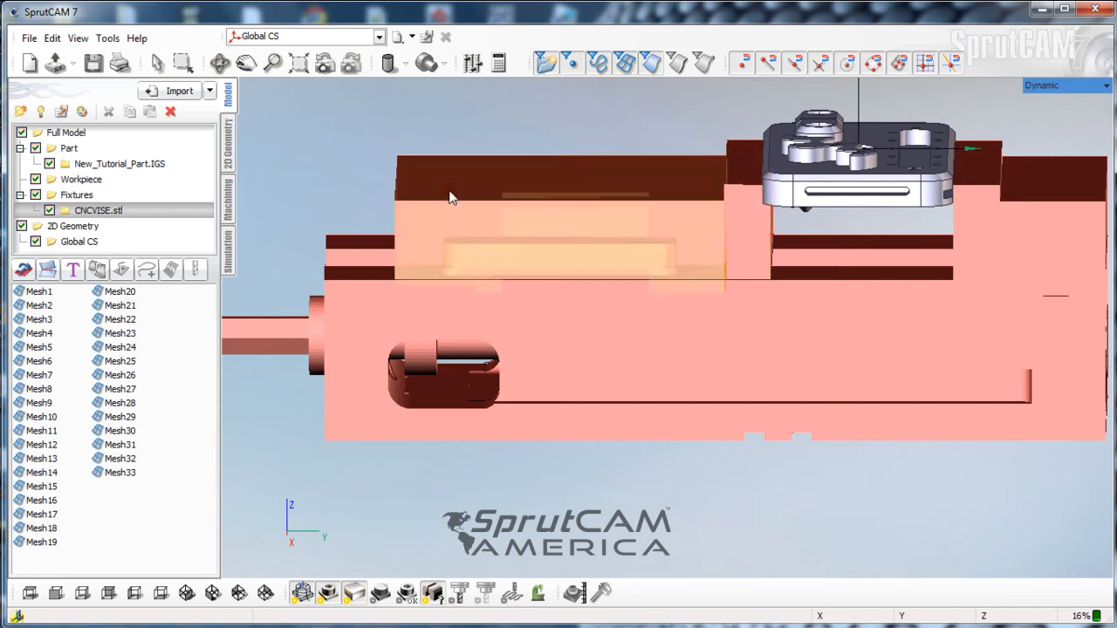
{"action": "mouse_move", "coordinate": [428, 173]}
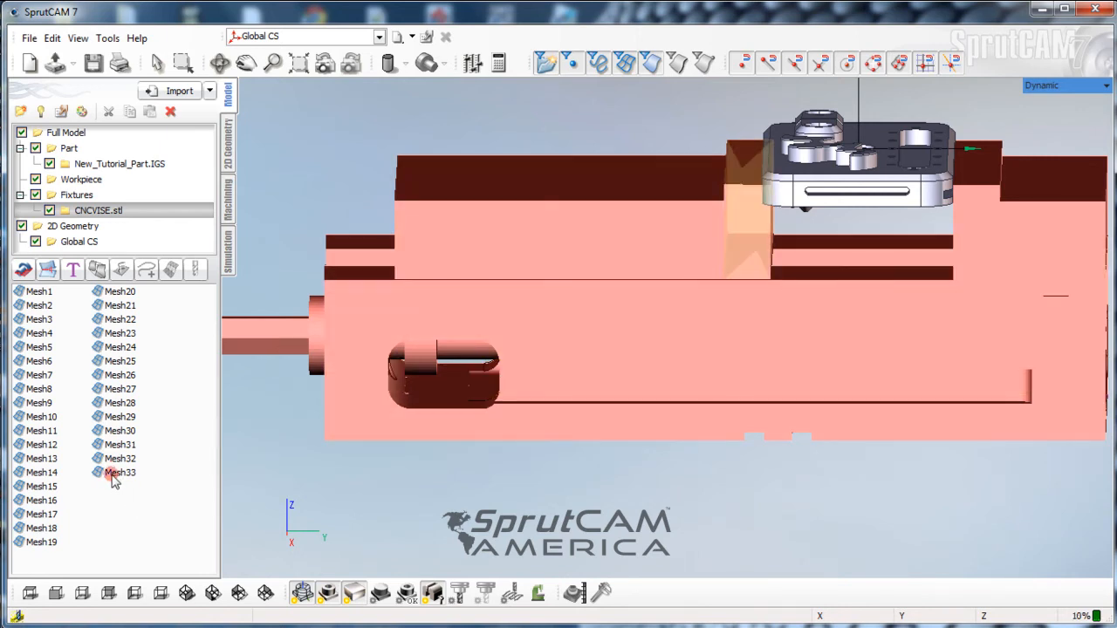
{"action": "left_click", "coordinate": [119, 471]}
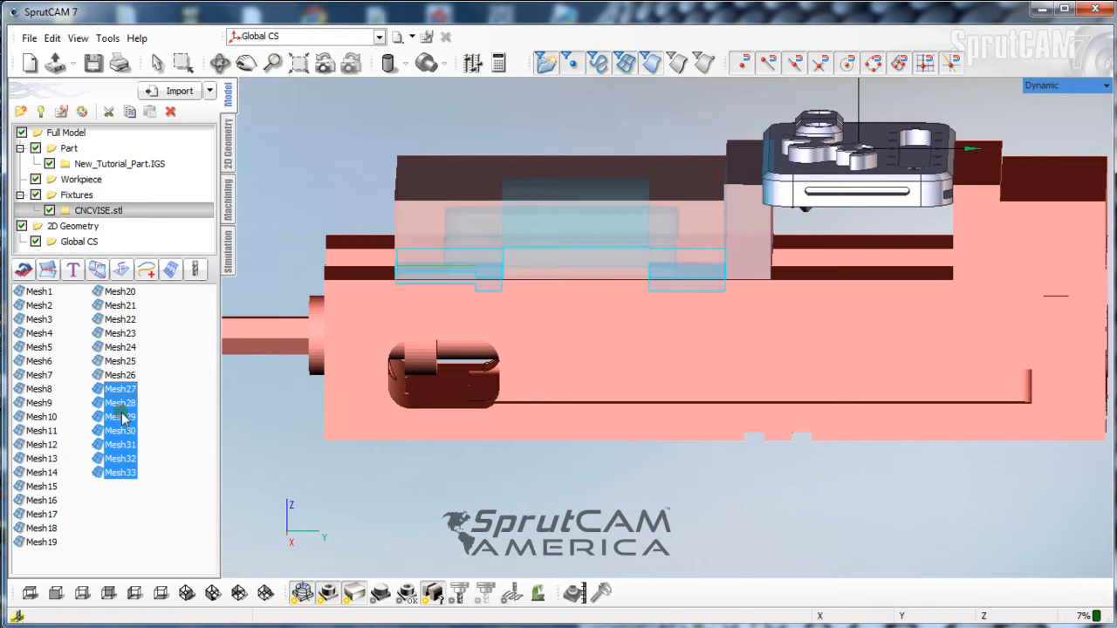
Create a New group from the seven jaw meshes under CNCVISE.stl and select the vise model
{"action": "right_click", "coordinate": [120, 415]}
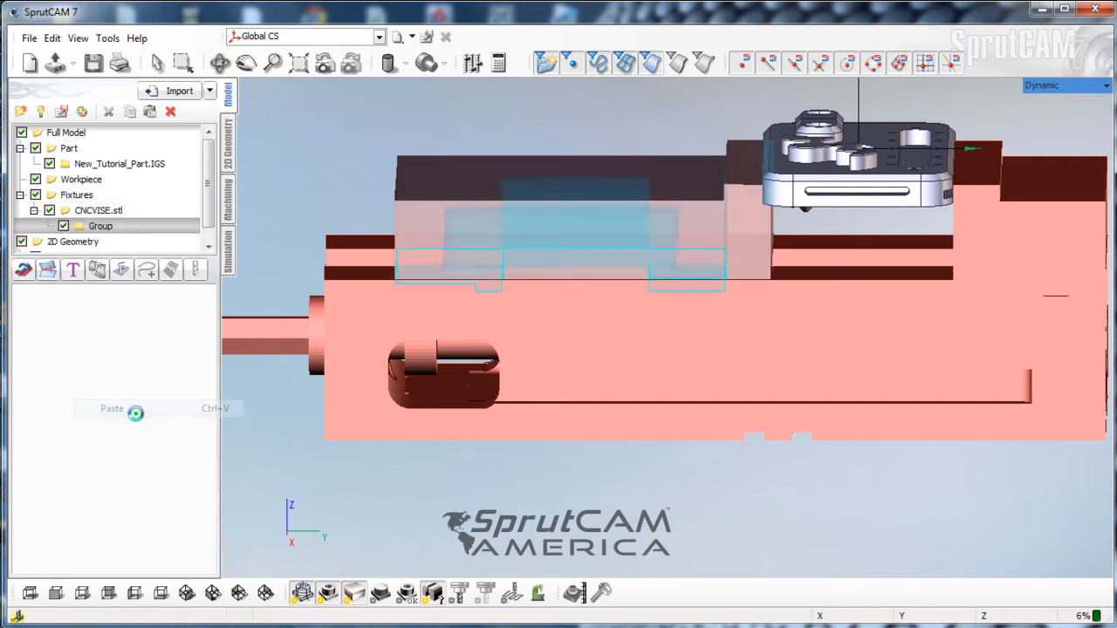
{"action": "left_click", "coordinate": [112, 408]}
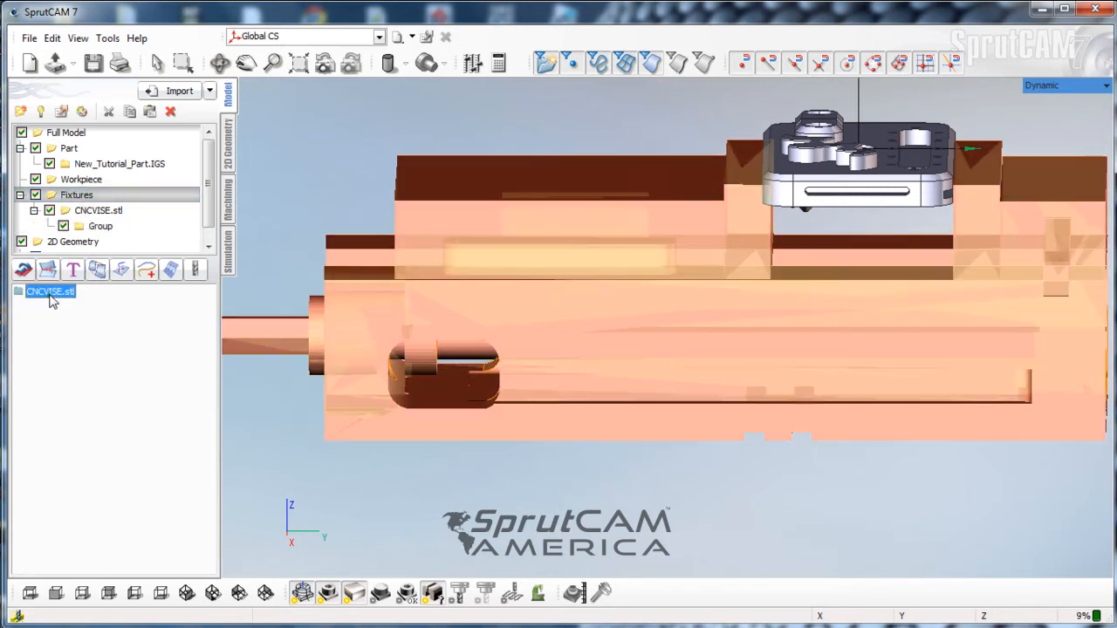
{"action": "left_click", "coordinate": [98, 209]}
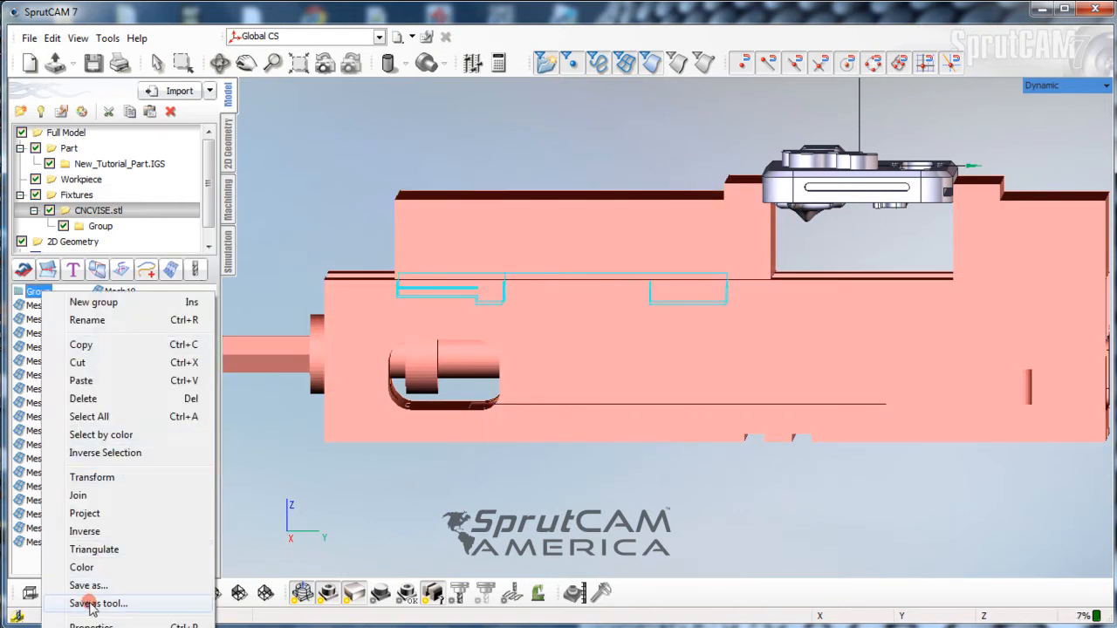
{"action": "mouse_move", "coordinate": [88, 586]}
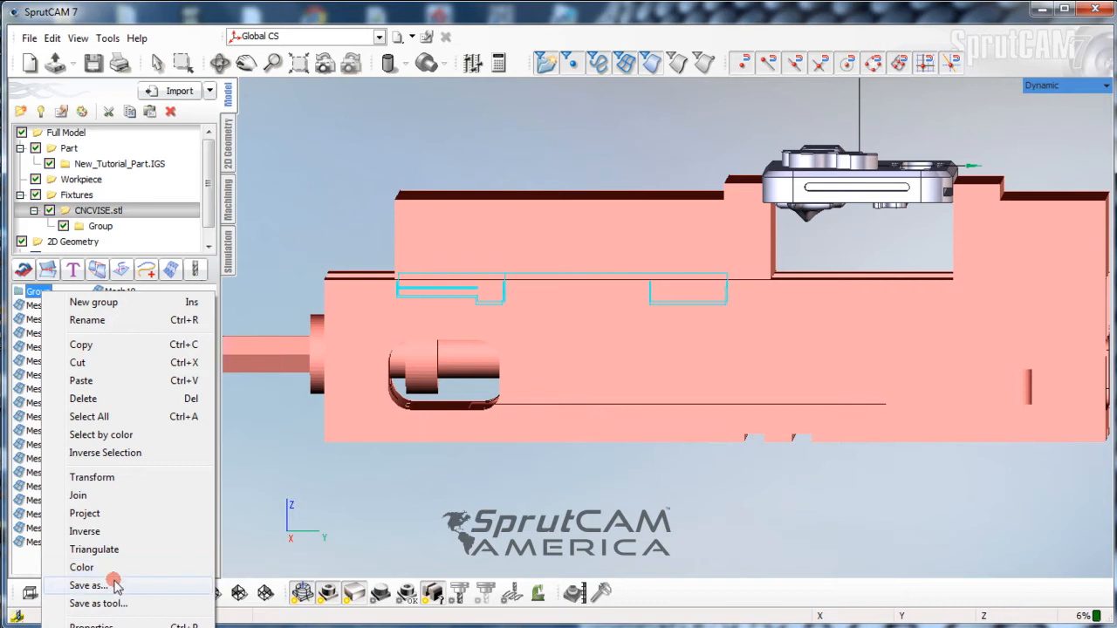
{"action": "mouse_move", "coordinate": [87, 321]}
{"action": "type", "text": "F"}
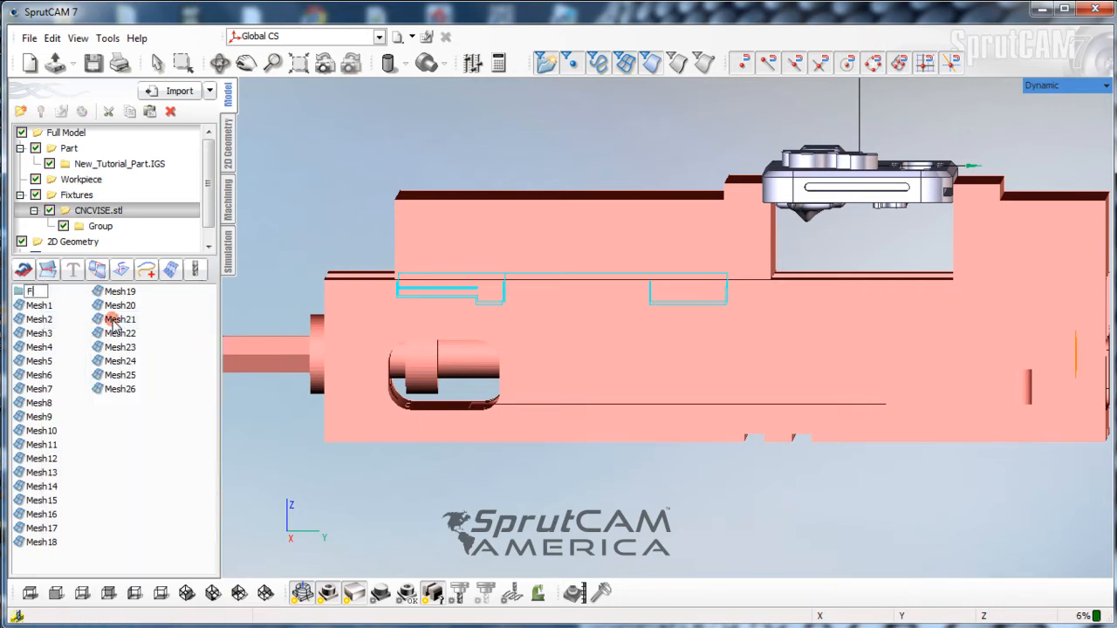
Rename the jaw mesh group to 'movable Jaw' and confirm the name
{"action": "type", "text": "ixed"}
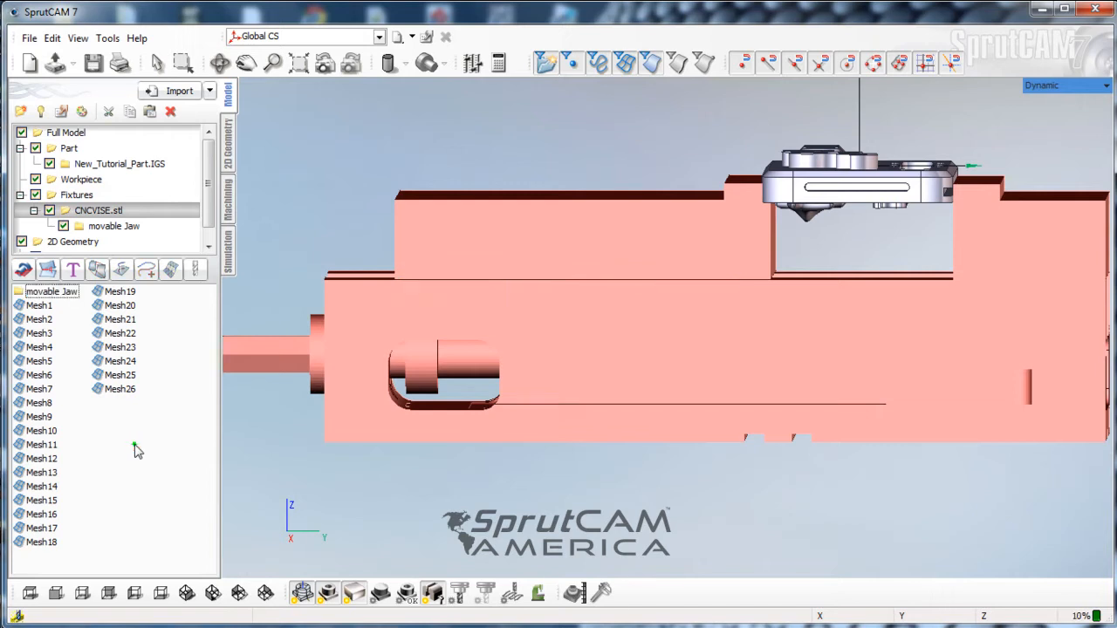
{"action": "left_click", "coordinate": [52, 290]}
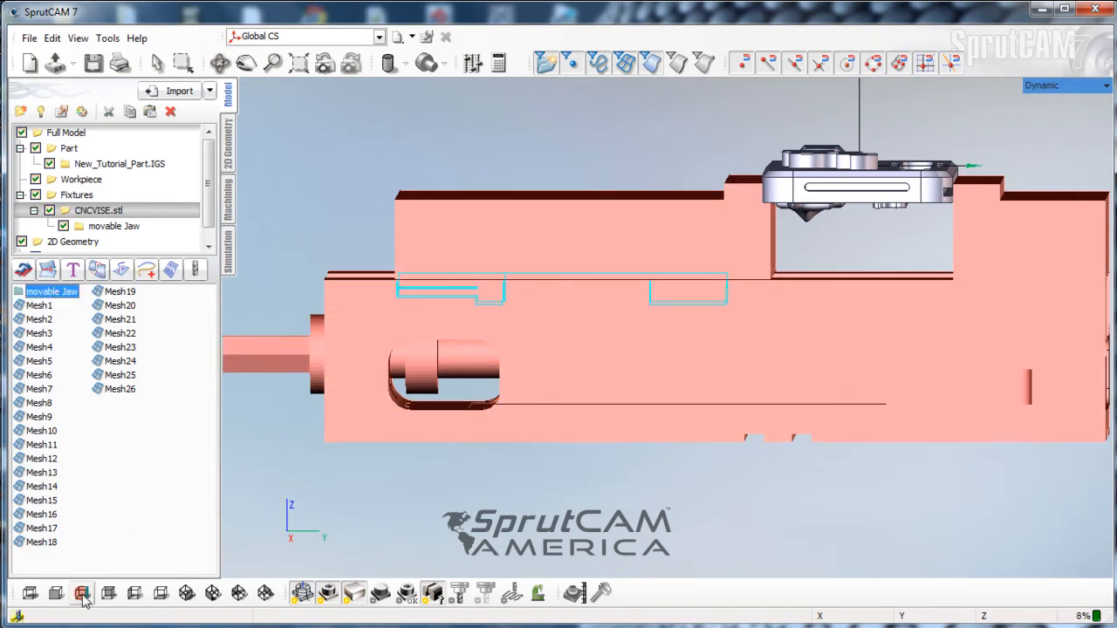
View the vise from the Right side and bring up the move transformation for the movable Jaw group
{"action": "left_click", "coordinate": [82, 593]}
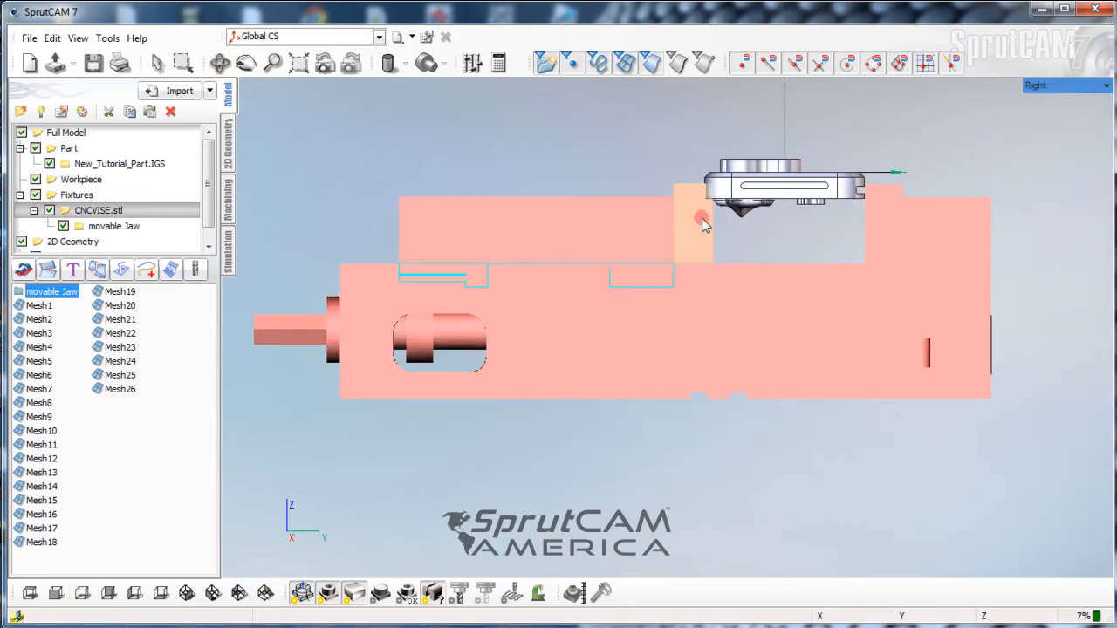
{"action": "scroll", "scroll_direction": "up", "scroll_amount": 3}
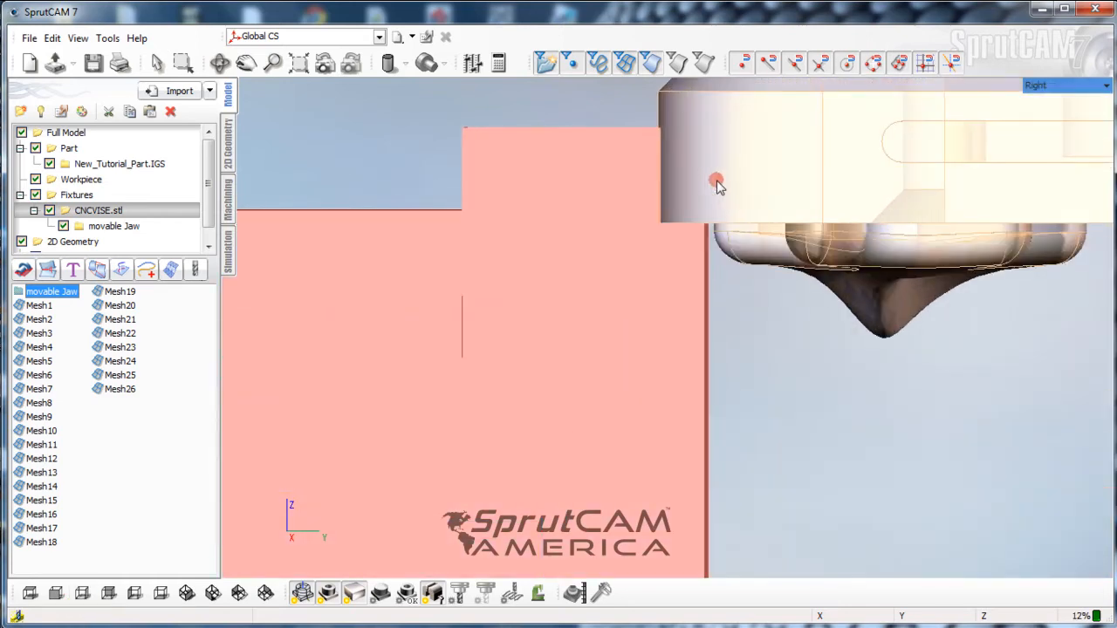
{"action": "scroll", "scroll_direction": "down", "scroll_amount": 3}
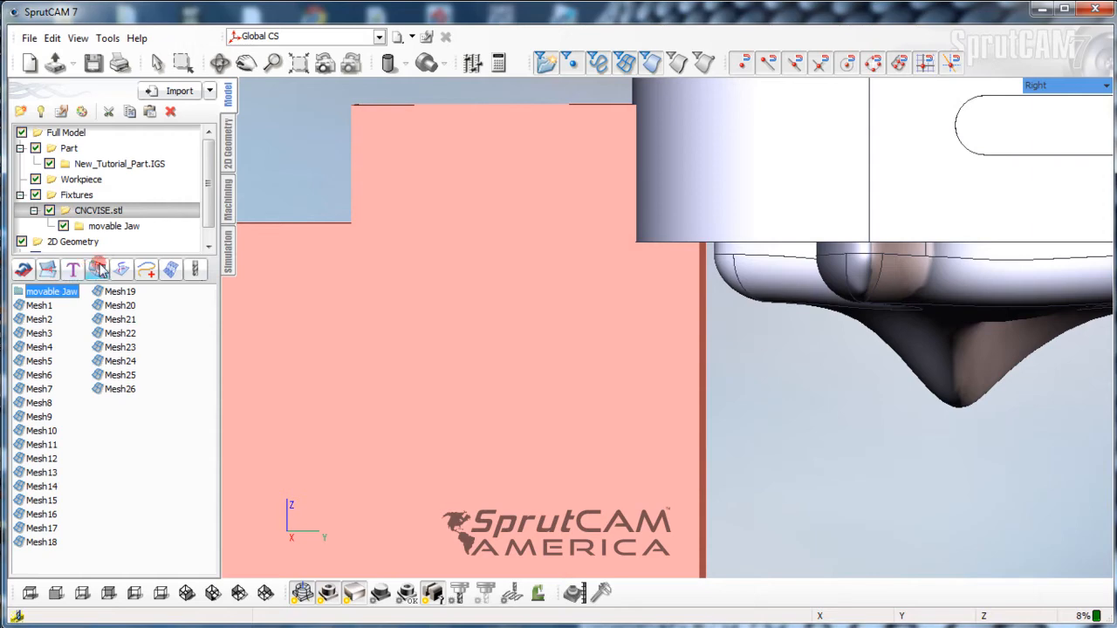
{"action": "left_click", "coordinate": [98, 269]}
{"action": "type", "text": "-.05"}
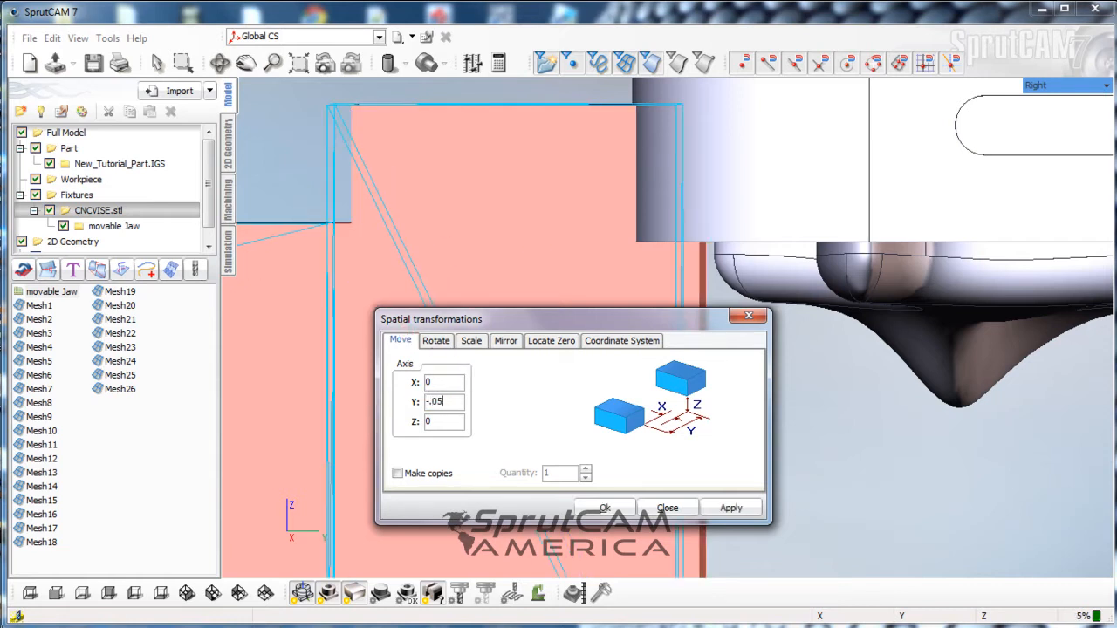
Nudge the movable Jaw along Y in coarse then finer steps until it closes on the part, and apply
{"action": "left_click", "coordinate": [729, 508]}
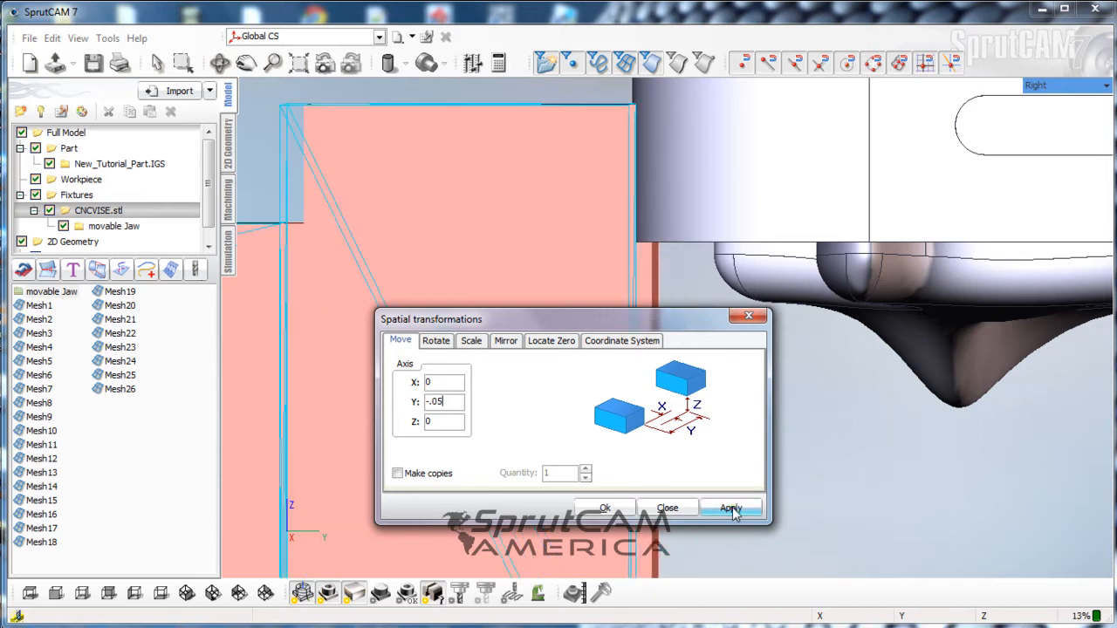
{"action": "left_click", "coordinate": [729, 508]}
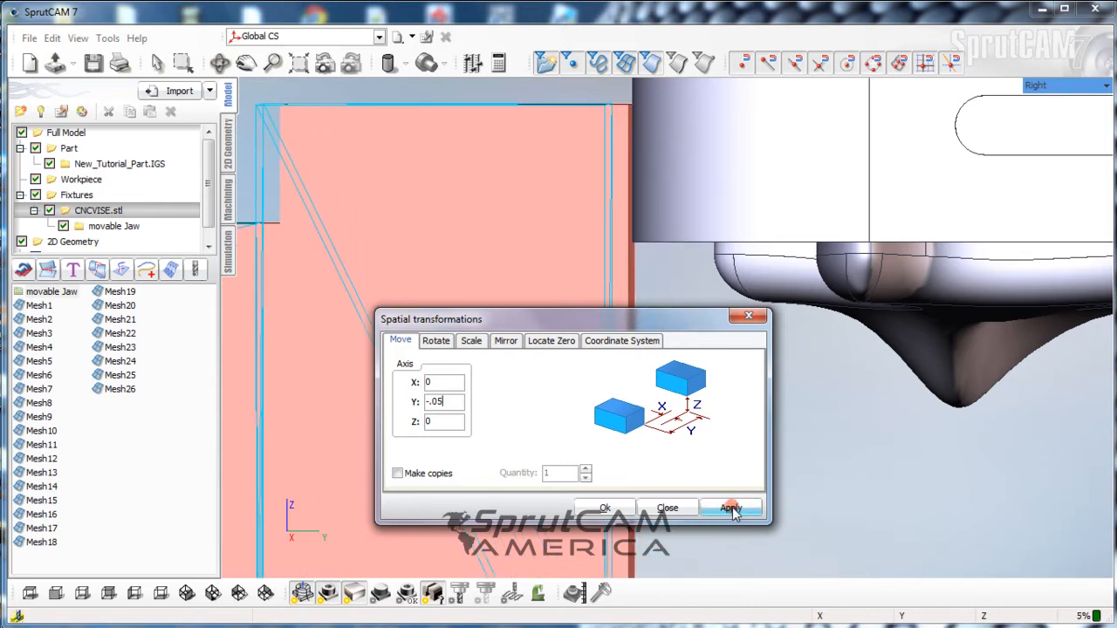
{"action": "left_click", "coordinate": [730, 508]}
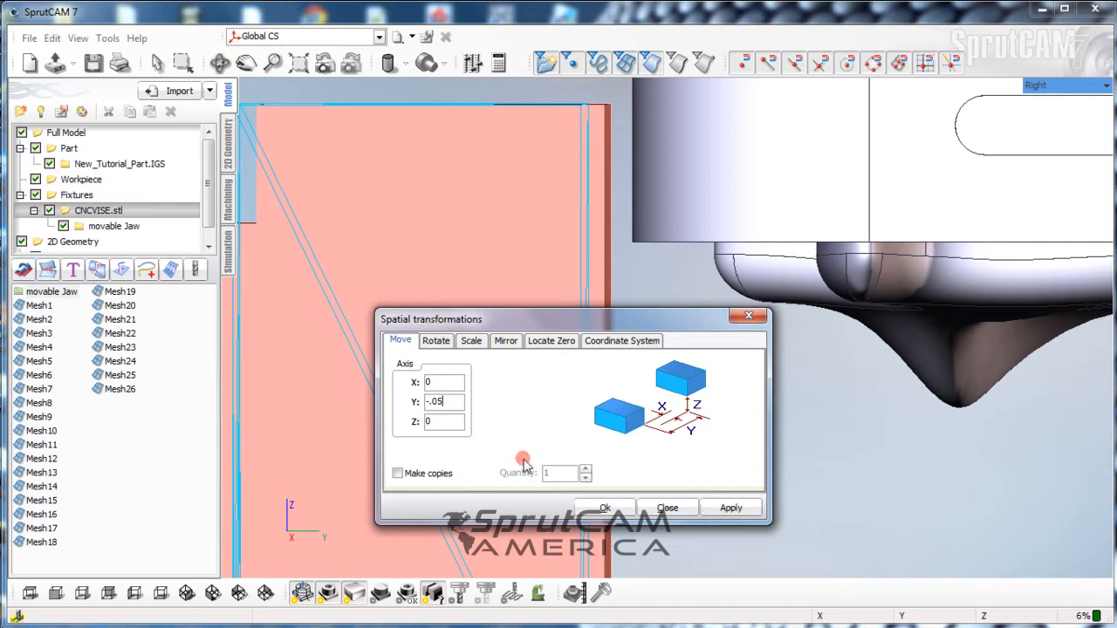
{"action": "triple_click", "coordinate": [443, 401]}
{"action": "type", "text": ".01"}
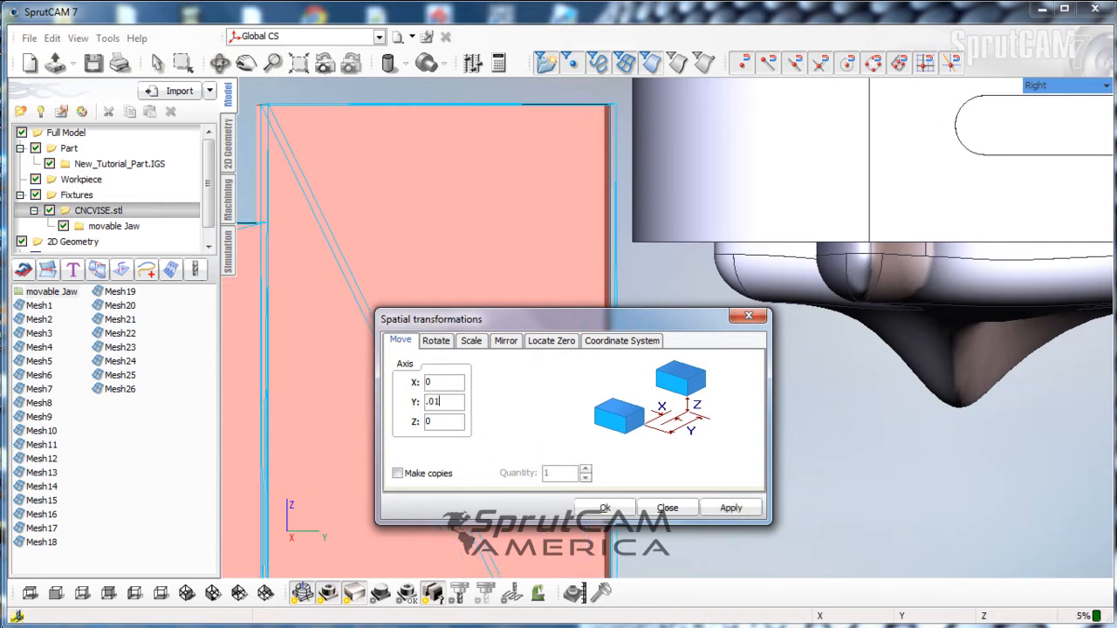
{"action": "left_click", "coordinate": [730, 508]}
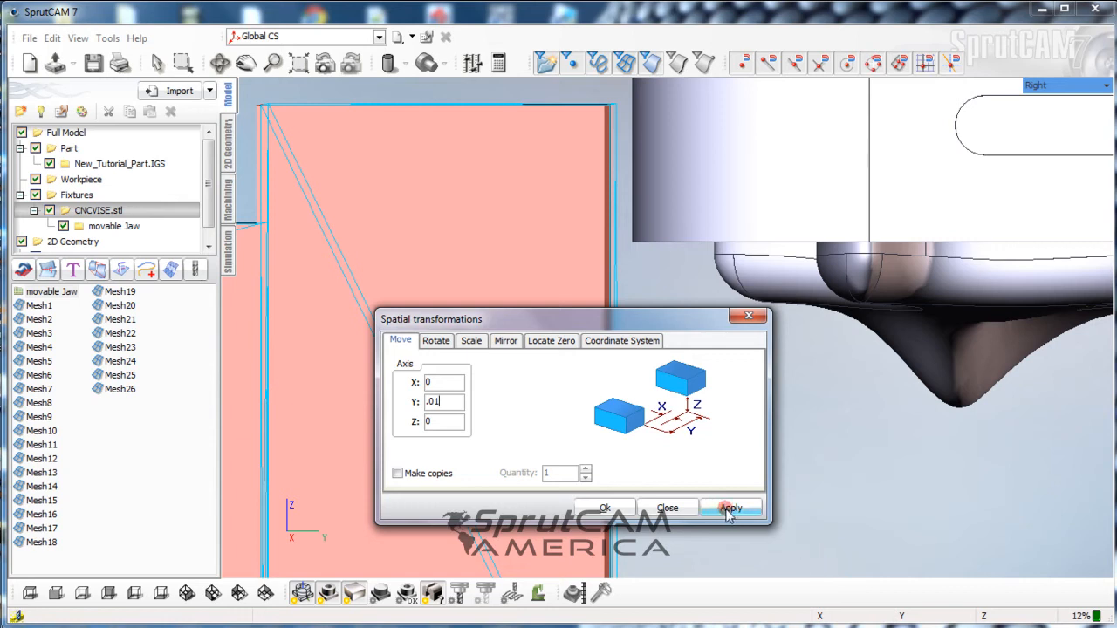
{"action": "left_click", "coordinate": [729, 508]}
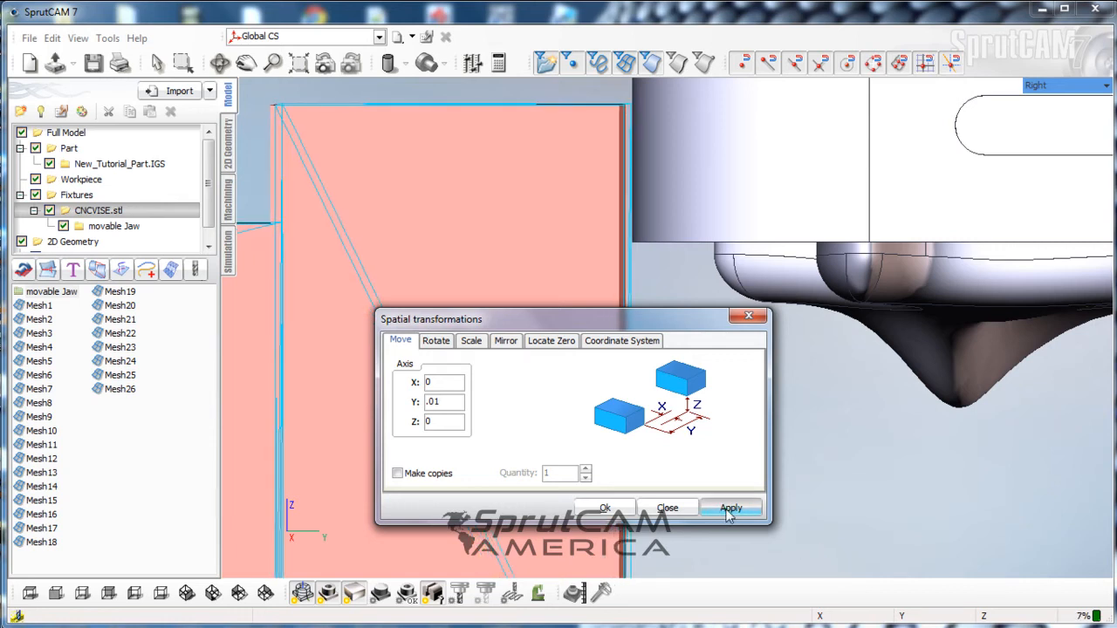
{"action": "left_click", "coordinate": [731, 508]}
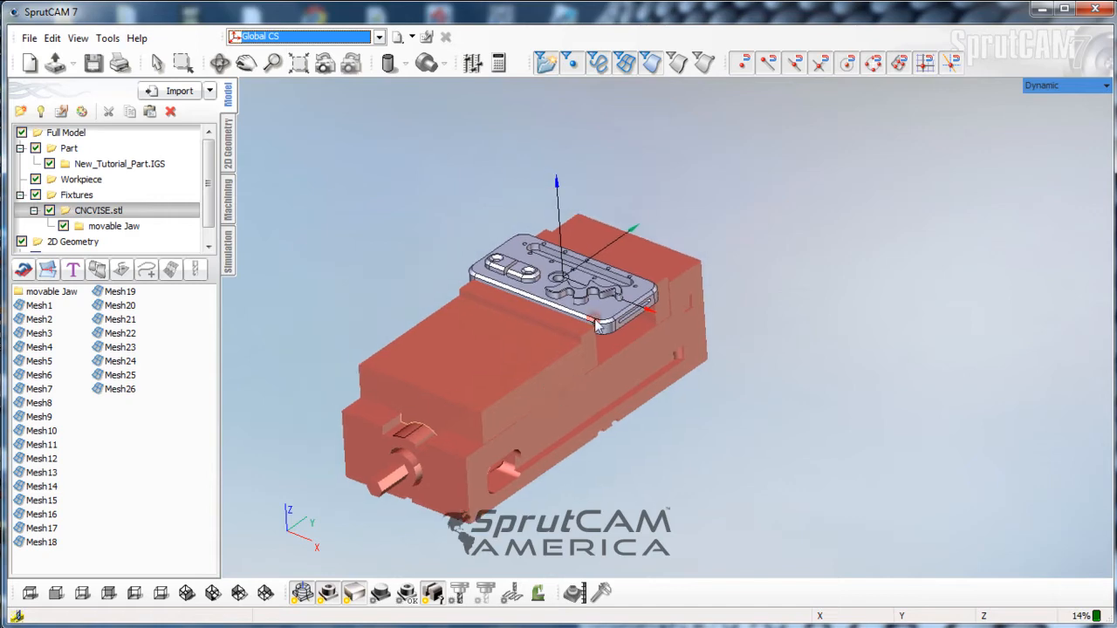
Orbit around the vise to inspect the movable jaw clamped against the part
{"action": "left_click_drag", "start_coordinate": [558, 349], "coordinate": [445, 381]}
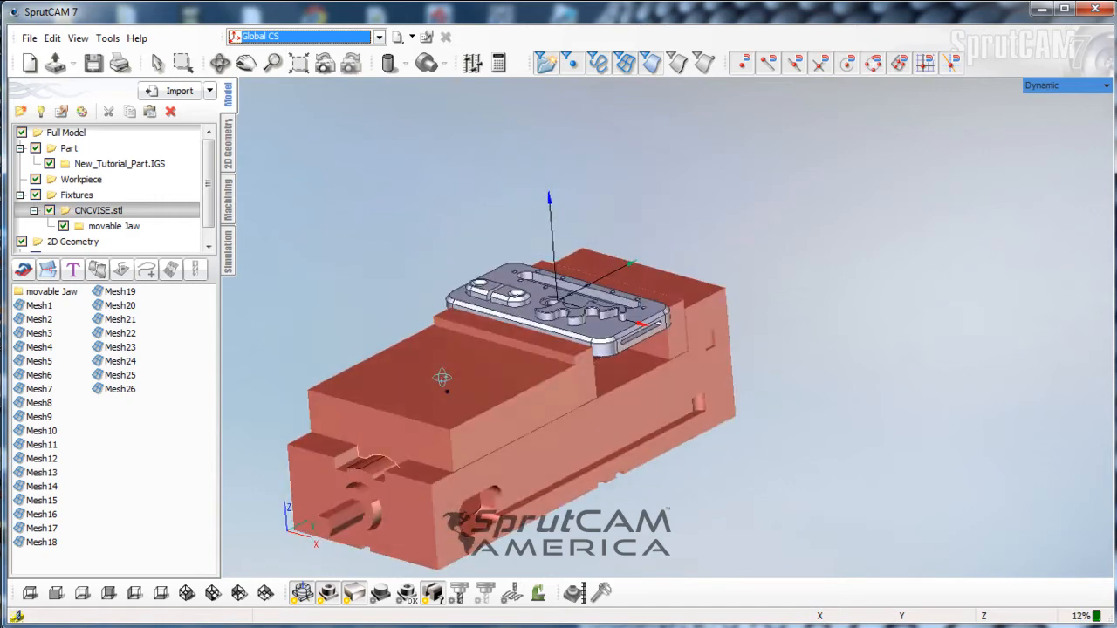
{"action": "left_click_drag", "start_coordinate": [549, 376], "coordinate": [576, 341]}
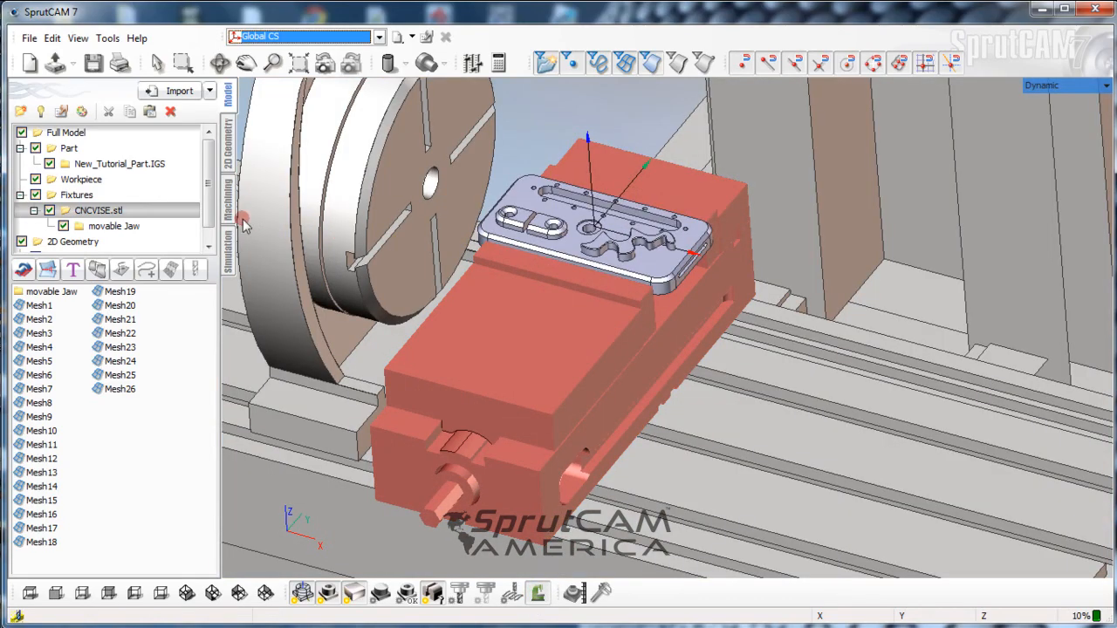
Return to the Machining setup and view the whole Tormach mill with the vise and part on its table
{"action": "left_click", "coordinate": [227, 201]}
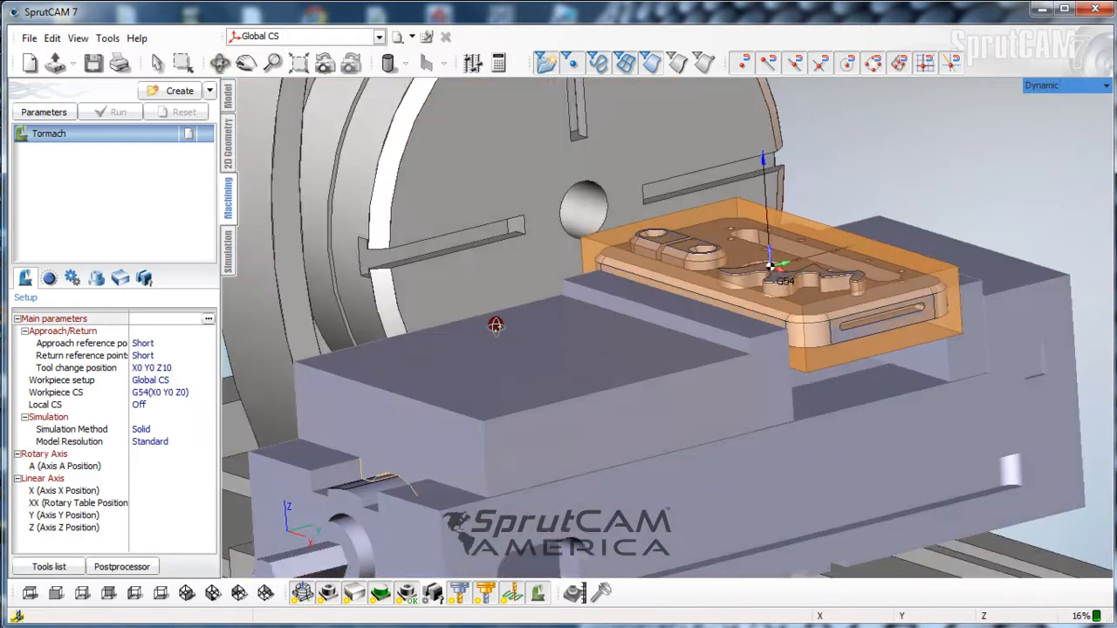
{"action": "scroll", "scroll_direction": "down", "scroll_amount": 3}
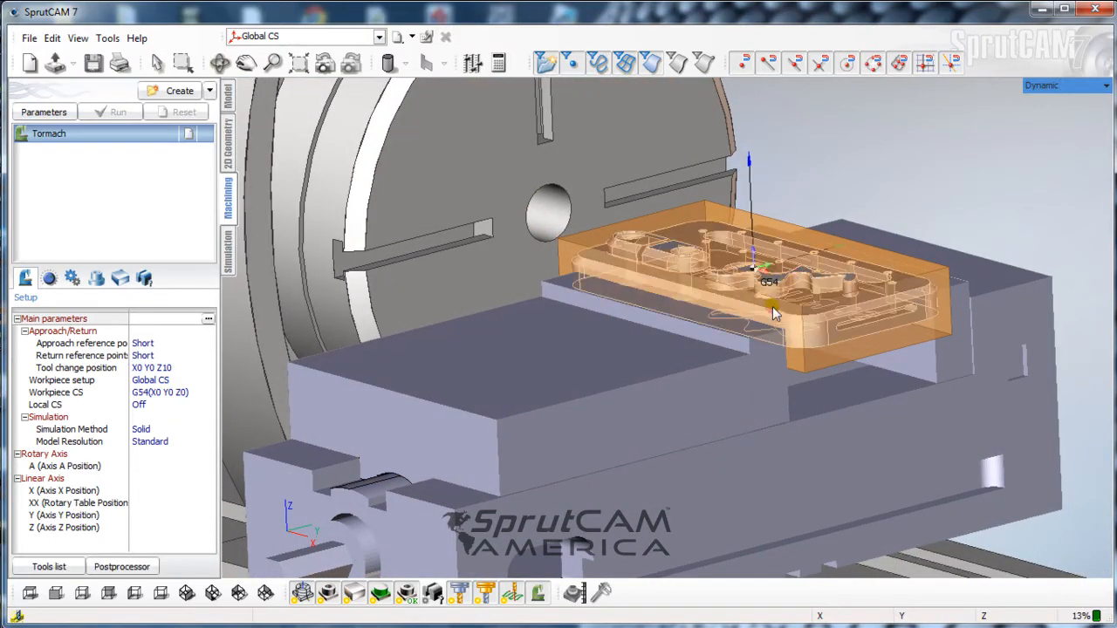
{"action": "left_click_drag", "start_coordinate": [776, 315], "coordinate": [694, 445]}
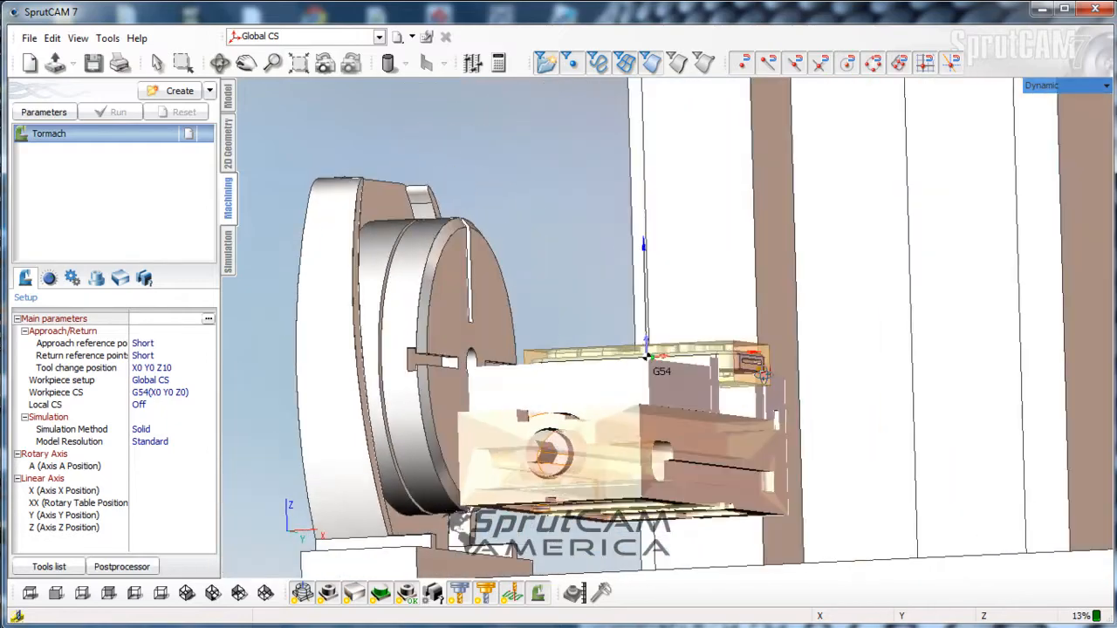
{"action": "left_click_drag", "start_coordinate": [663, 367], "coordinate": [702, 412]}
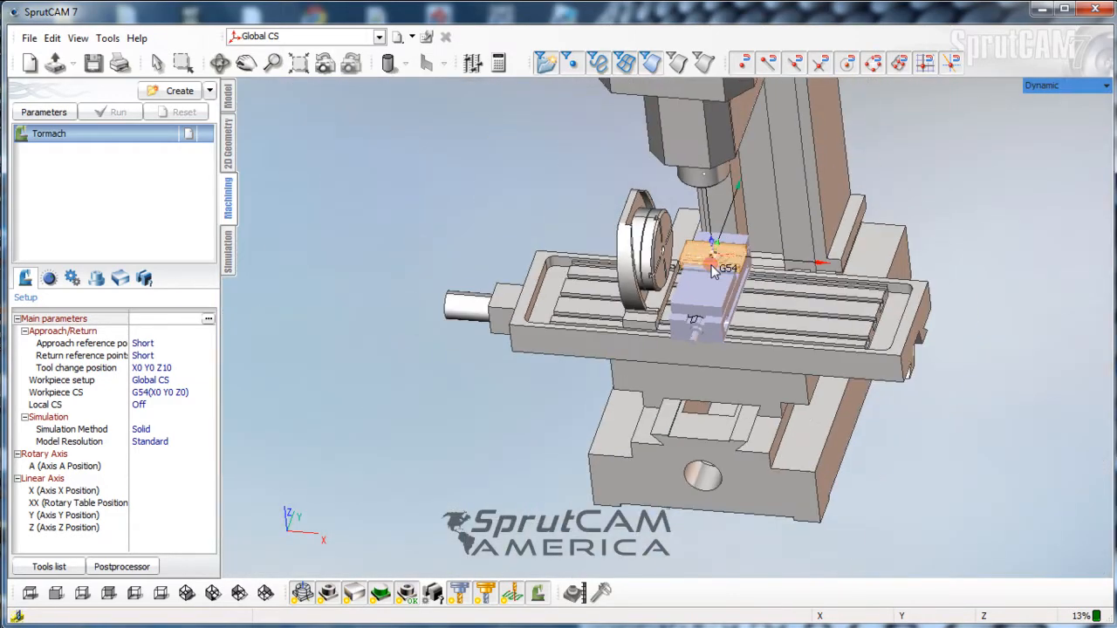
{"action": "left_click_drag", "start_coordinate": [715, 271], "coordinate": [541, 311]}
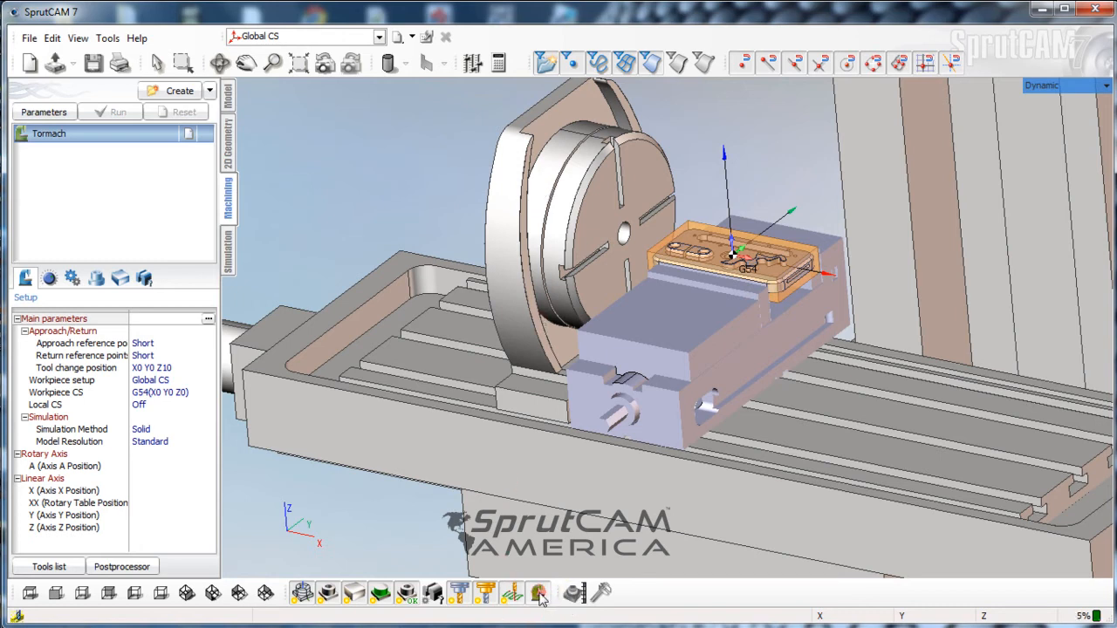
Turn off the rotary fourth-axis machine nodes so only the vise and part remain on the table
{"action": "left_click", "coordinate": [539, 594]}
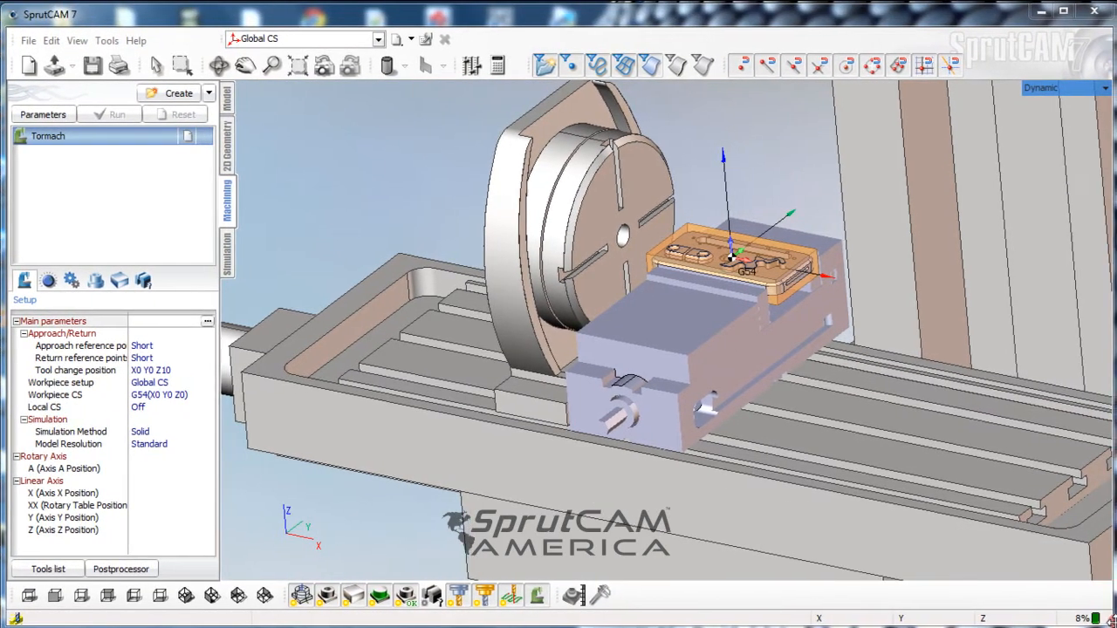
{"action": "scroll", "scroll_direction": "down", "scroll_amount": 3}
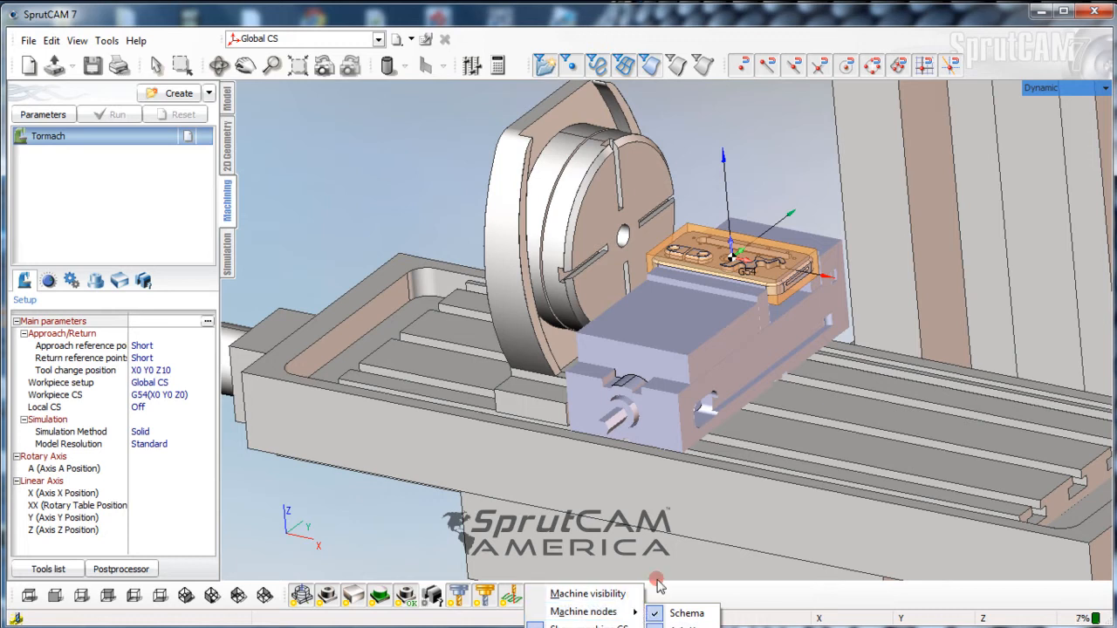
{"action": "mouse_move", "coordinate": [583, 611]}
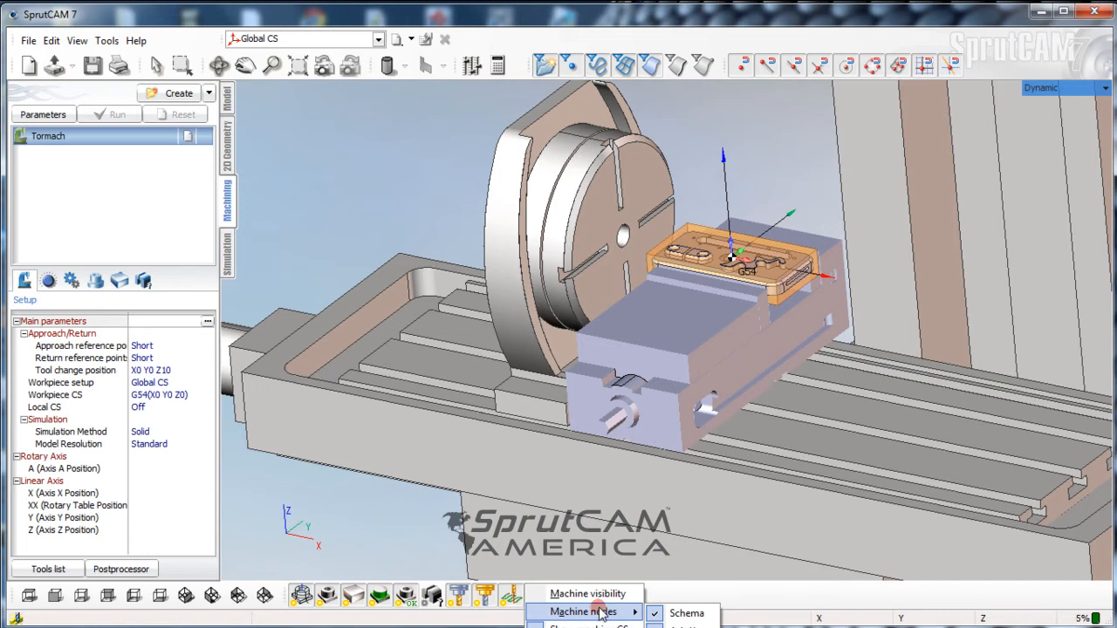
{"action": "mouse_move", "coordinate": [630, 613]}
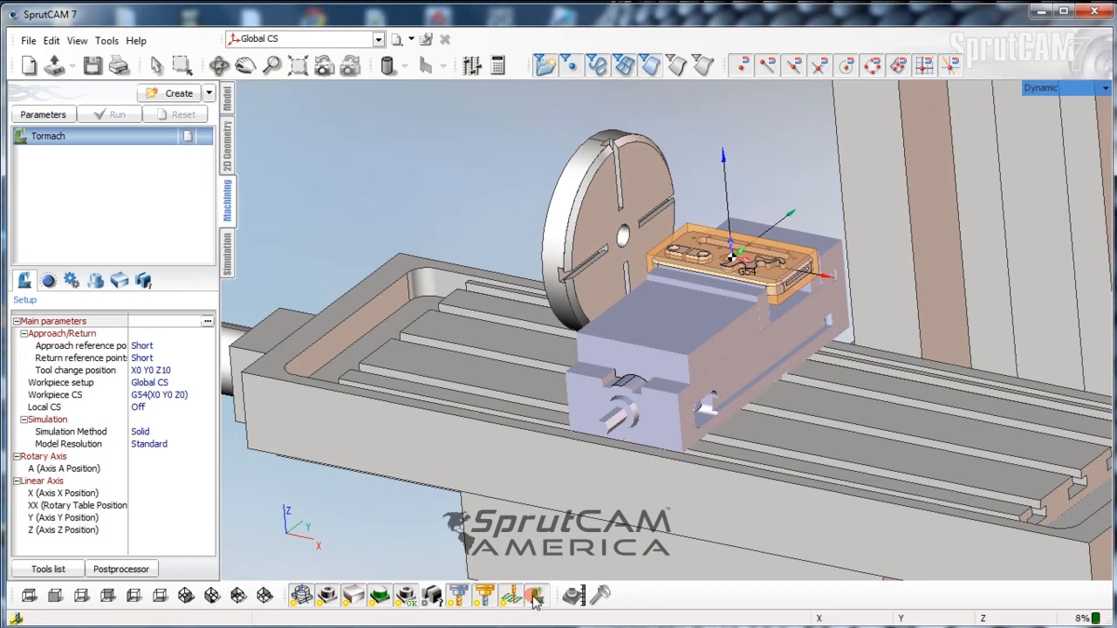
{"action": "left_click", "coordinate": [538, 595]}
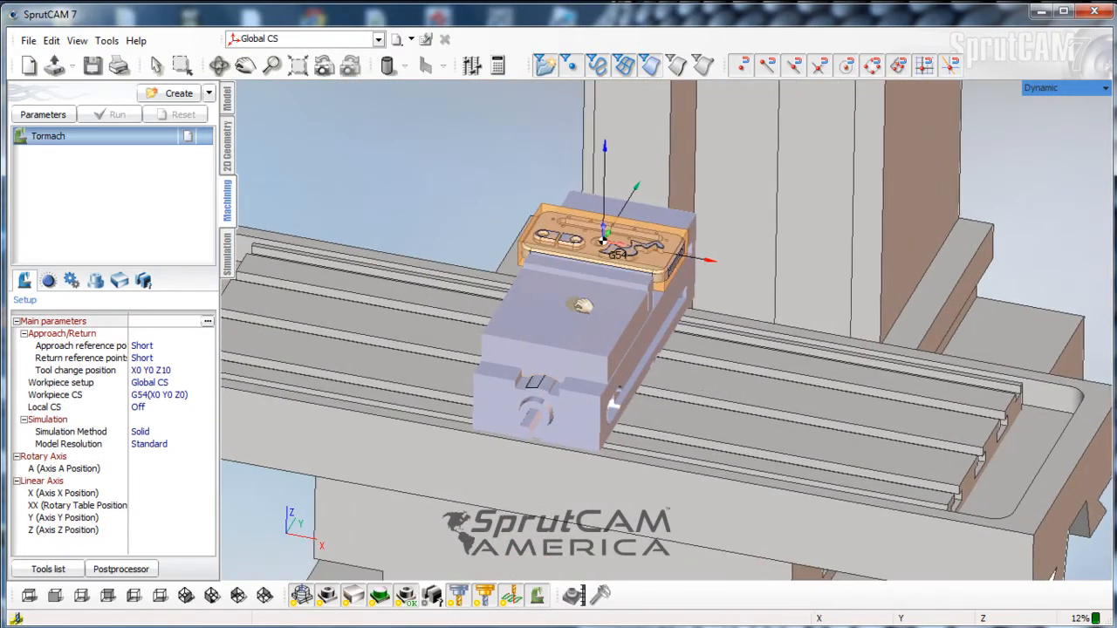
{"action": "left_click_drag", "start_coordinate": [619, 253], "coordinate": [572, 349]}
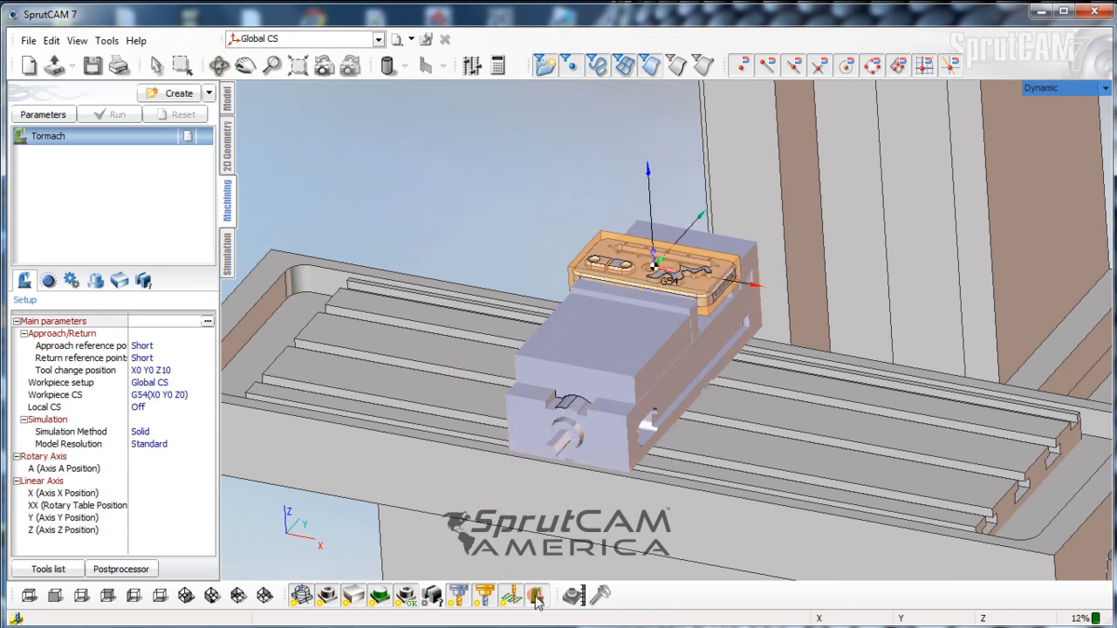
{"action": "left_click", "coordinate": [536, 595]}
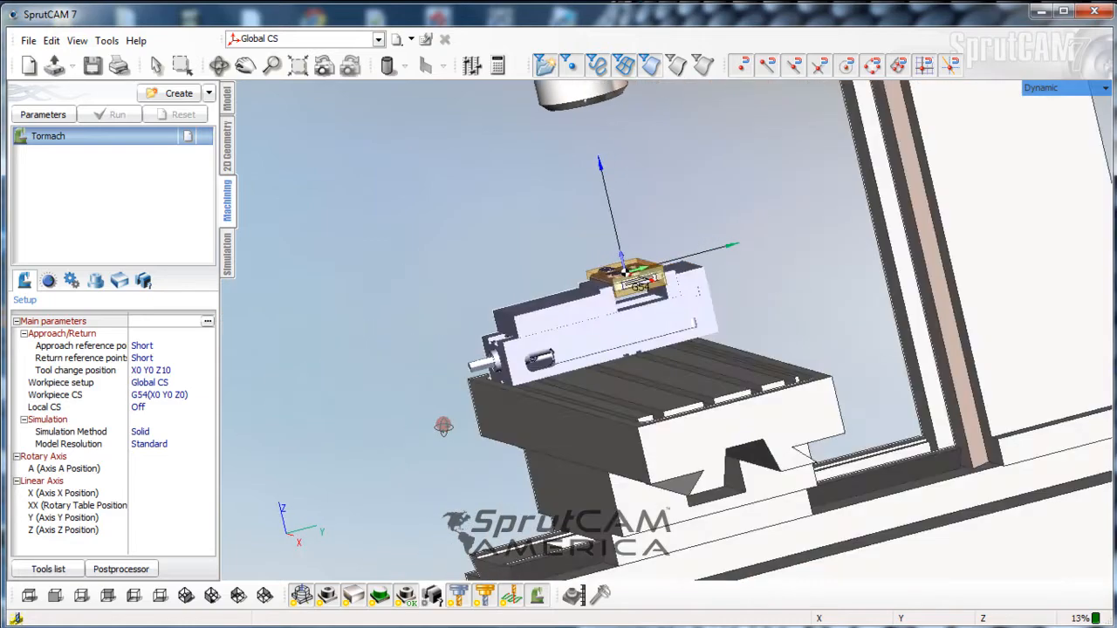
{"action": "left_click_drag", "start_coordinate": [443, 427], "coordinate": [428, 192]}
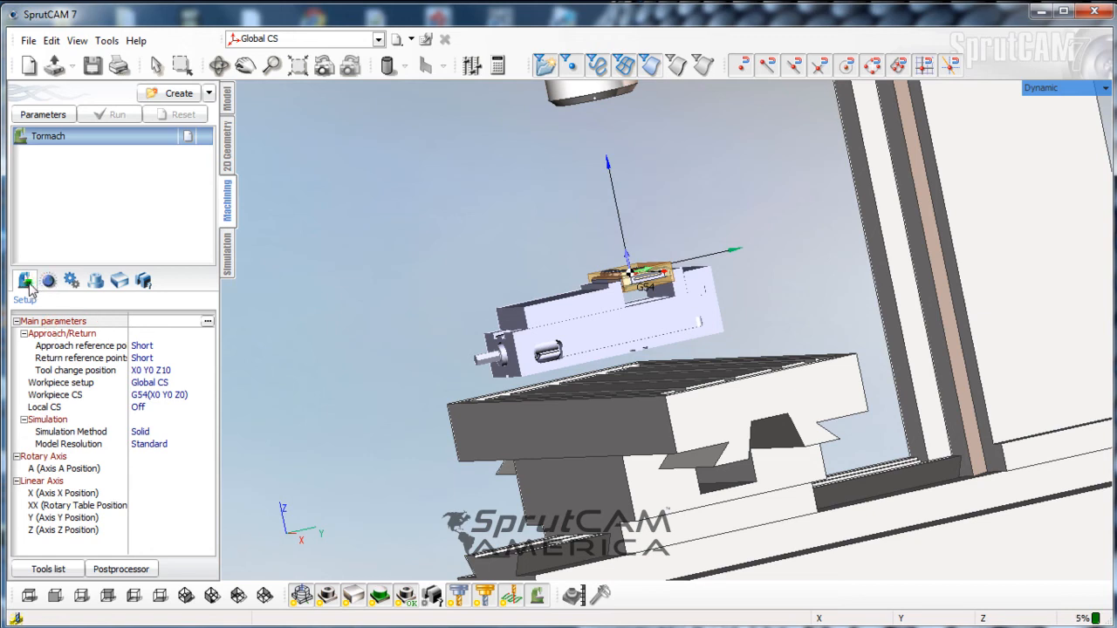
{"action": "left_click", "coordinate": [61, 382]}
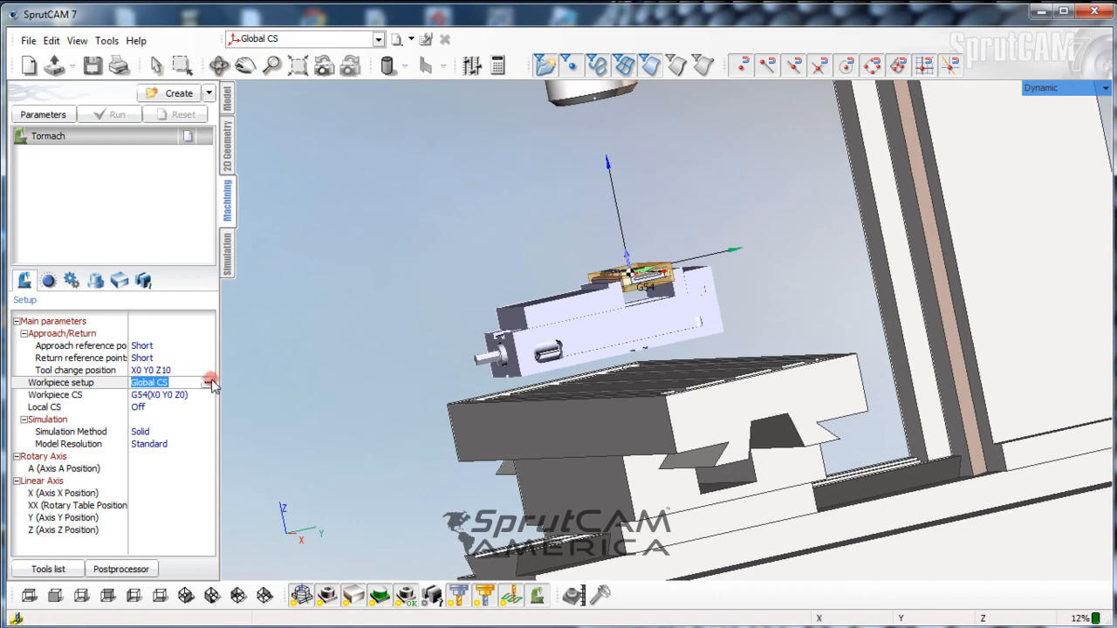
In Workpiece setup, translate the workpiece along Z by about -1.9 so the vise comes down onto the table
{"action": "left_click", "coordinate": [209, 382]}
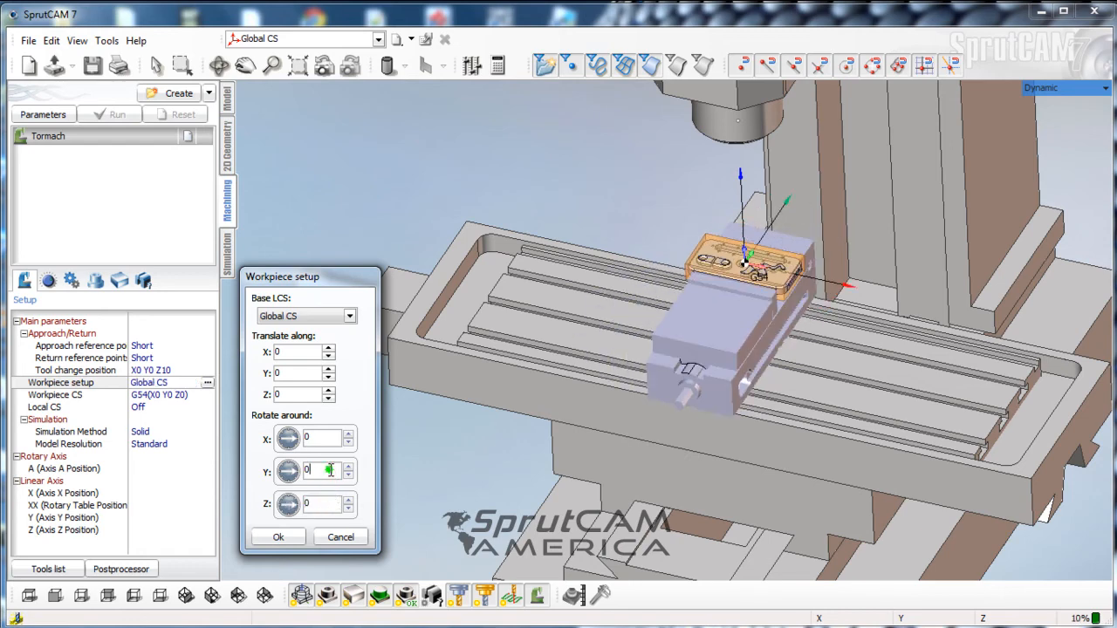
{"action": "left_click", "coordinate": [345, 467]}
{"action": "type", "text": "-1"}
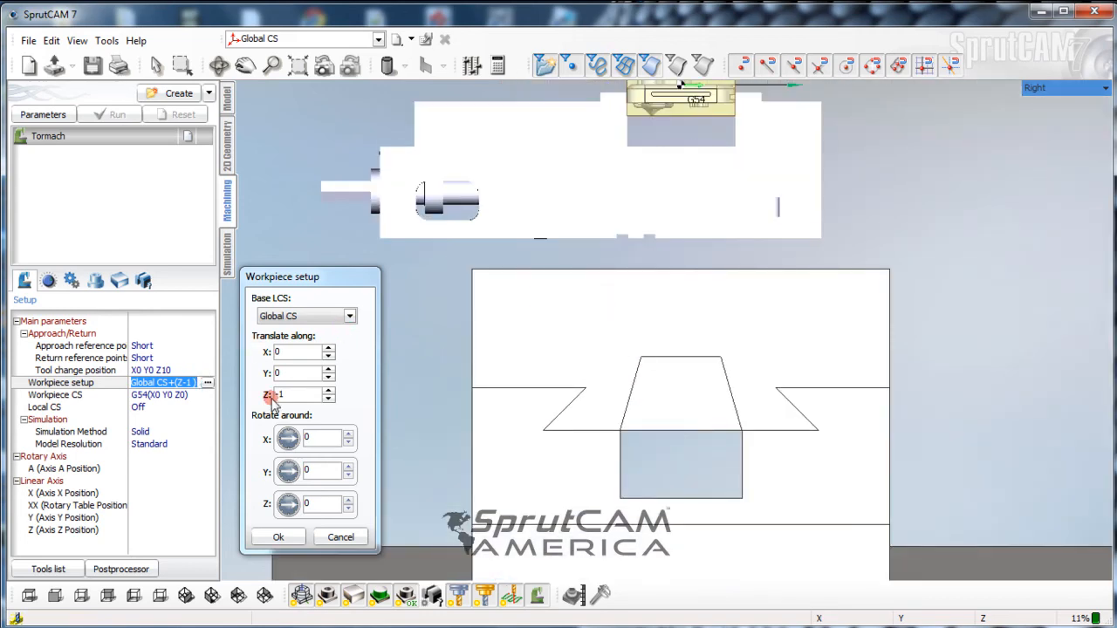
{"action": "left_click", "coordinate": [328, 398]}
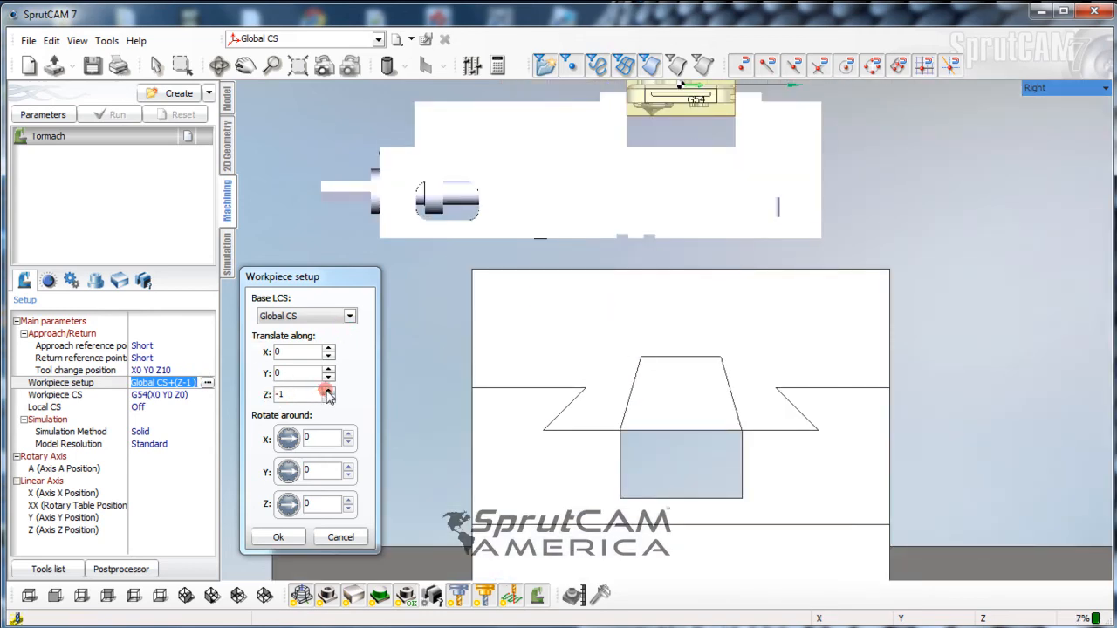
{"action": "left_click", "coordinate": [328, 398]}
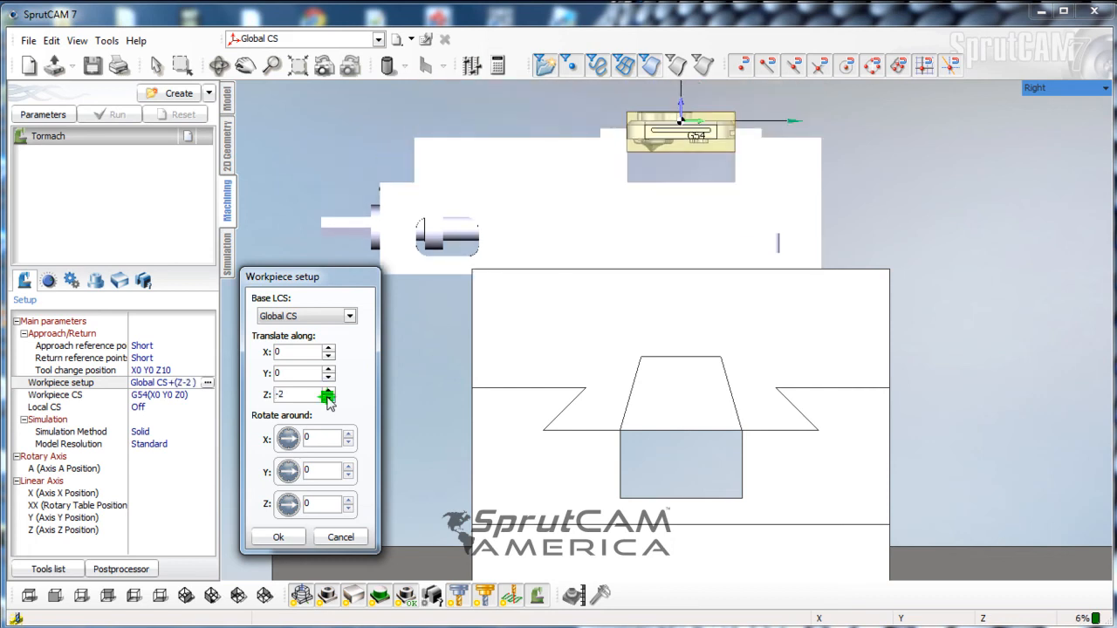
{"action": "left_click", "coordinate": [328, 398]}
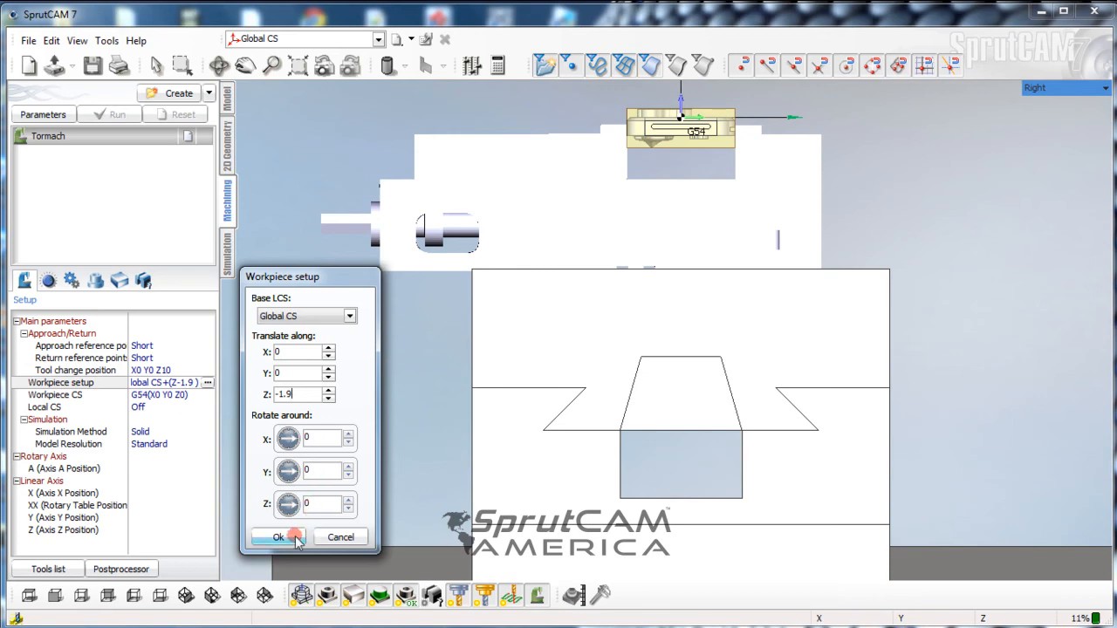
Confirm the lowered workpiece position with OK and check the vise resting on the mill table
{"action": "left_click", "coordinate": [280, 538]}
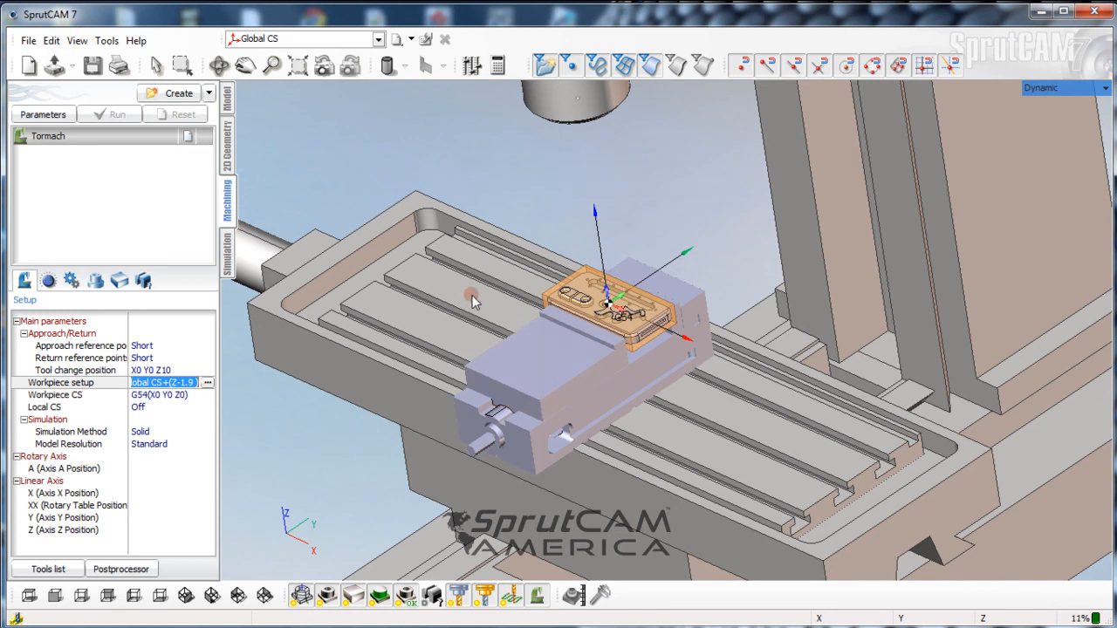
{"action": "scroll", "scroll_direction": "down", "scroll_amount": 3}
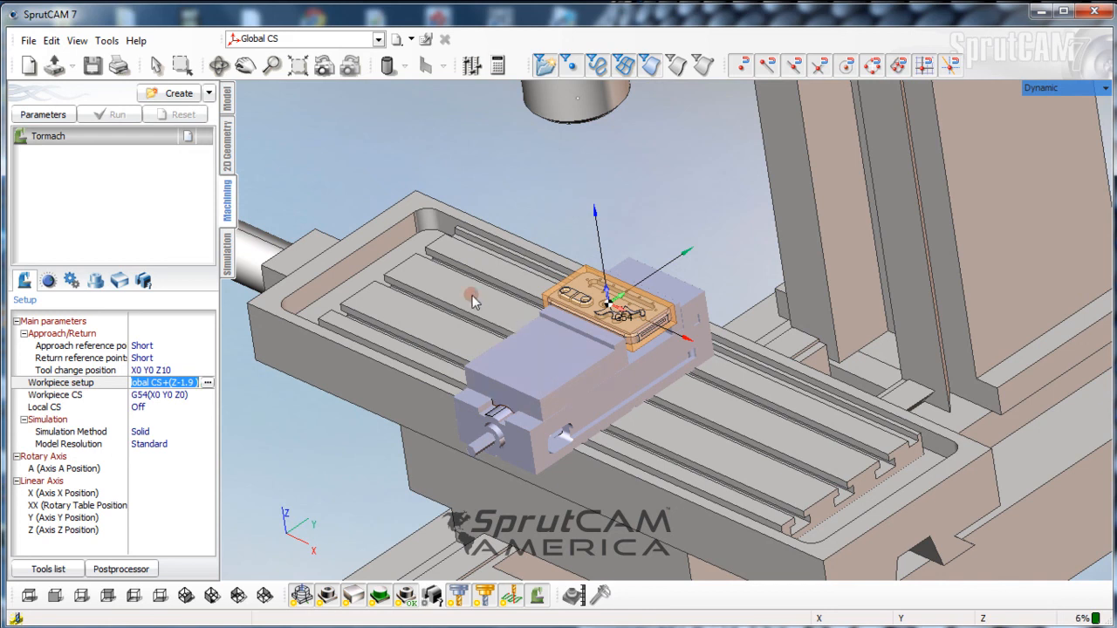